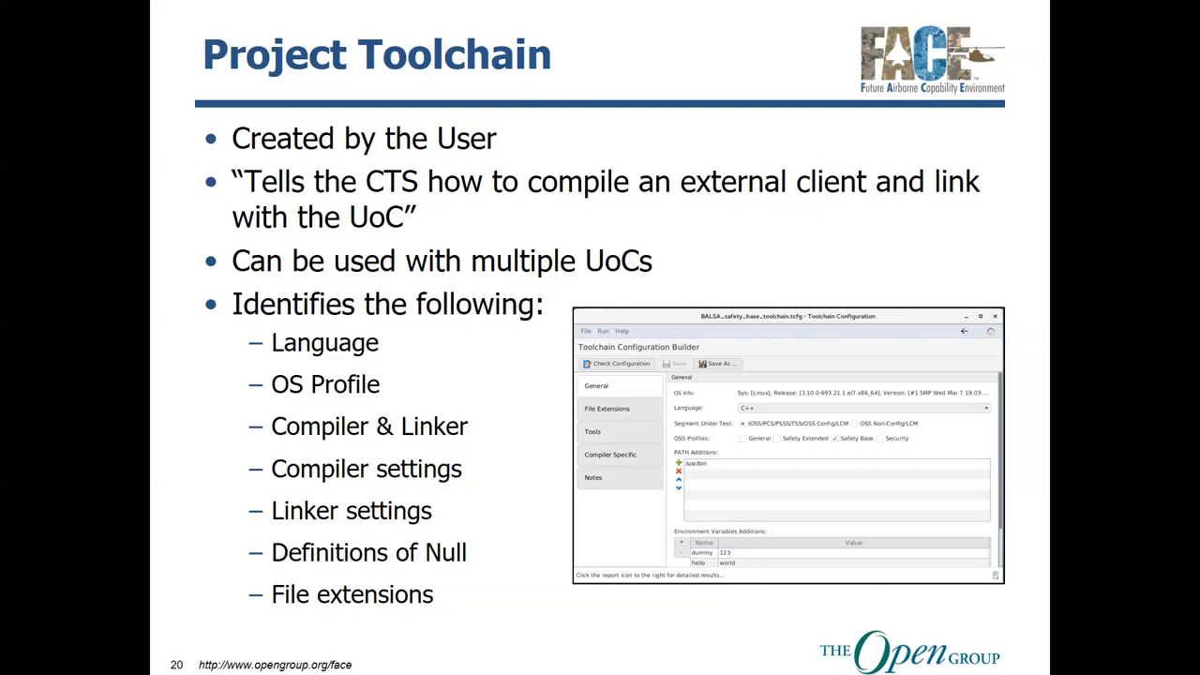
# Advance to slide 21 cautioning to set the toolchain directory rather than import a copy.
pyautogui.press('Right')
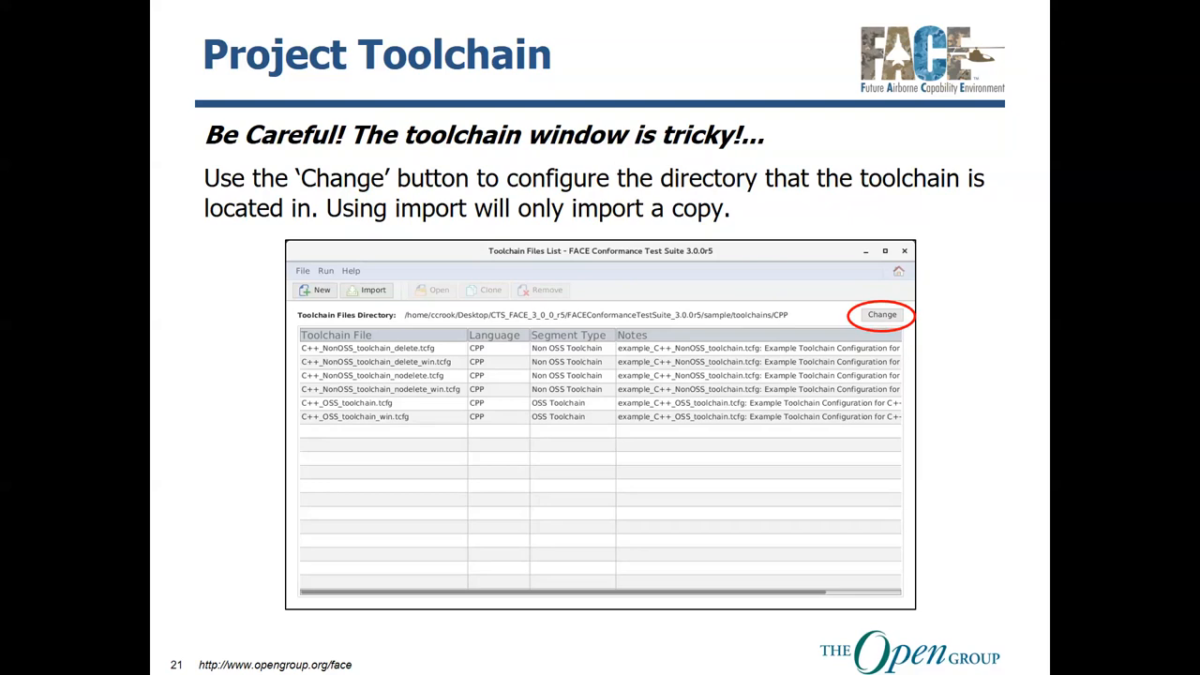
# Advance to slide 23 covering project configuration, USM and Gold Standard Libraries.
pyautogui.press('Right')
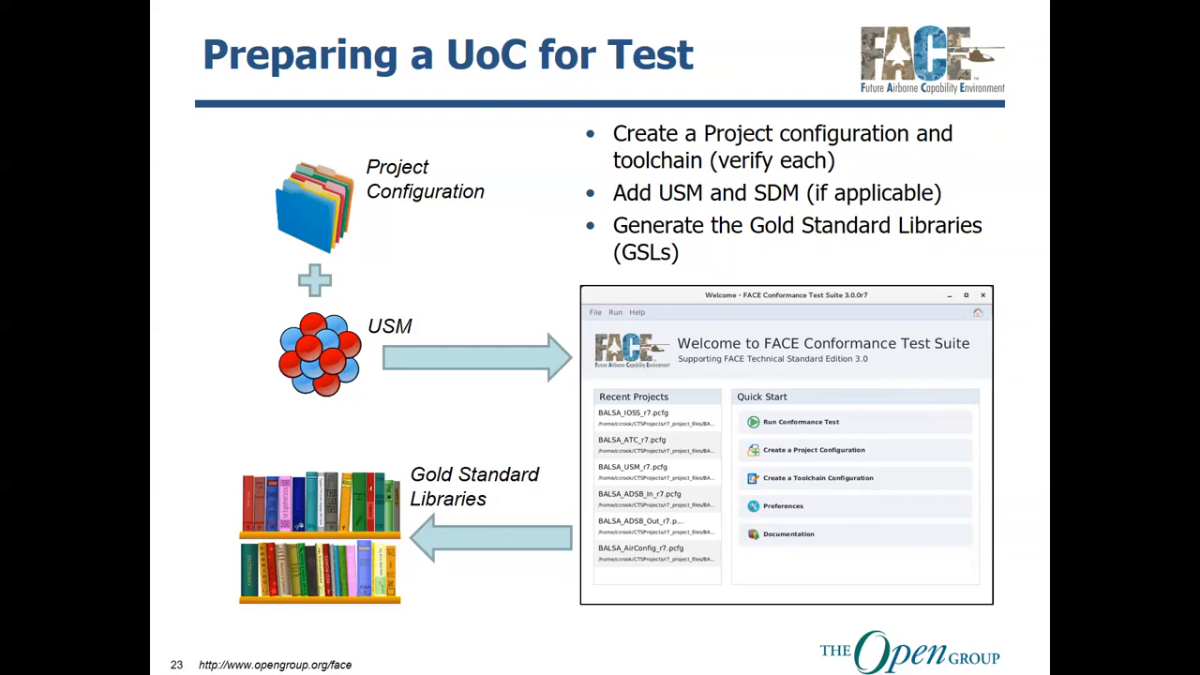
# Advance to slide 26 explaining USM-only versus full conformance test options.
pyautogui.press('Right')
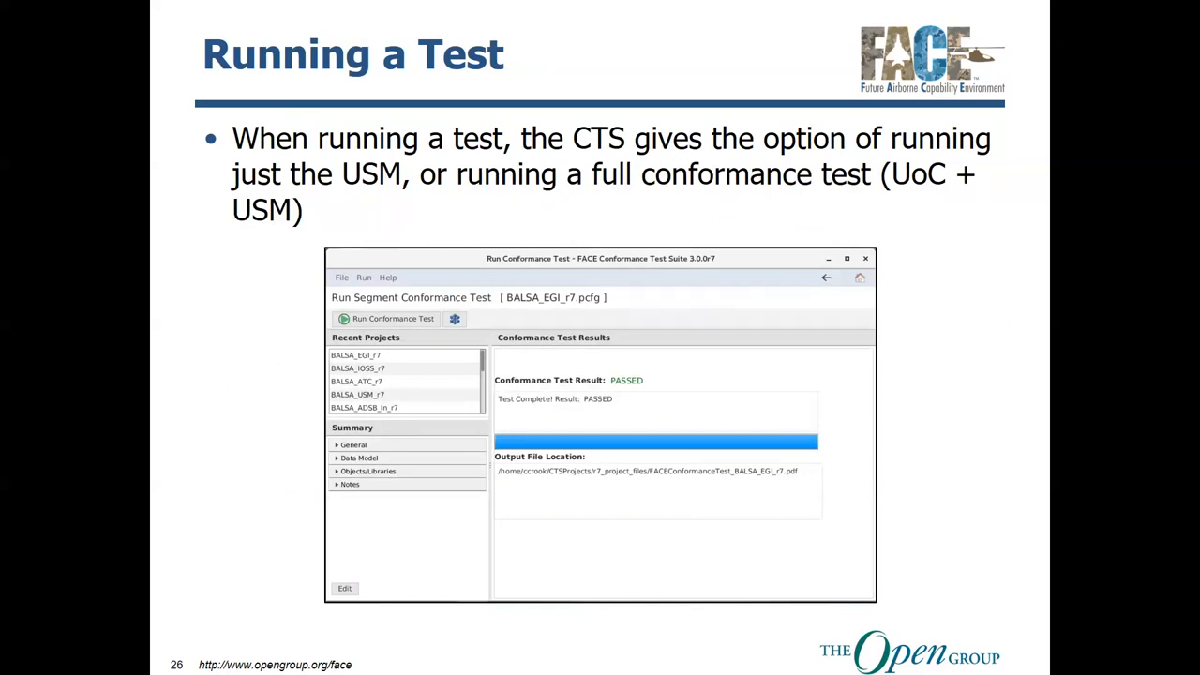
pyautogui.press('Right')
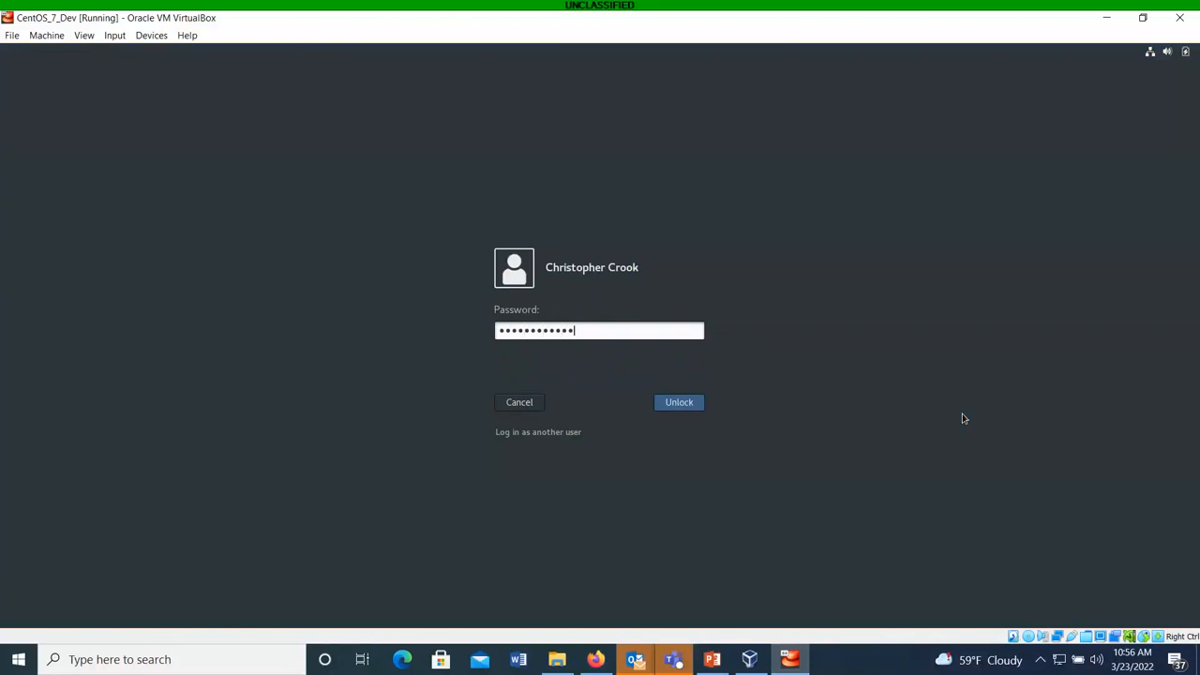
# Unlock the CentOS VM and close the ADSB_Out project back to the welcome screen.
pyautogui.click(678, 401)
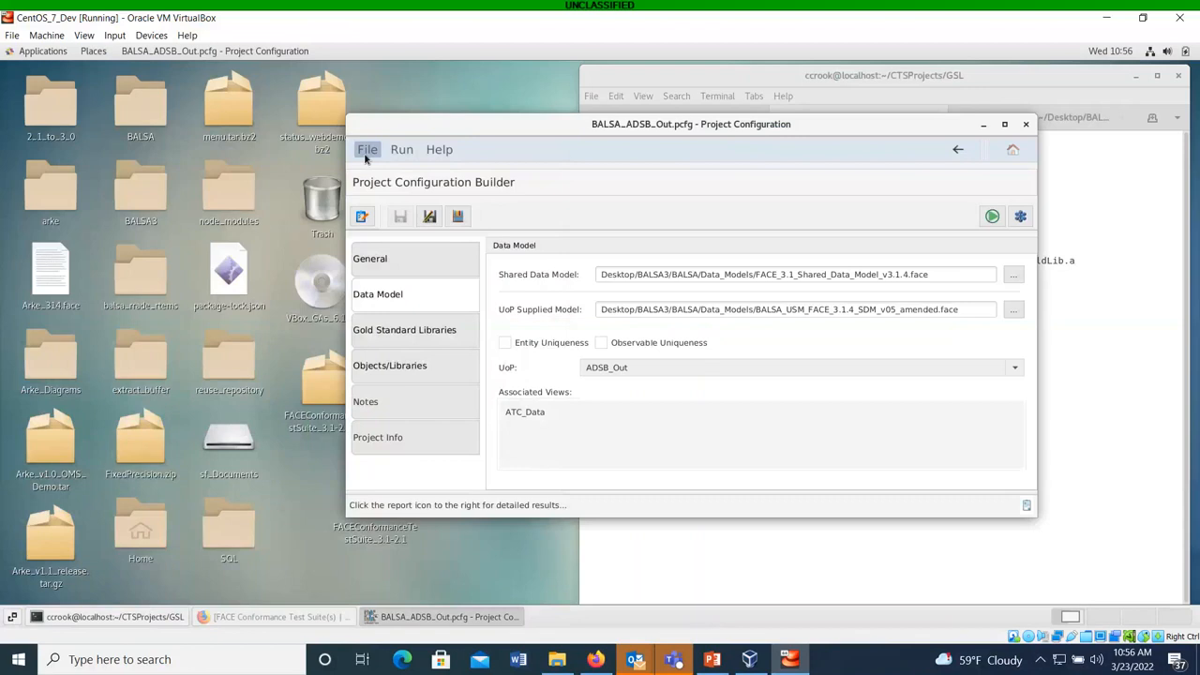
pyautogui.click(368, 150)
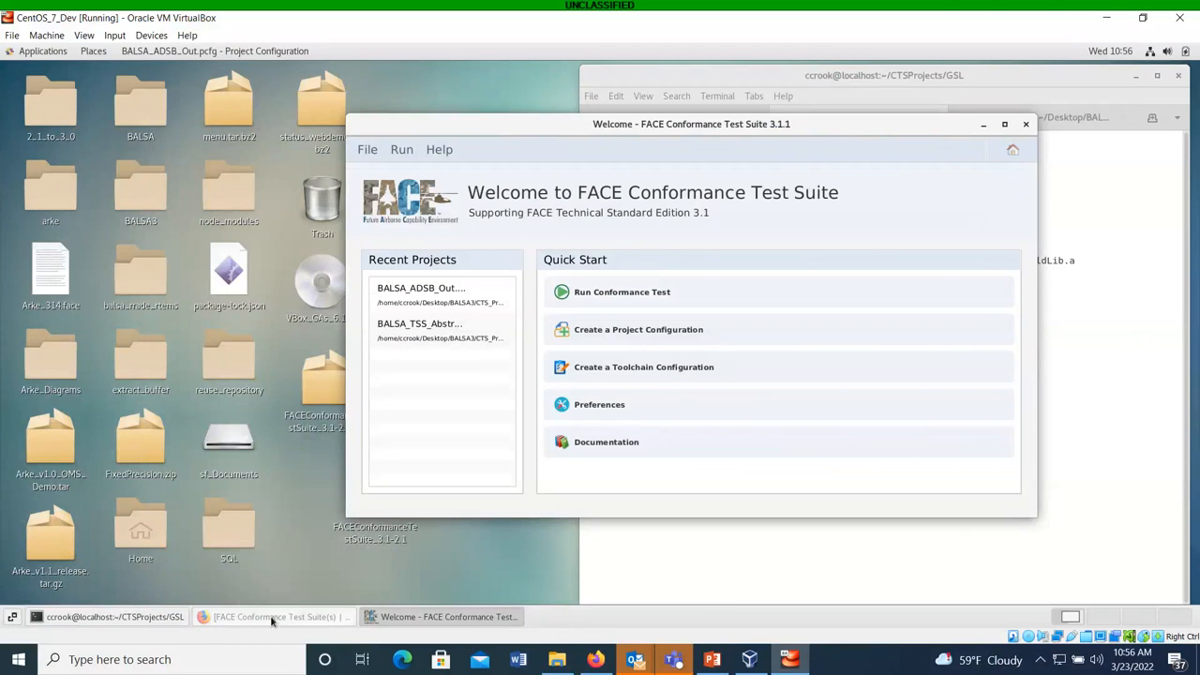
# Check the Open Group download page listing CTS versions 3.1.2, 3.1.1 and 3.1.0.
pyautogui.click(272, 615)
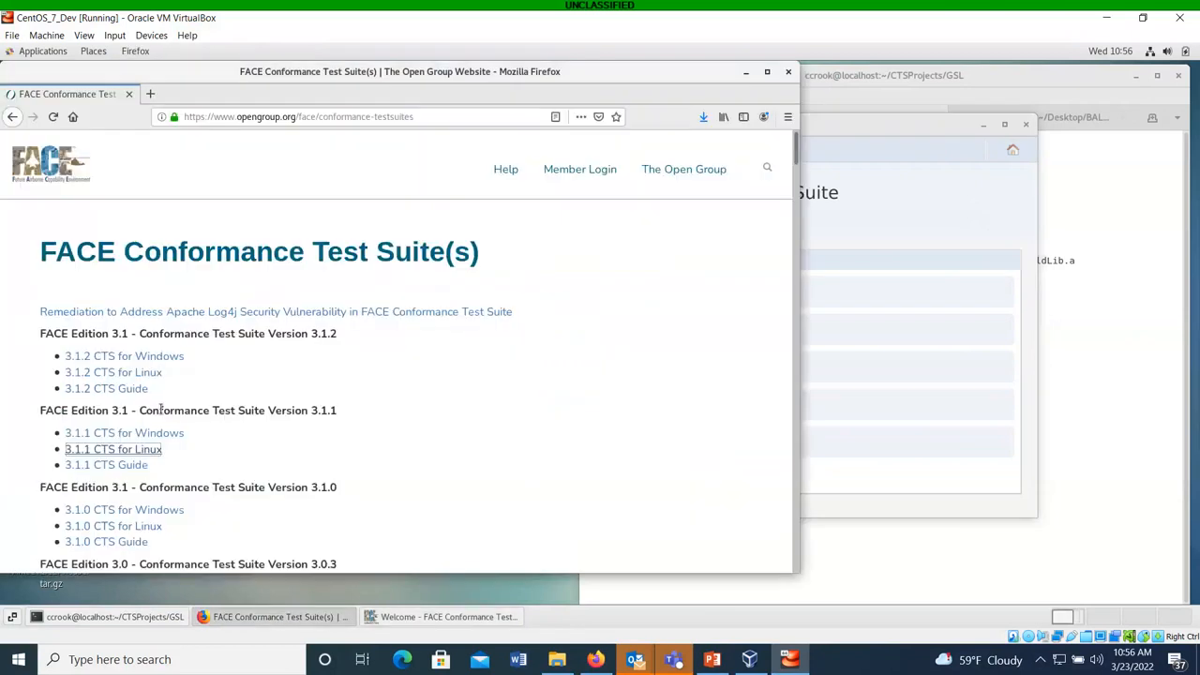
pyautogui.moveTo(191, 432)
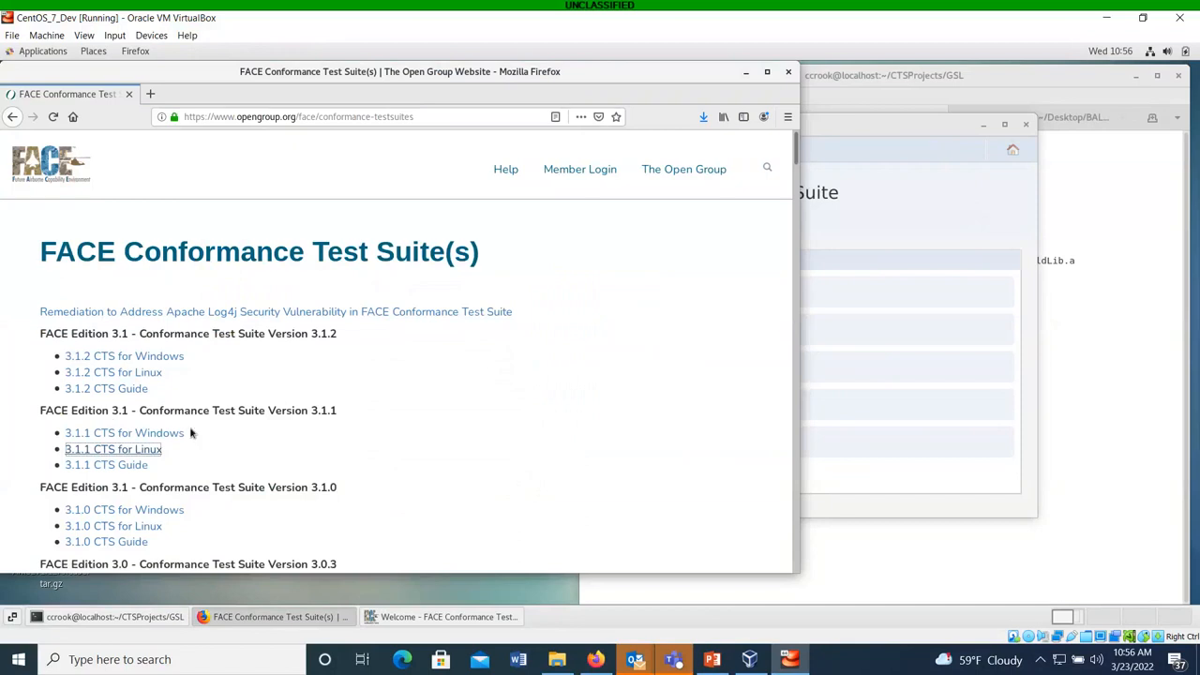
pyautogui.moveTo(347, 428)
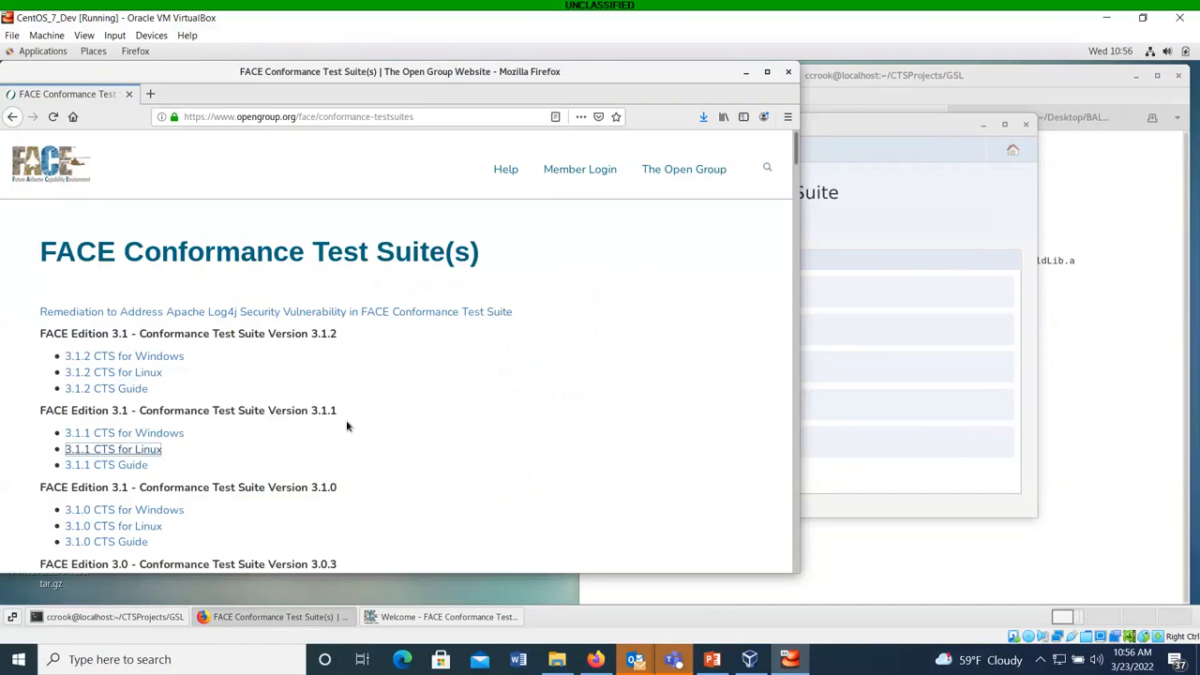
pyautogui.moveTo(251, 435)
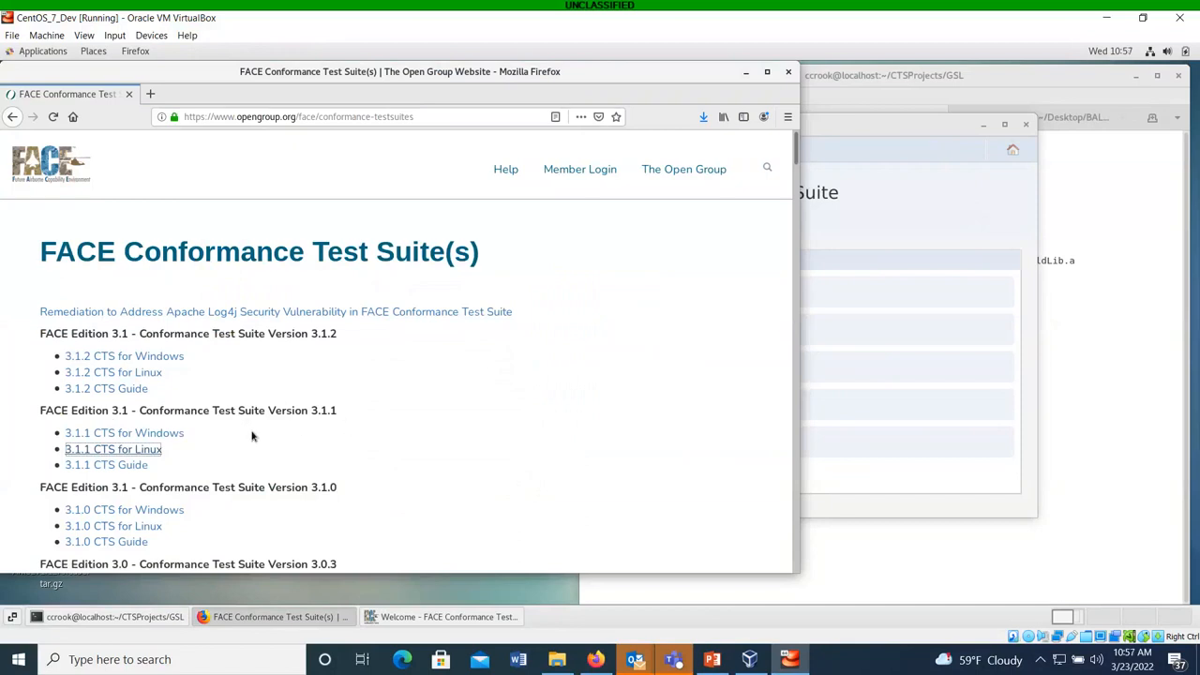
pyautogui.moveTo(113, 371)
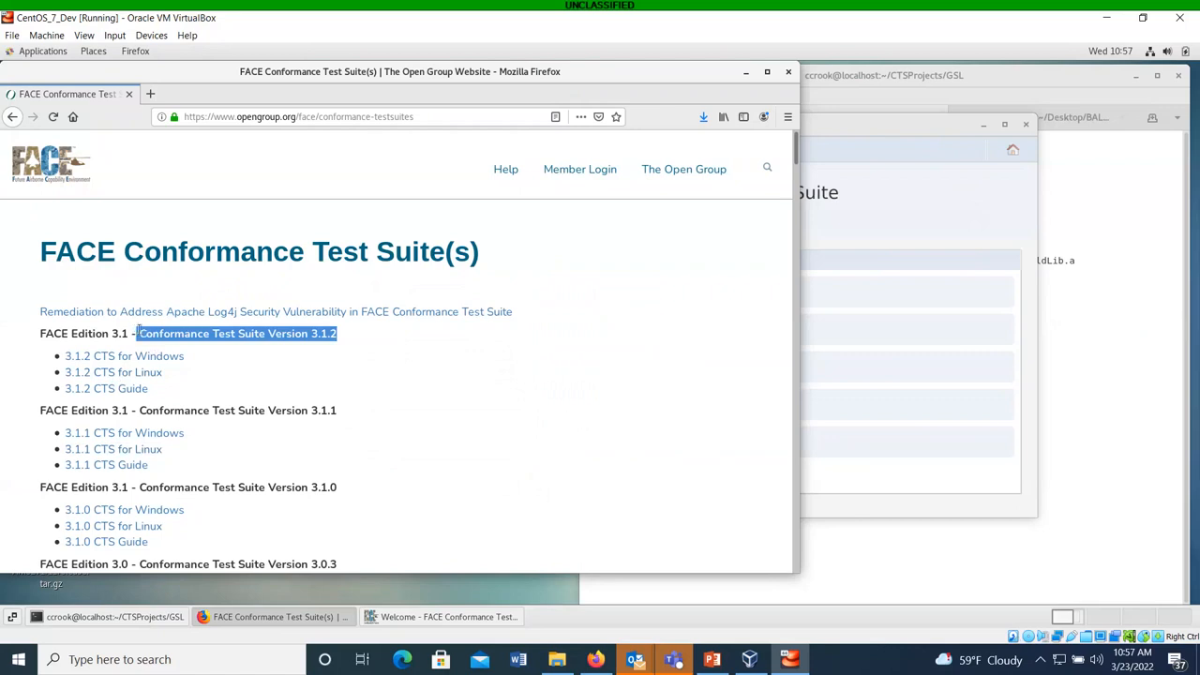
pyautogui.click(281, 373)
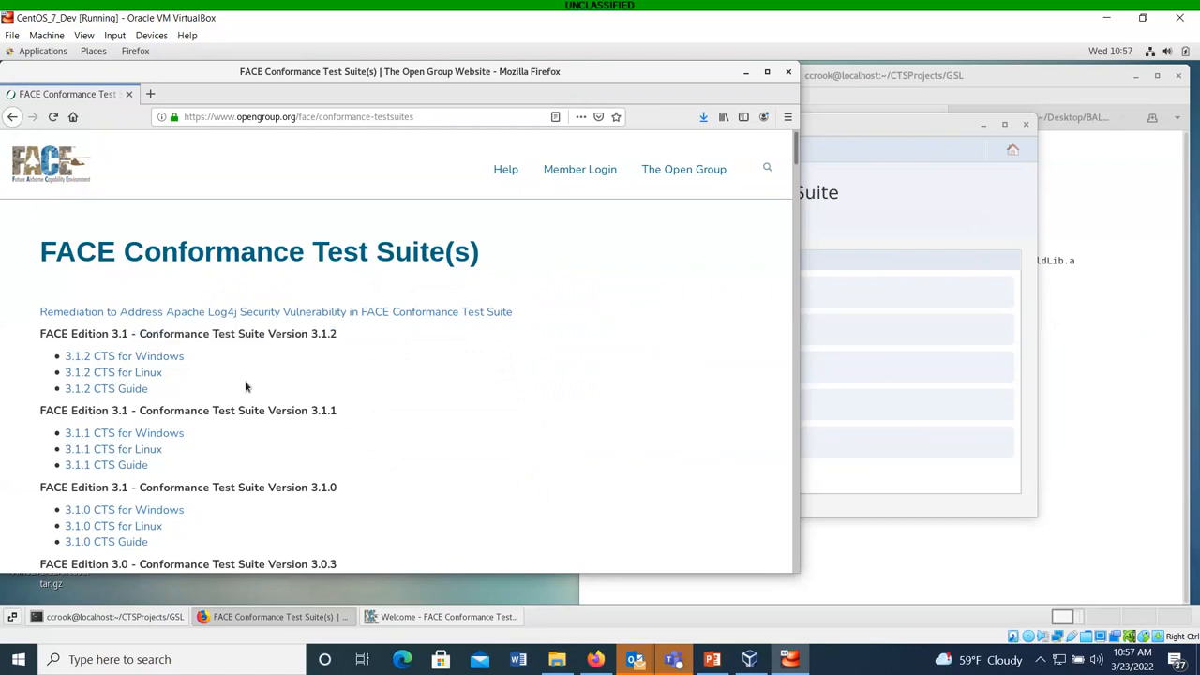
pyautogui.moveTo(248, 351)
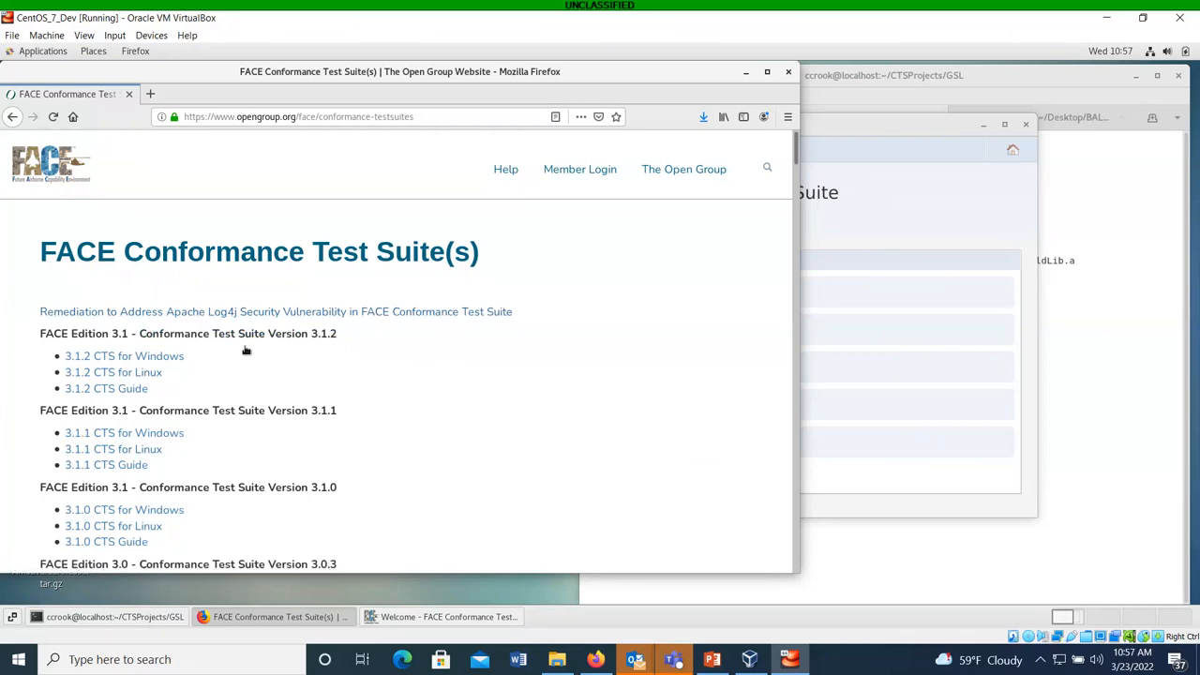
pyautogui.moveTo(112, 371)
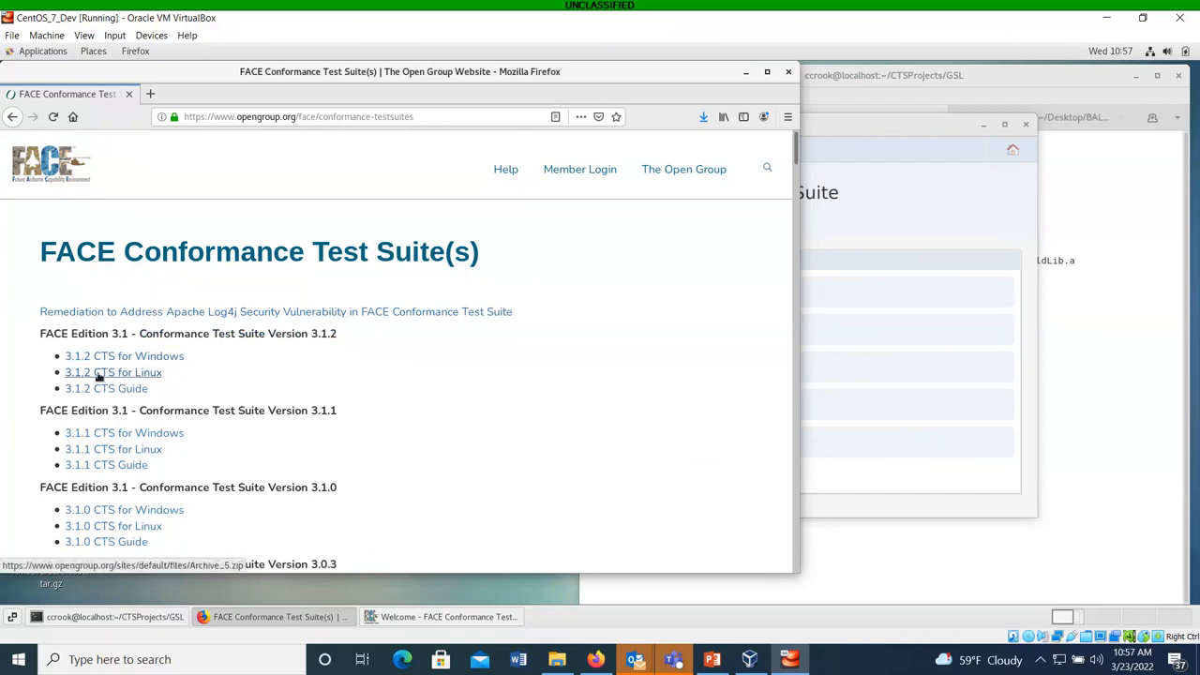
pyautogui.moveTo(609, 433)
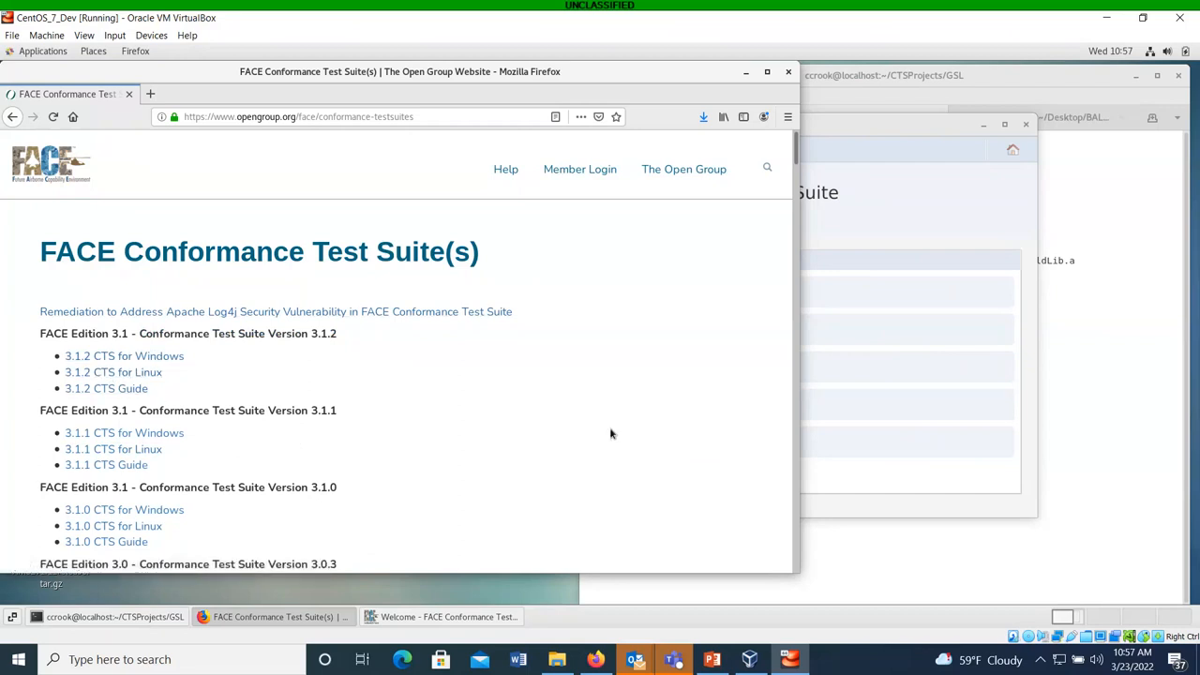
pyautogui.moveTo(525, 200)
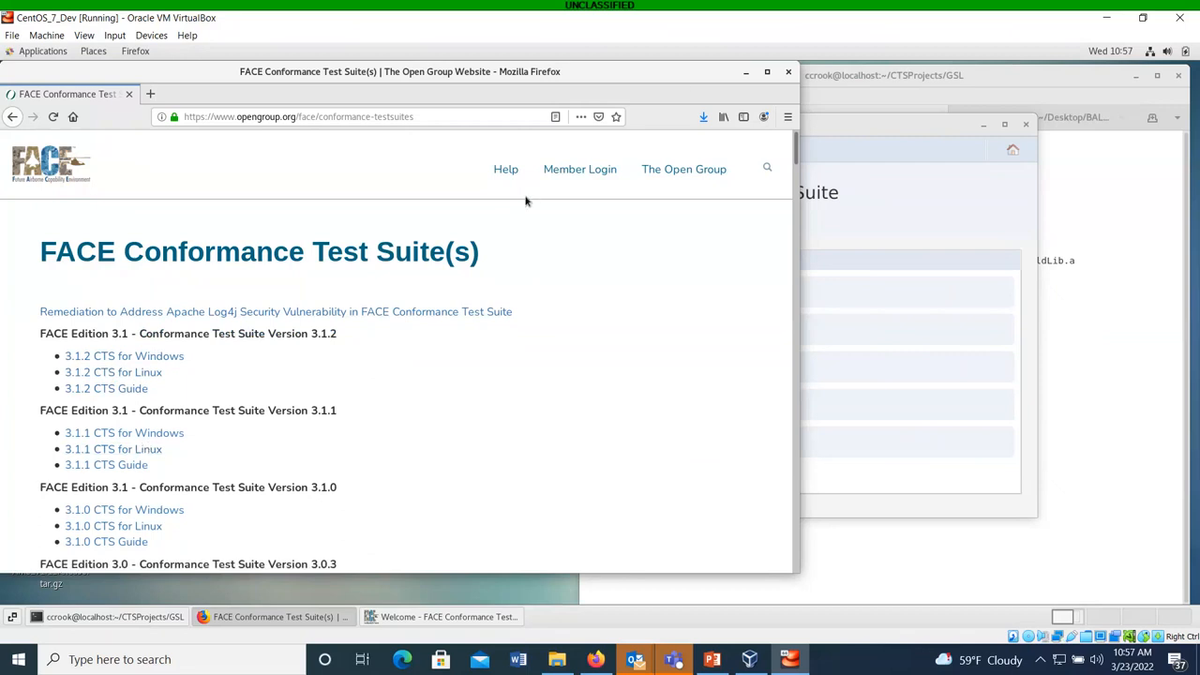
pyautogui.moveTo(112, 450)
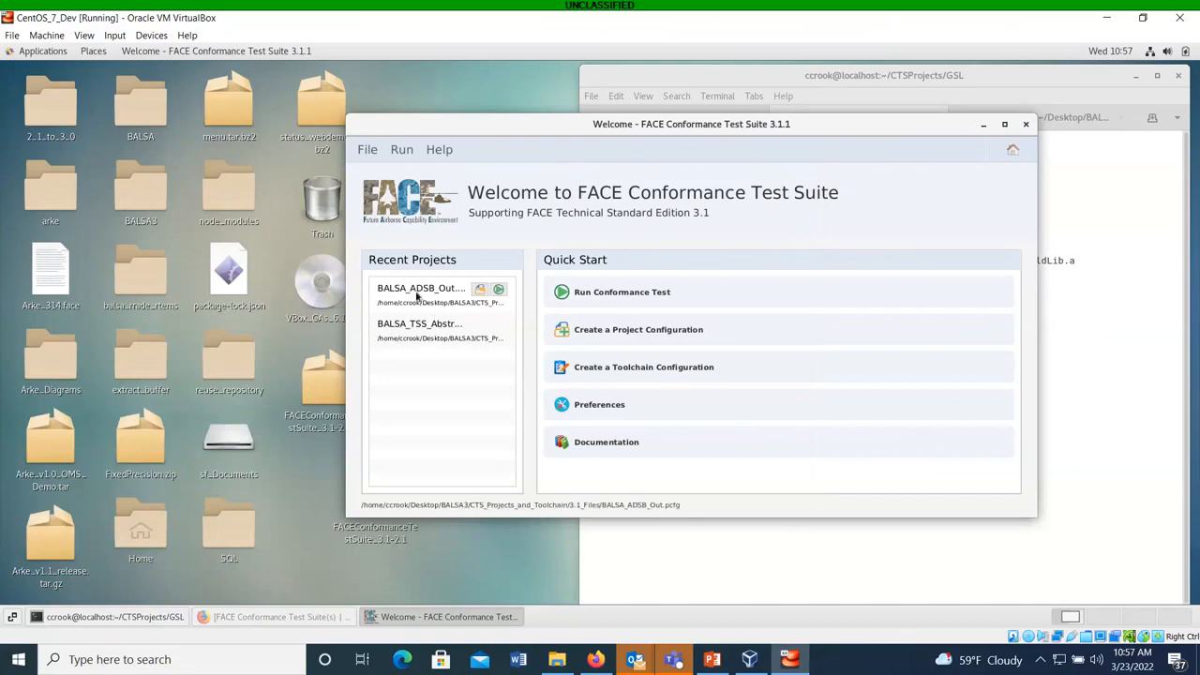
pyautogui.moveTo(478, 296)
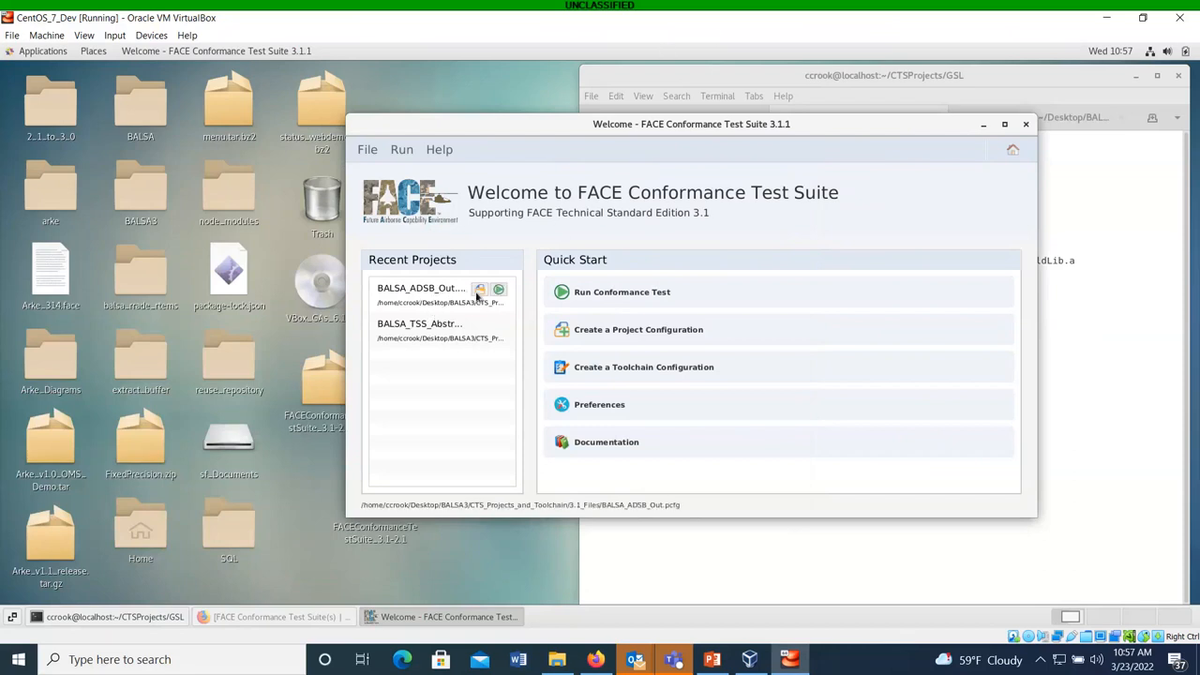
# Reopen the recent BALSA_ADSB_Out.pcfg project showing its General settings.
pyautogui.doubleClick(420, 289)
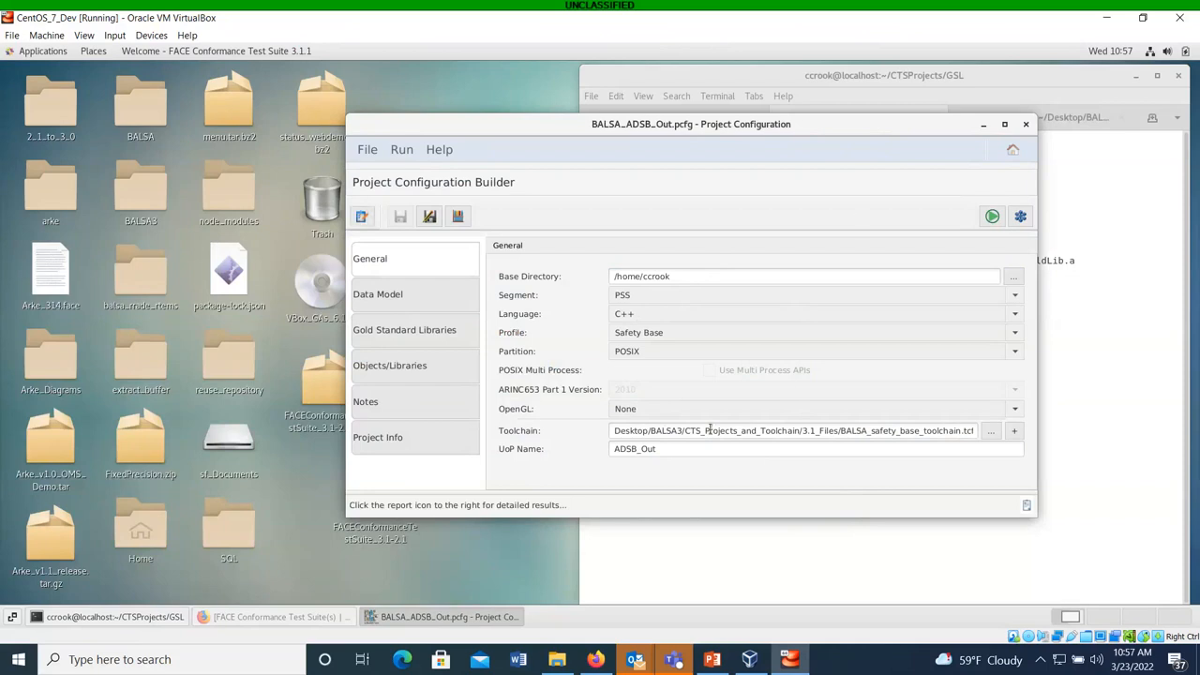
pyautogui.moveTo(553, 304)
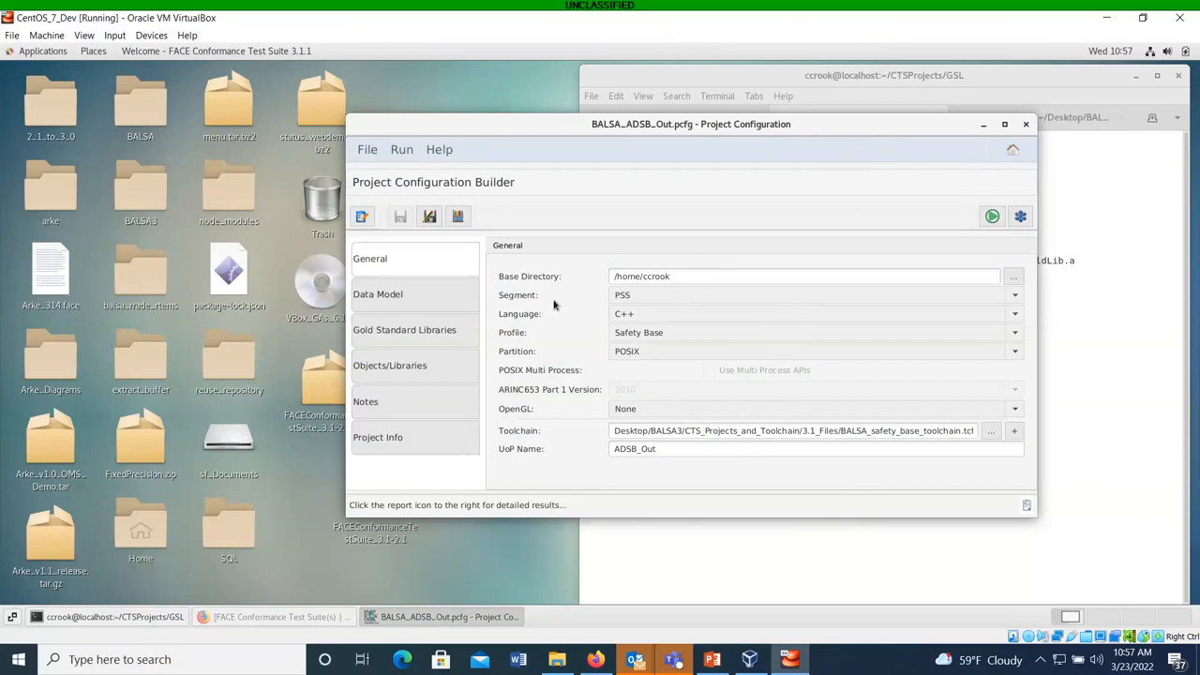
pyautogui.moveTo(637, 318)
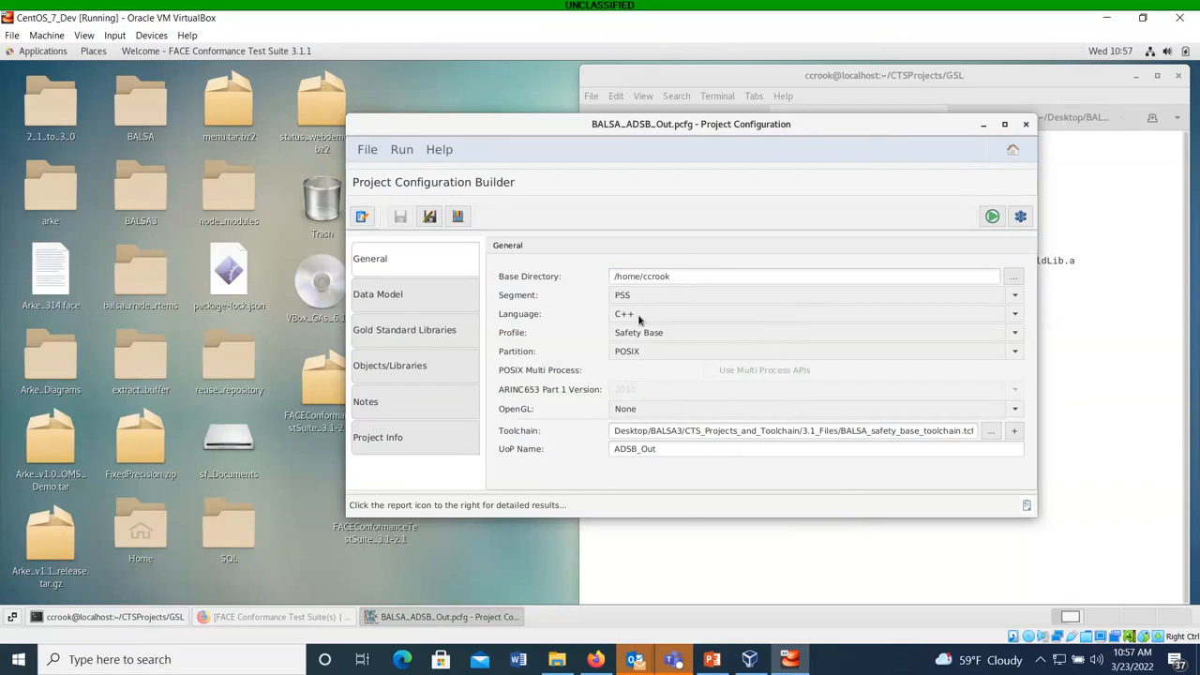
pyautogui.moveTo(645, 342)
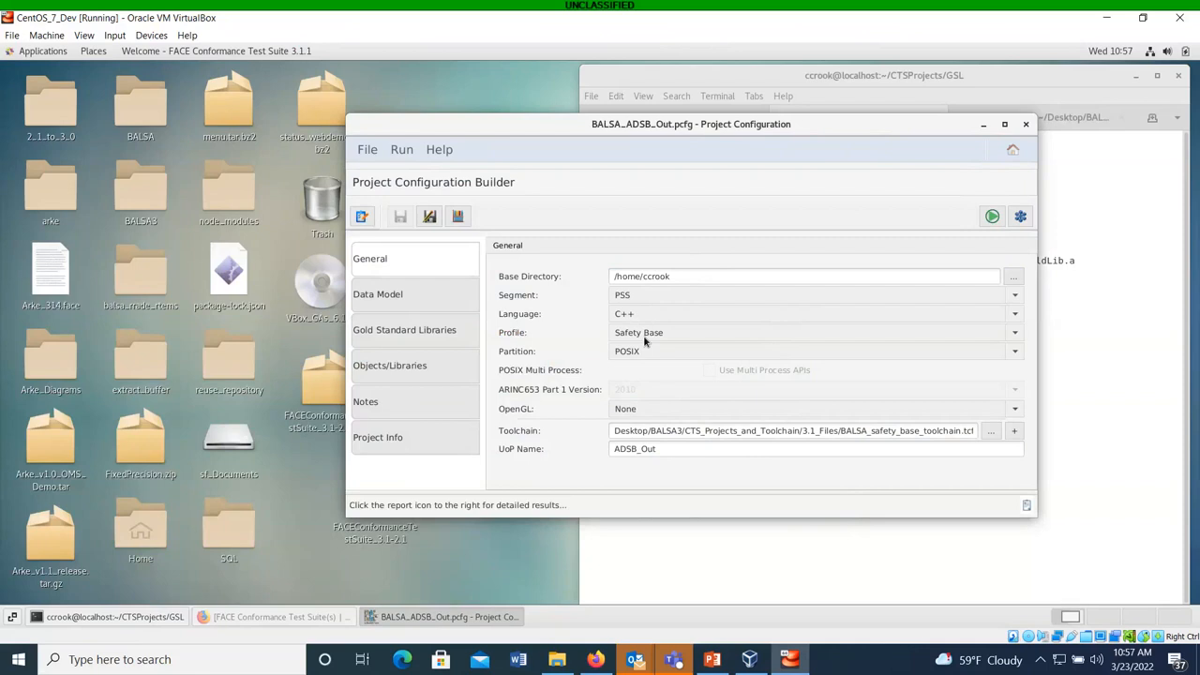
pyautogui.moveTo(596, 364)
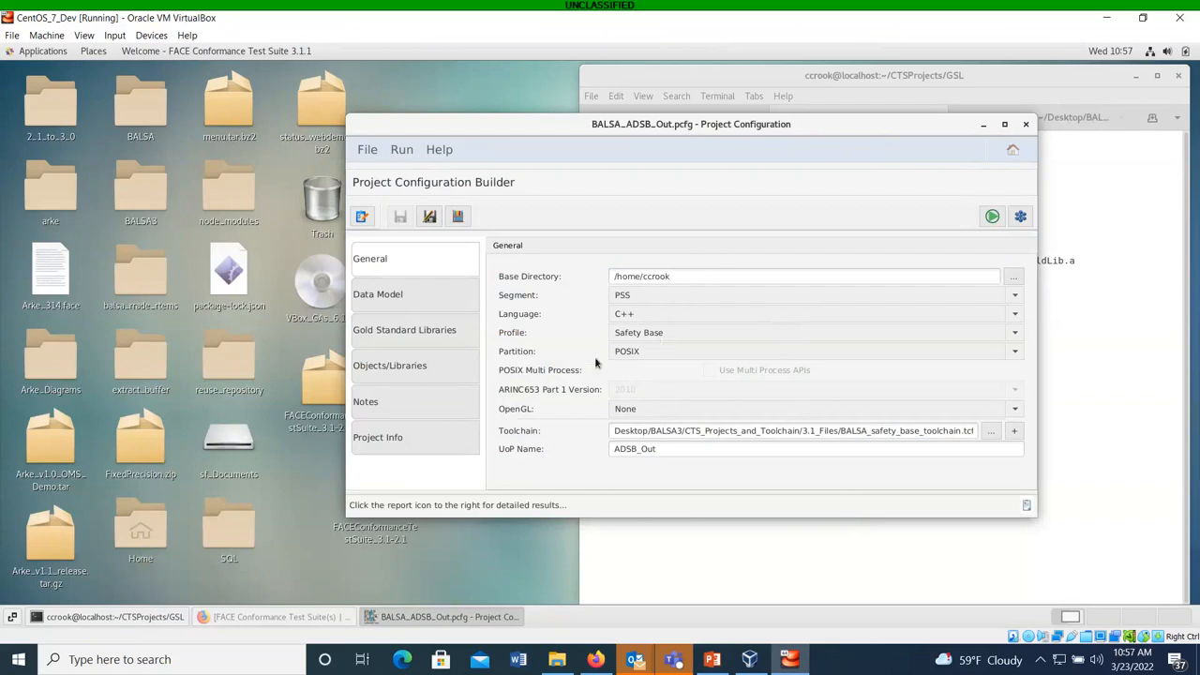
pyautogui.moveTo(626, 360)
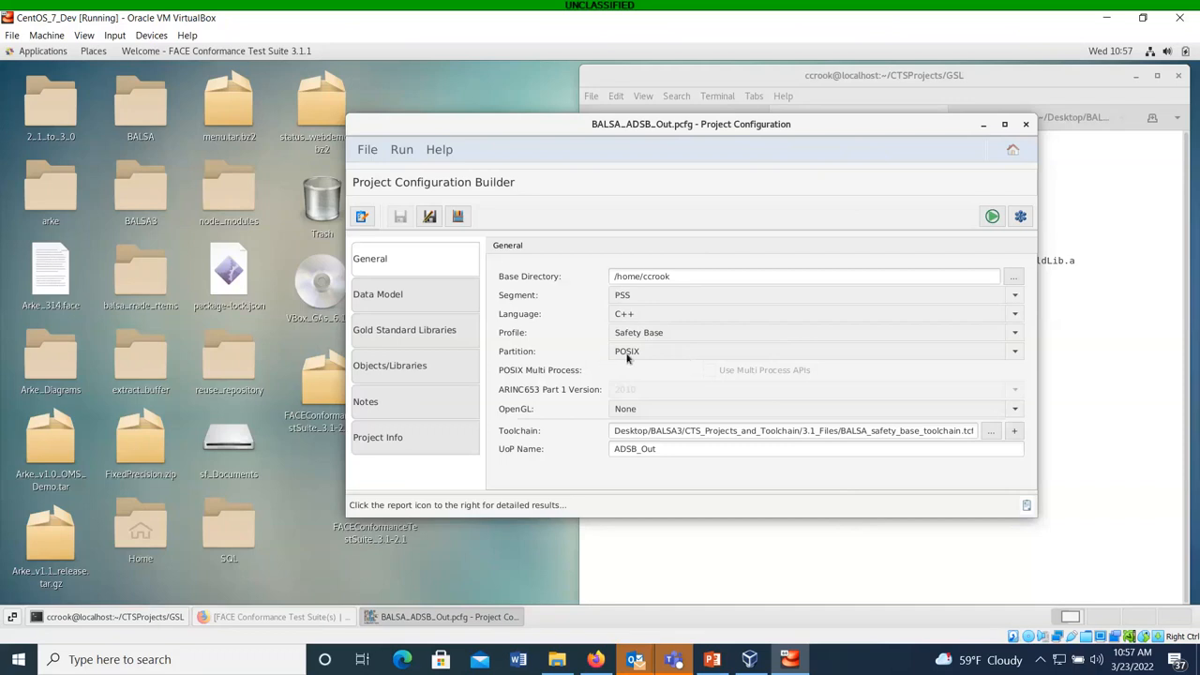
pyautogui.moveTo(525, 392)
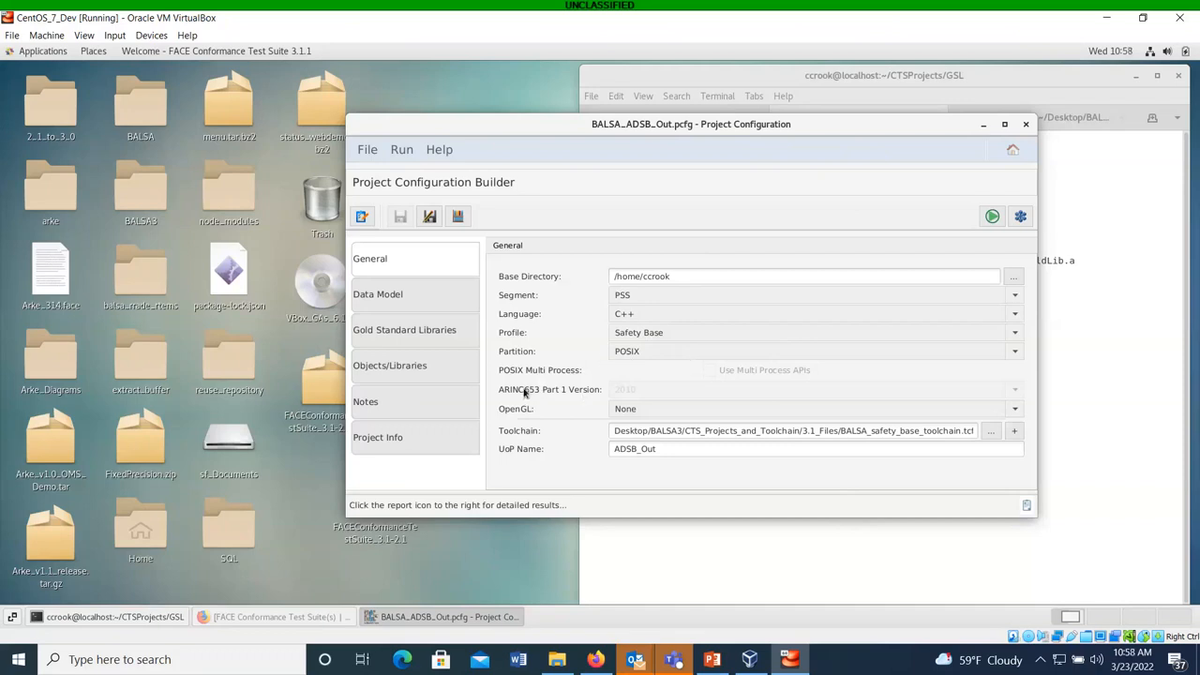
pyautogui.moveTo(617, 416)
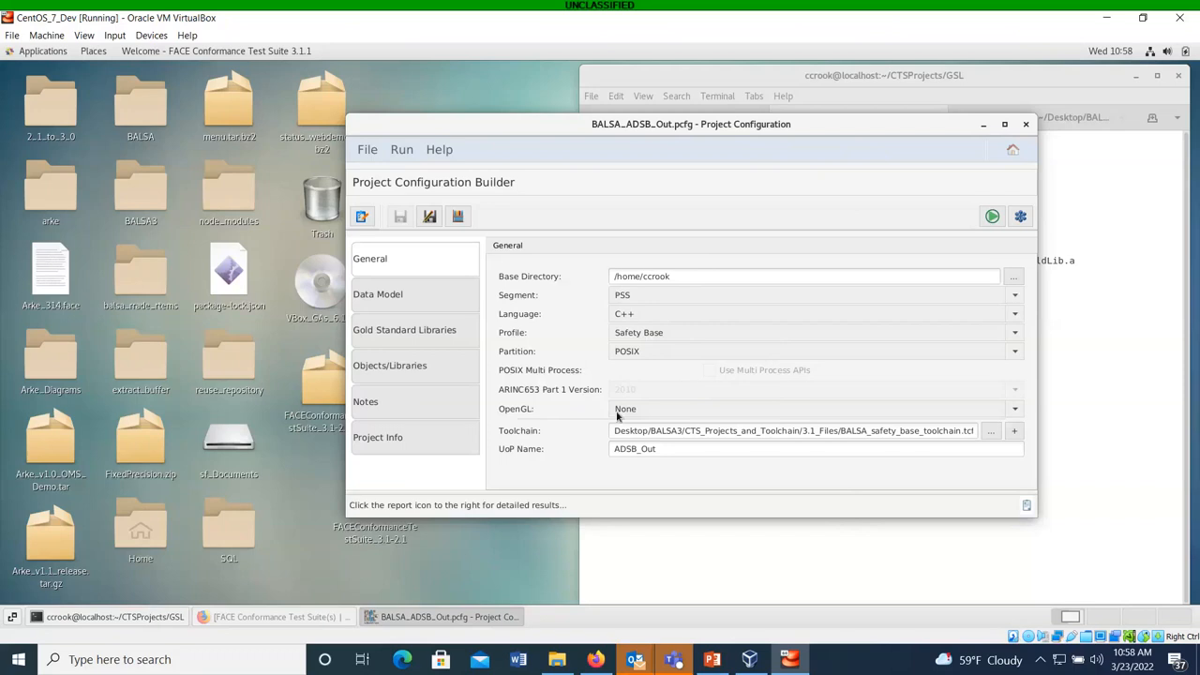
pyautogui.moveTo(653, 423)
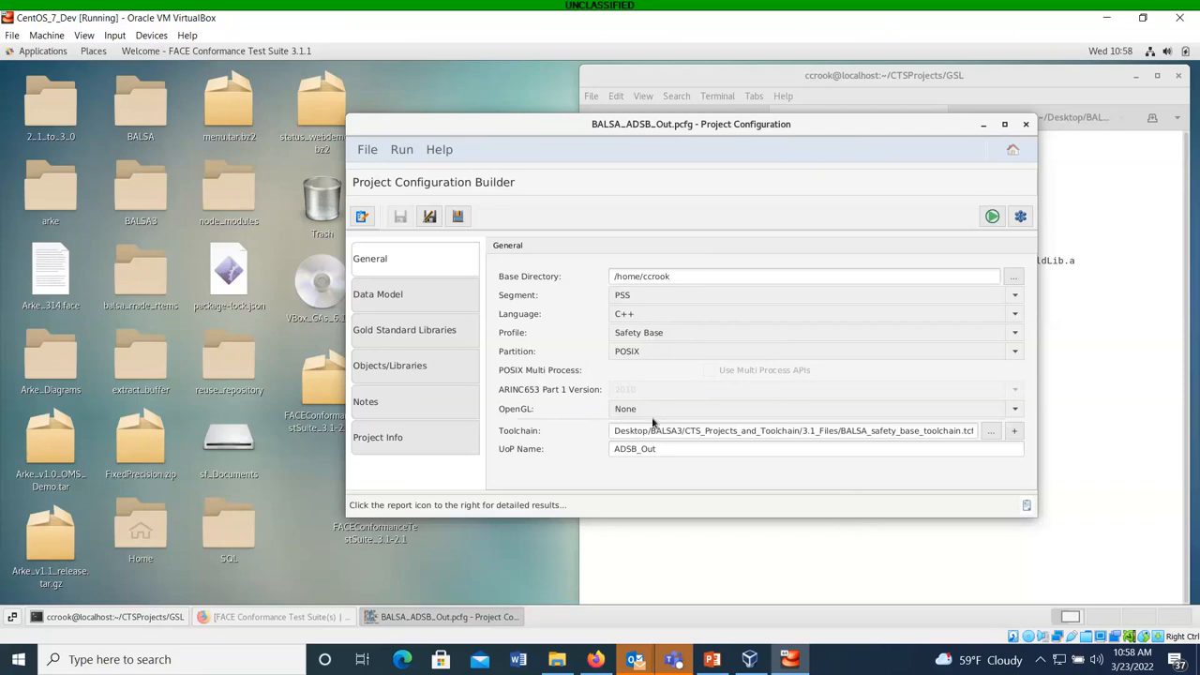
pyautogui.moveTo(987, 437)
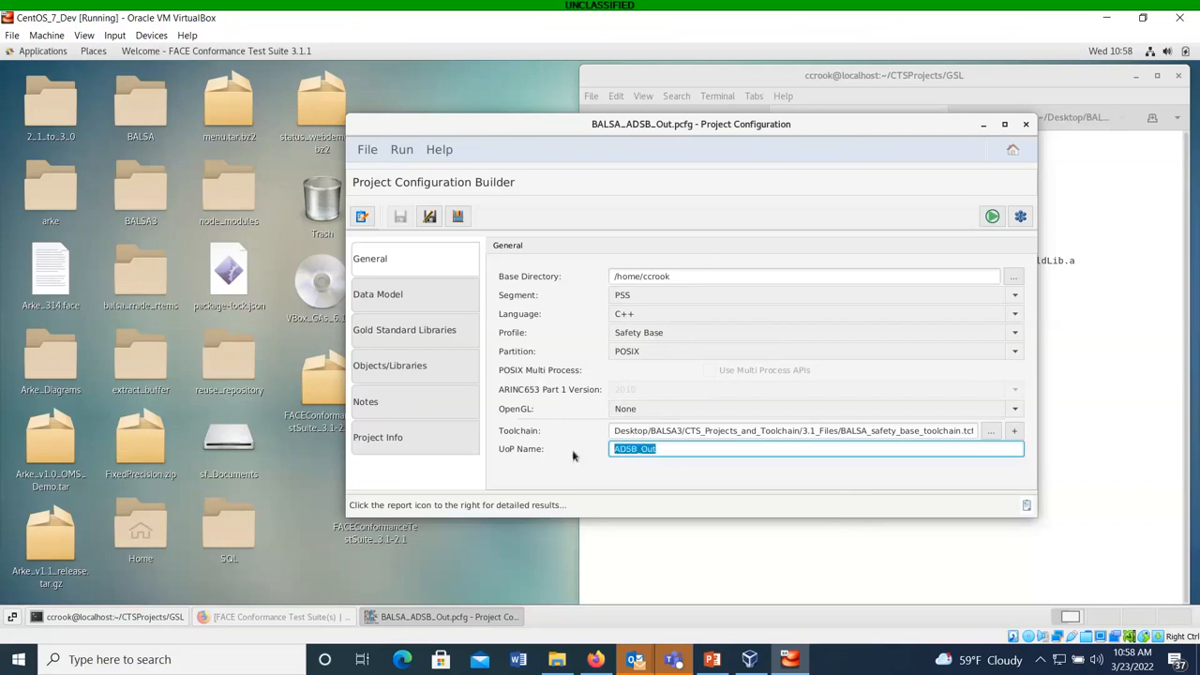
pyautogui.moveTo(418, 315)
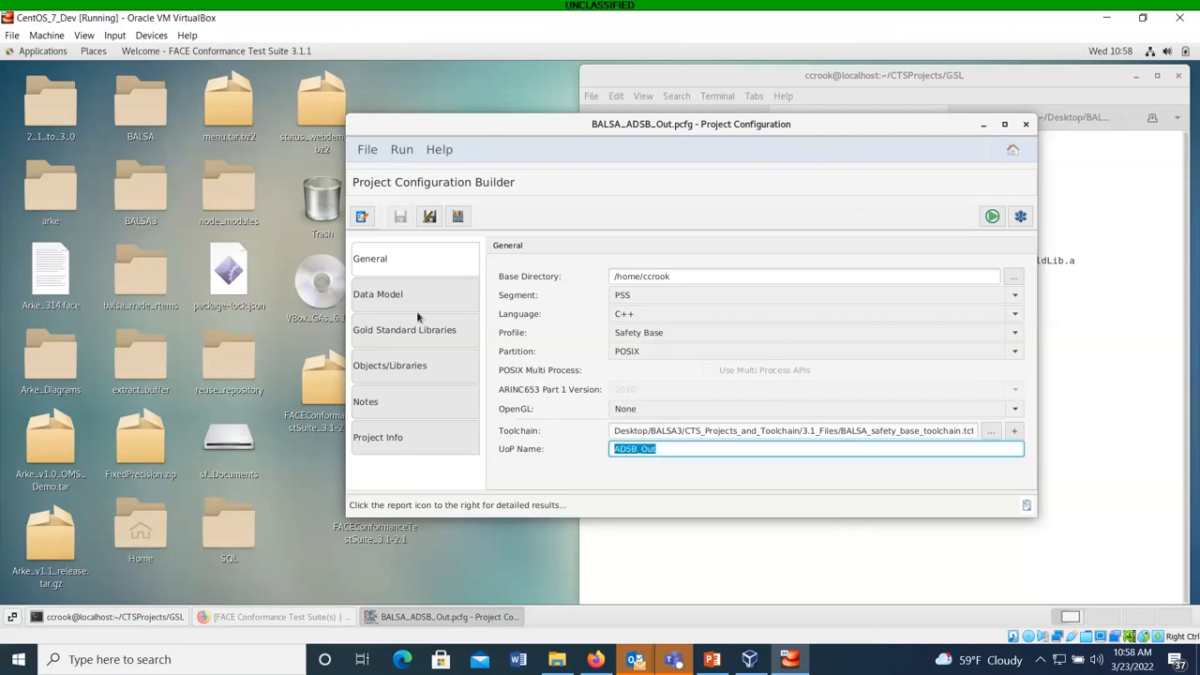
# Inspect the shared and USM data model files and the UoP list, keeping ADSB_Out.
pyautogui.click(379, 293)
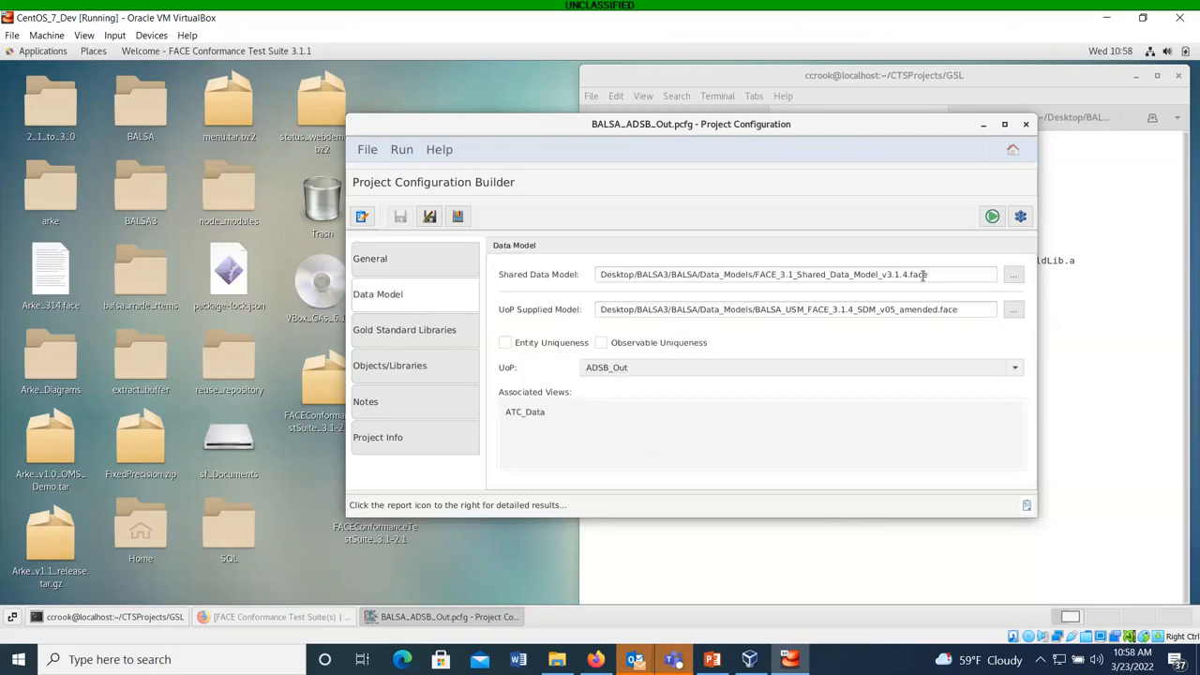
pyautogui.doubleClick(904, 274)
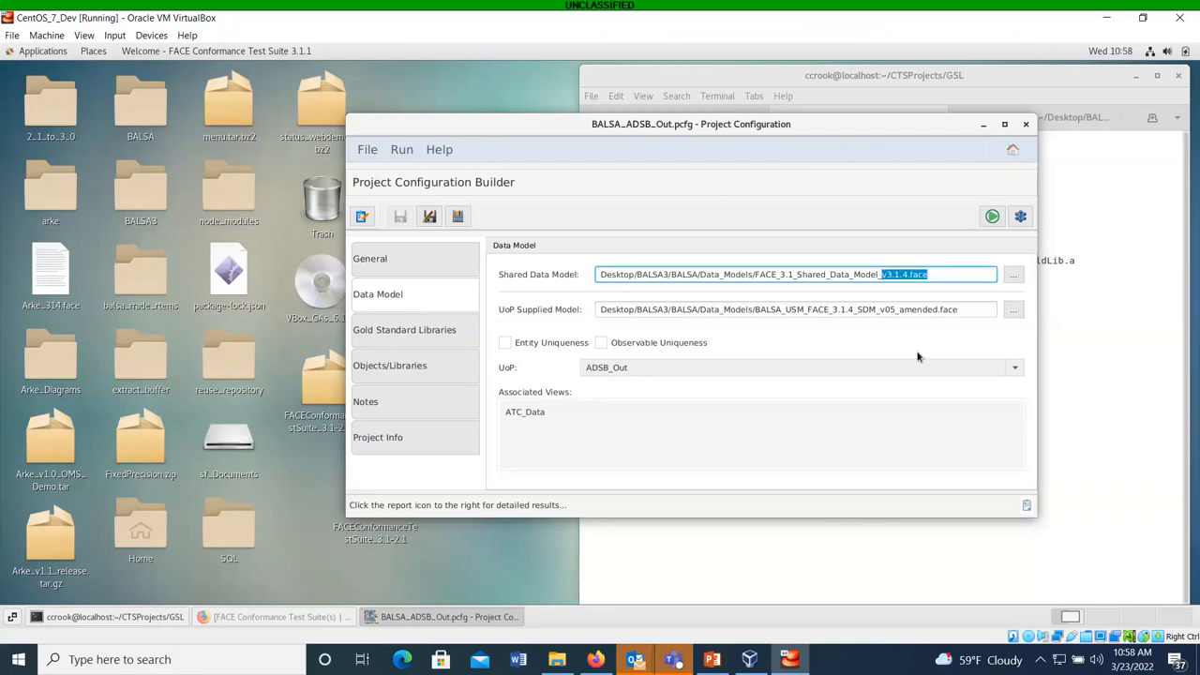
pyautogui.moveTo(964, 313)
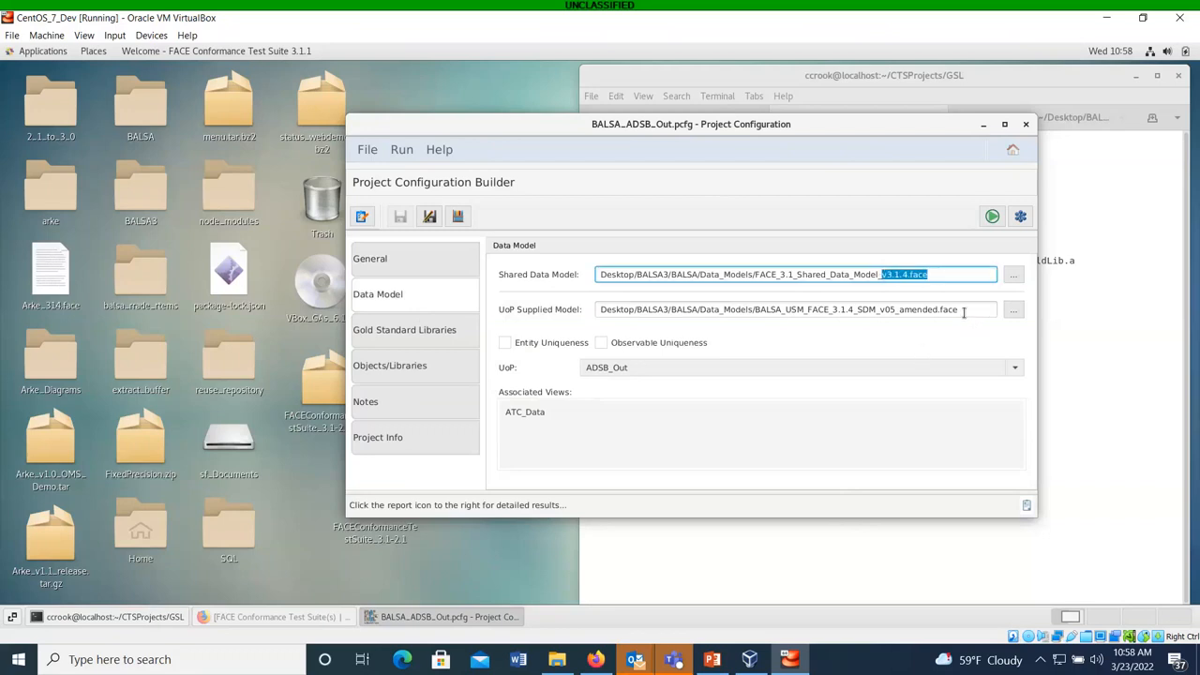
pyautogui.moveTo(551, 379)
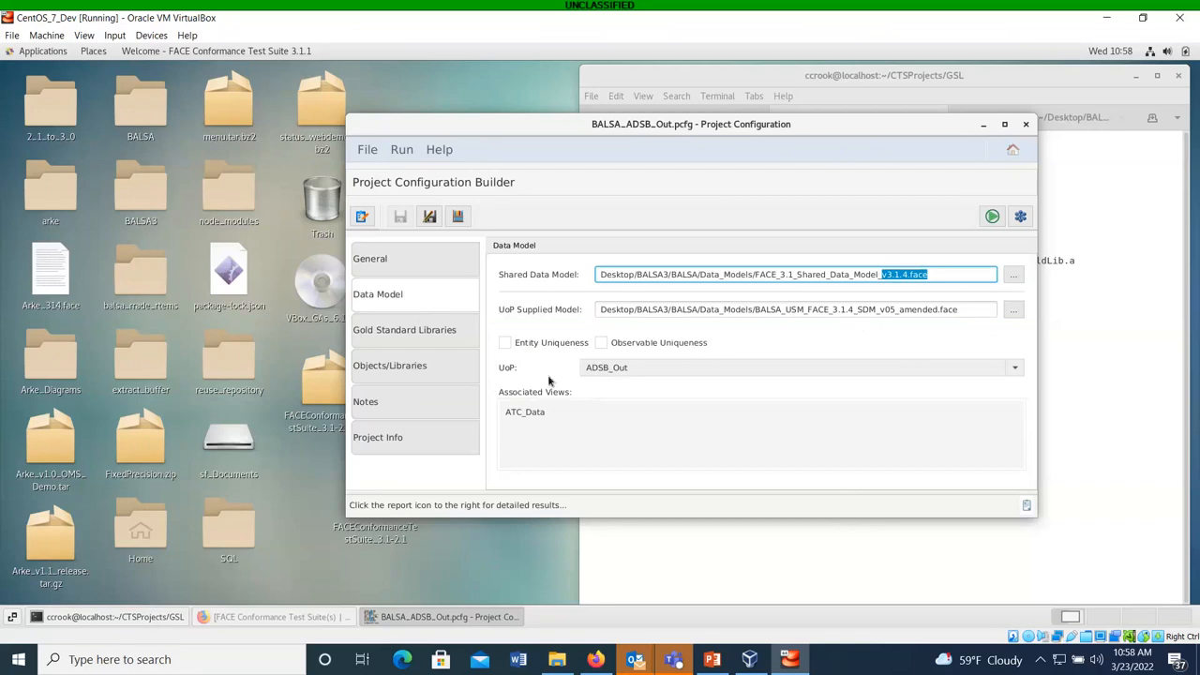
pyautogui.moveTo(784, 345)
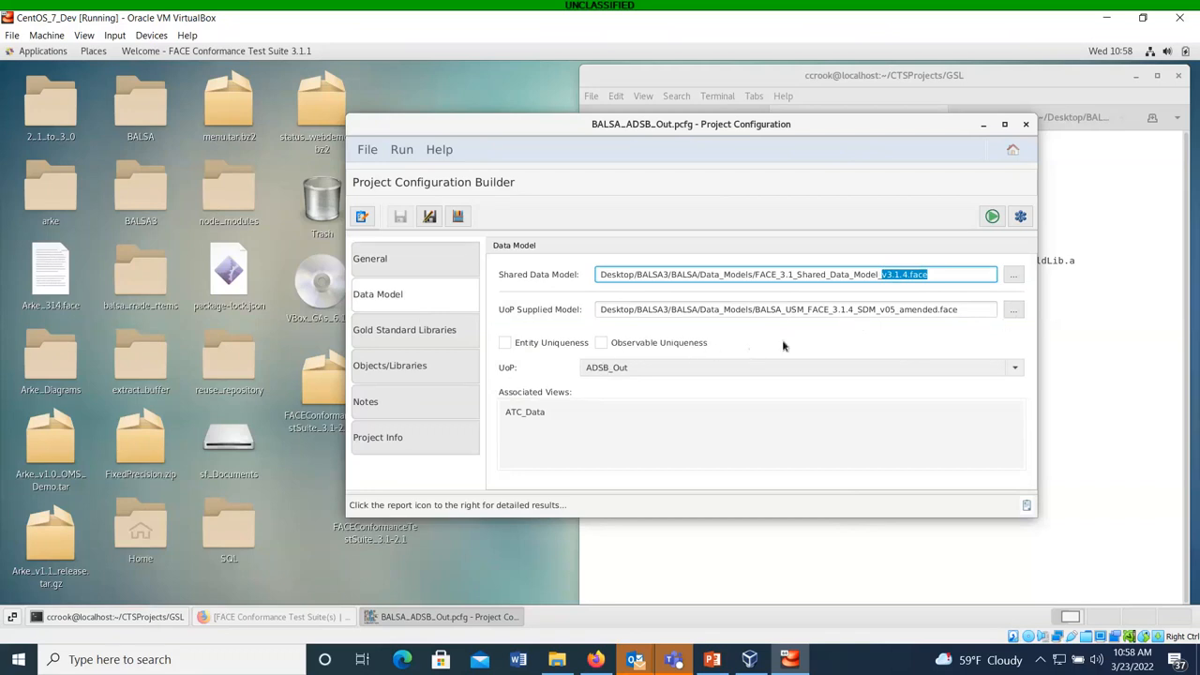
pyautogui.moveTo(671, 386)
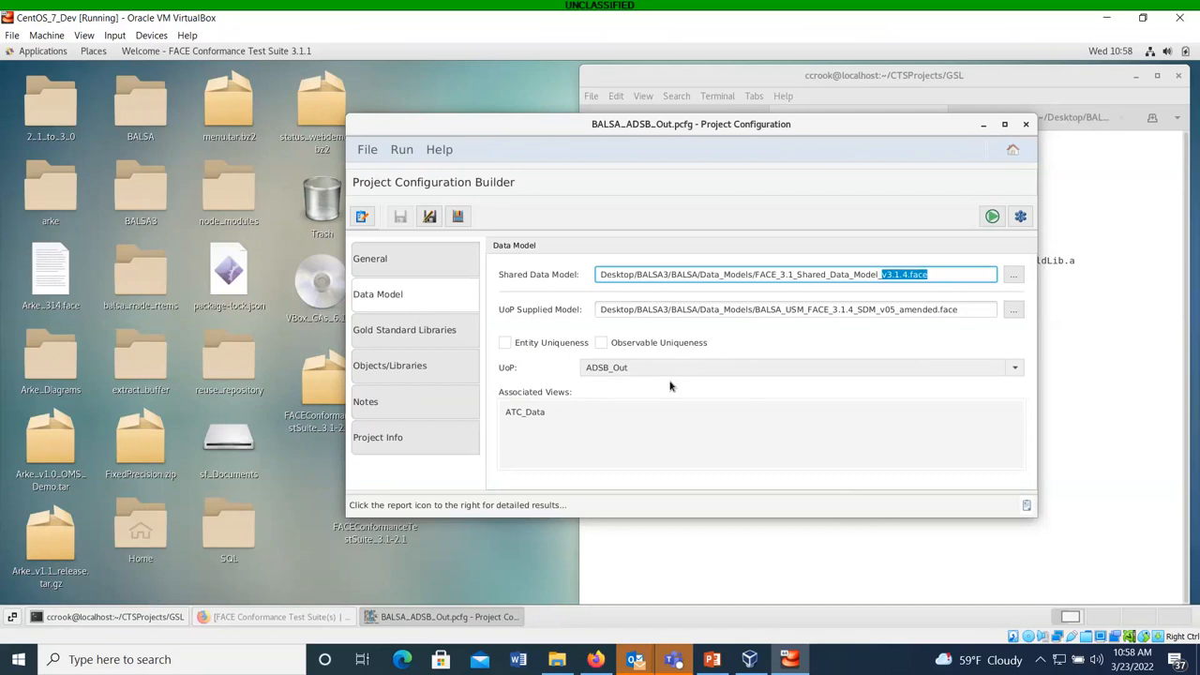
pyautogui.click(1015, 366)
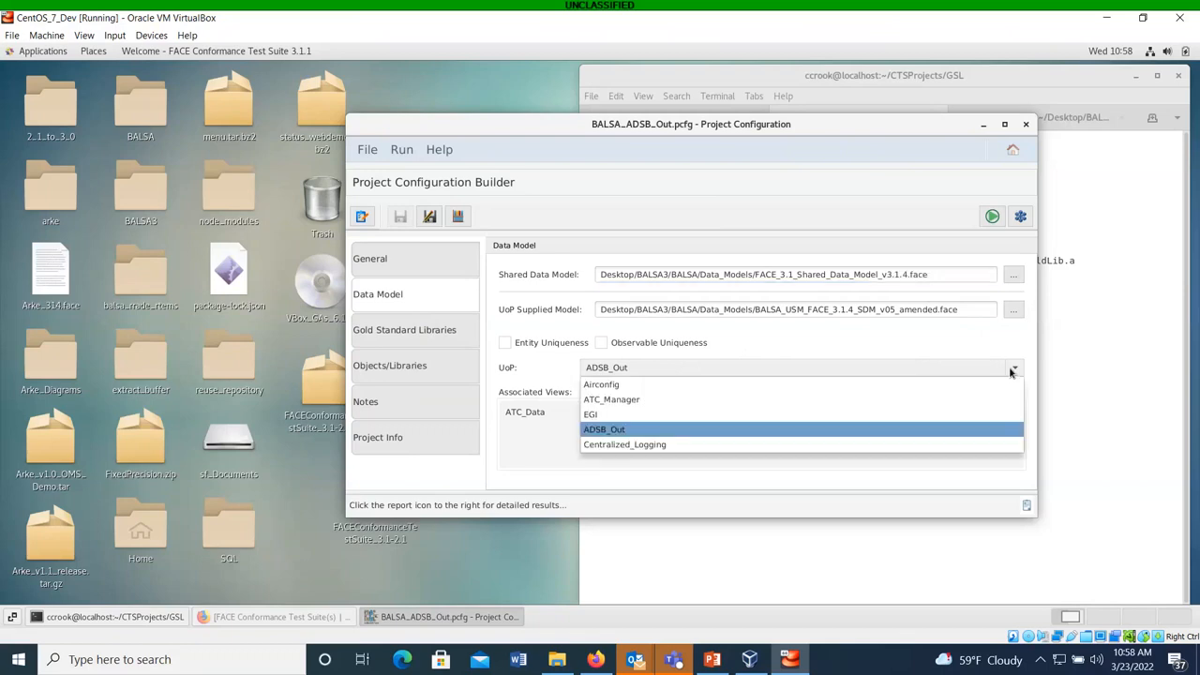
pyautogui.moveTo(769, 435)
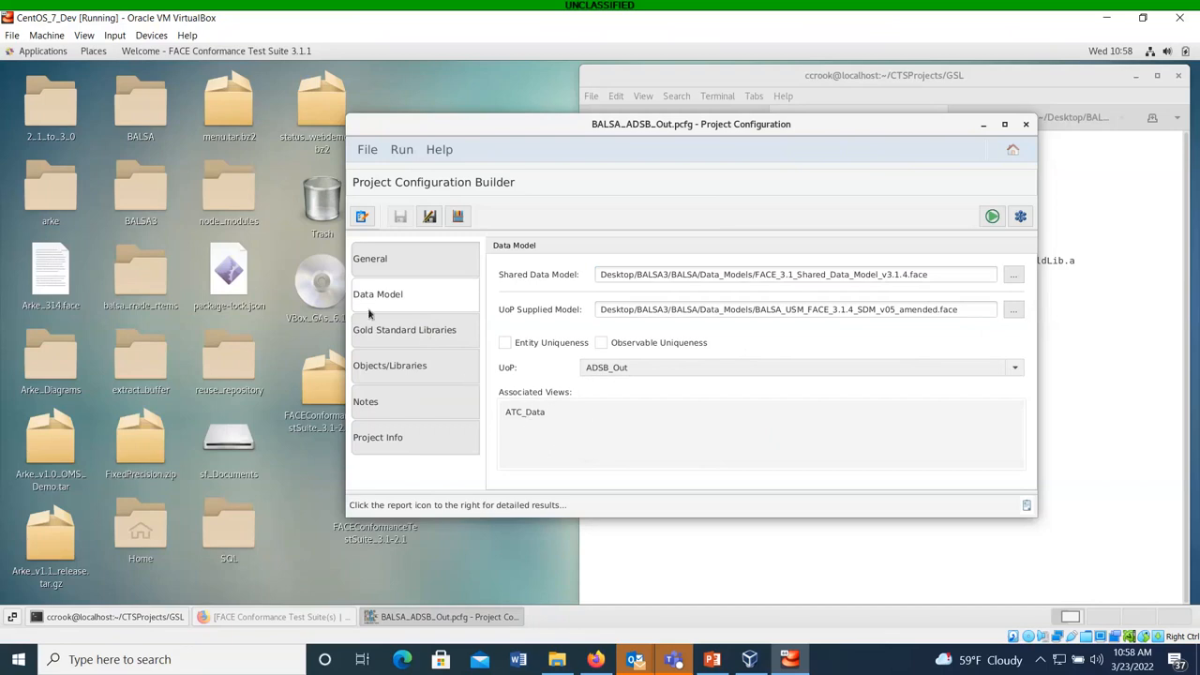
# View the GSL Directory setting, then the PSSS include paths and object libraries.
pyautogui.click(405, 330)
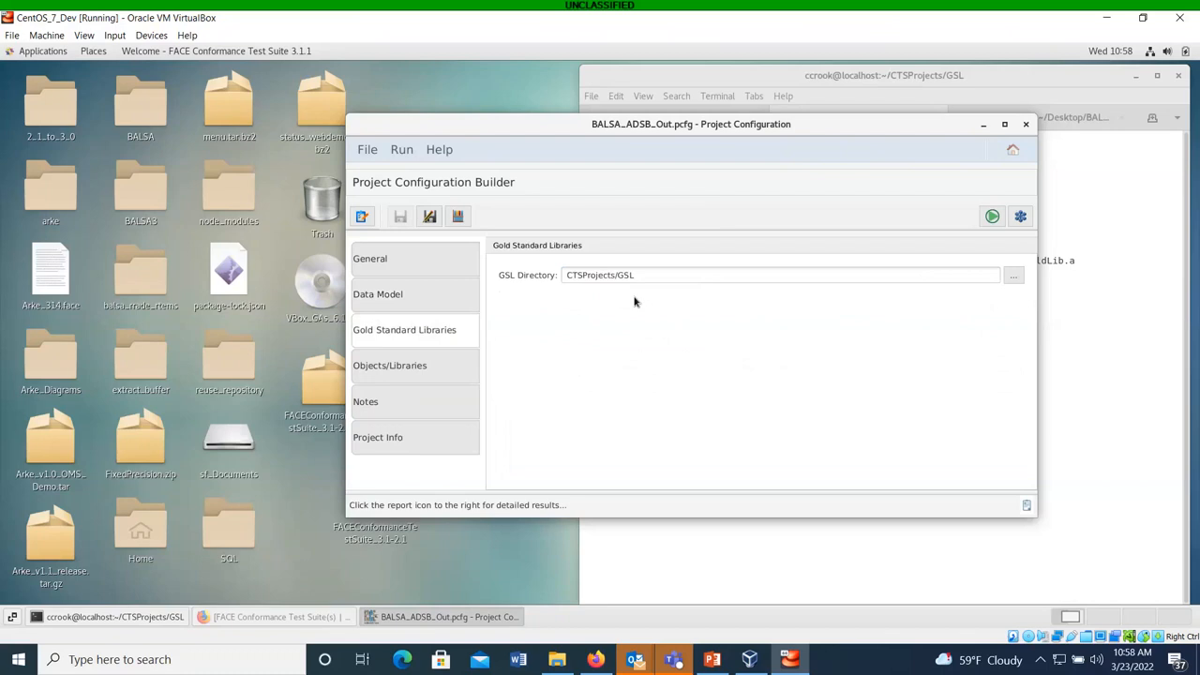
pyautogui.moveTo(563, 293)
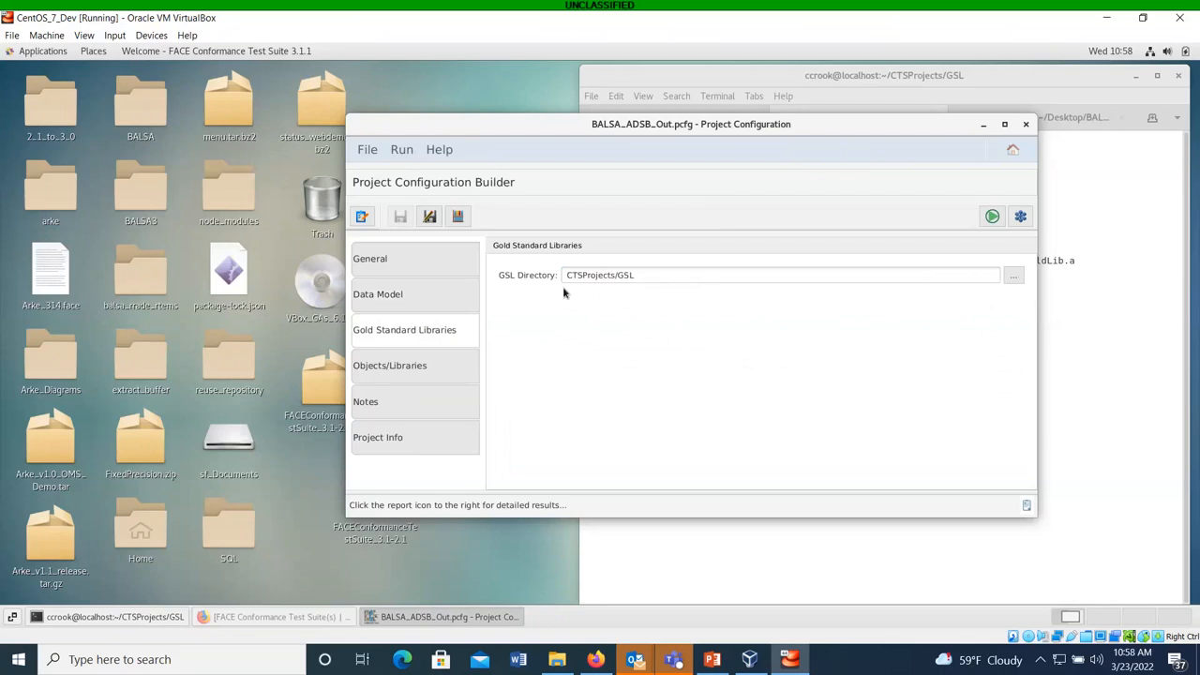
pyautogui.click(390, 363)
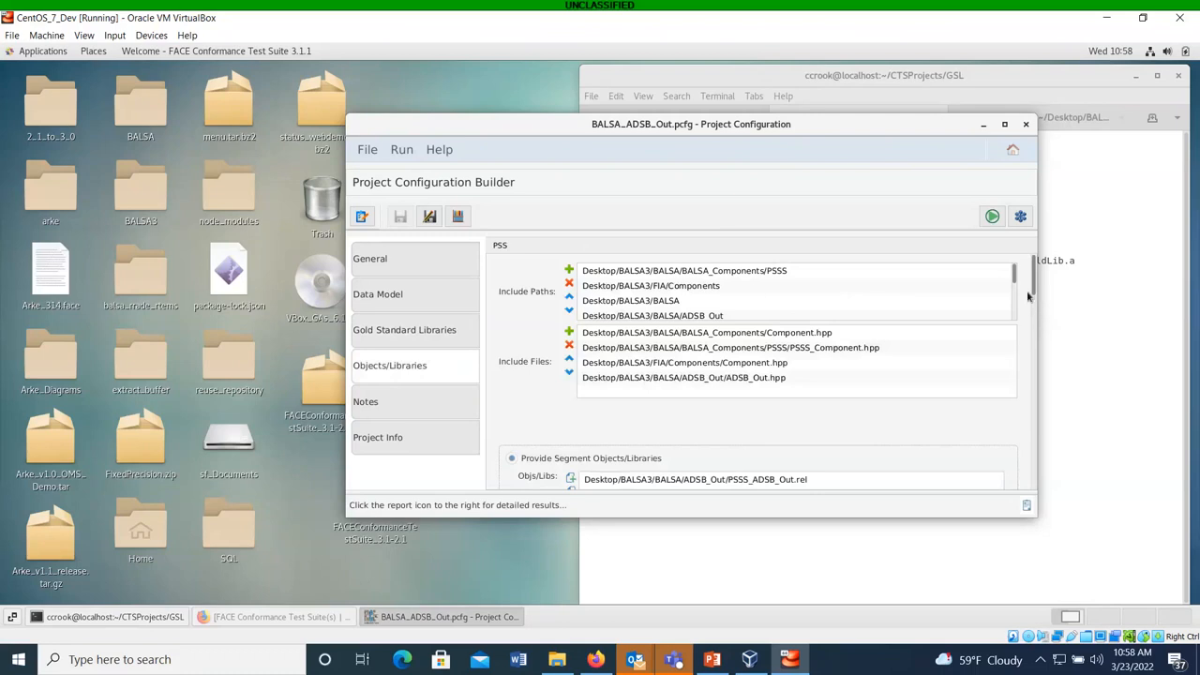
# Scroll to the PSSS factory functions file and LCM interfaces with Initializable, Configurable and Stateful checked.
pyautogui.scroll(-3)
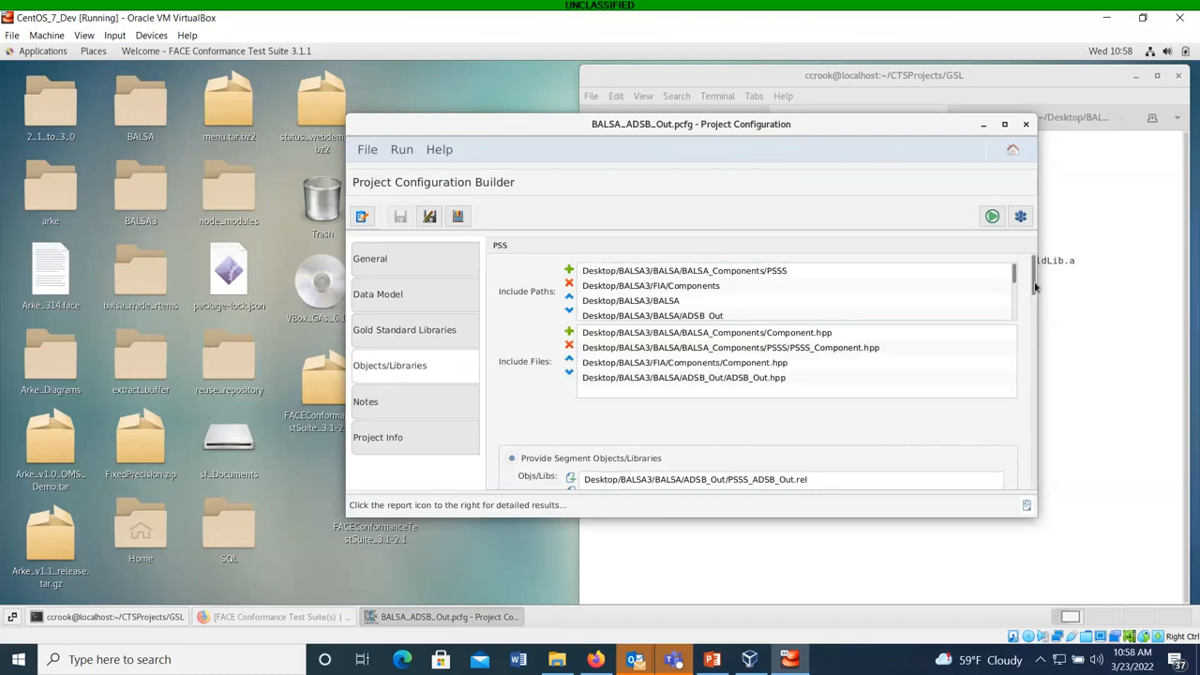
pyautogui.scroll(-3)
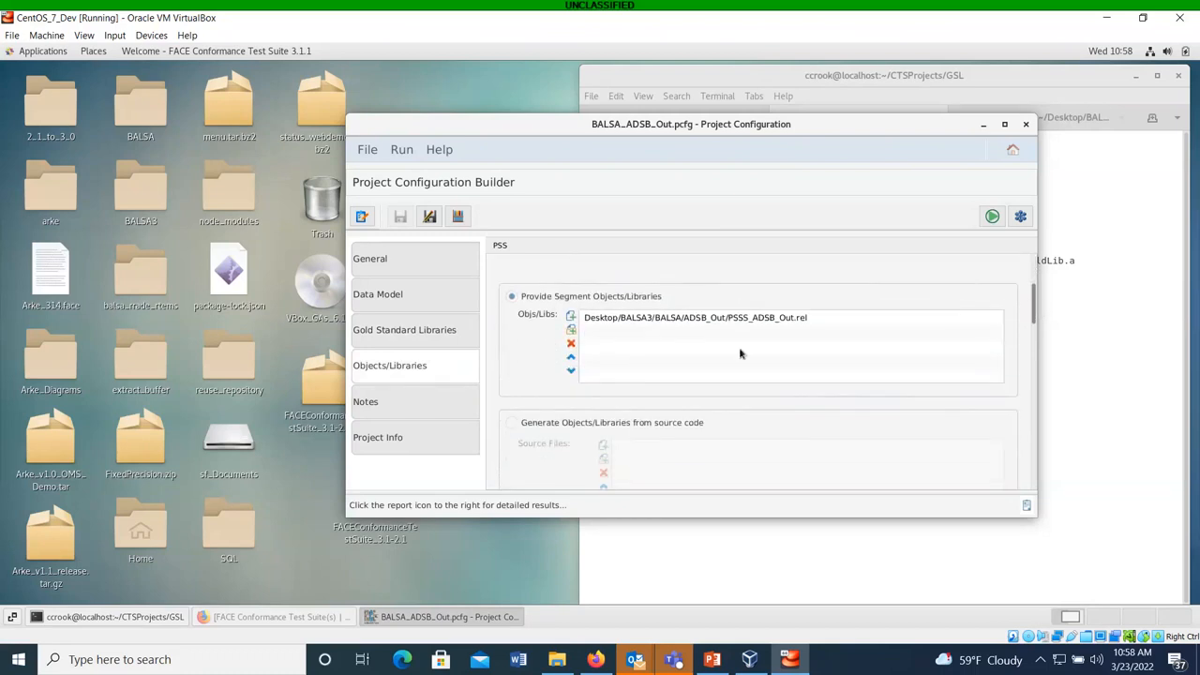
pyautogui.moveTo(698, 319)
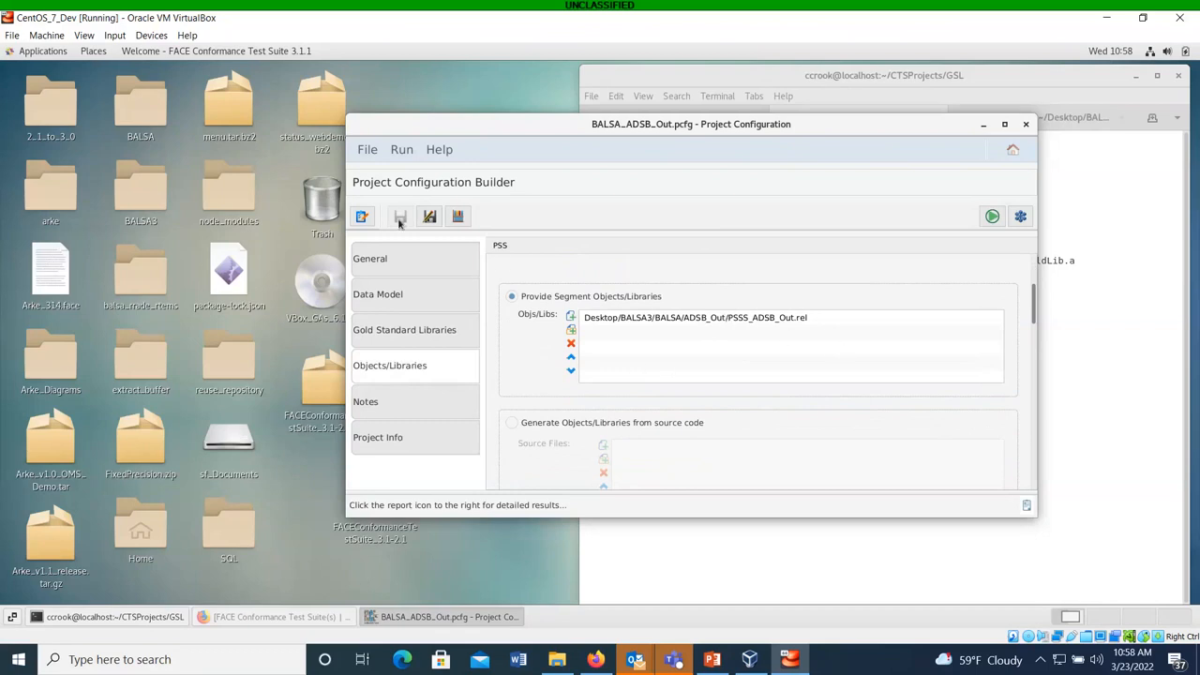
pyautogui.moveTo(723, 326)
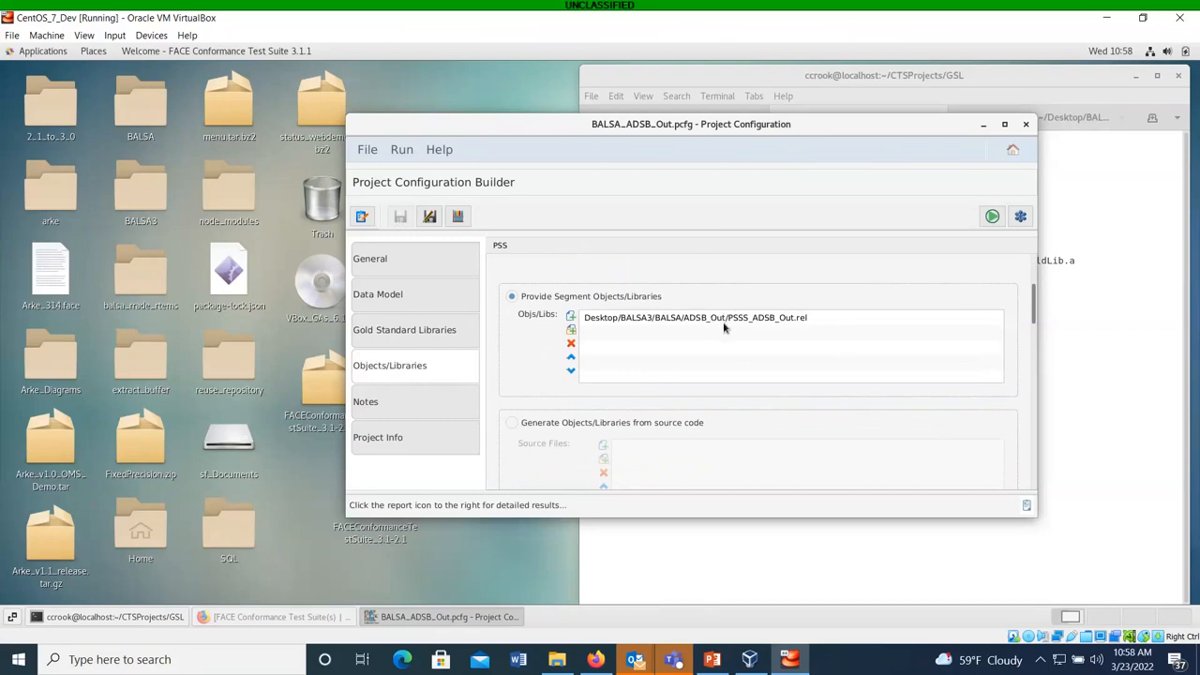
pyautogui.moveTo(671, 323)
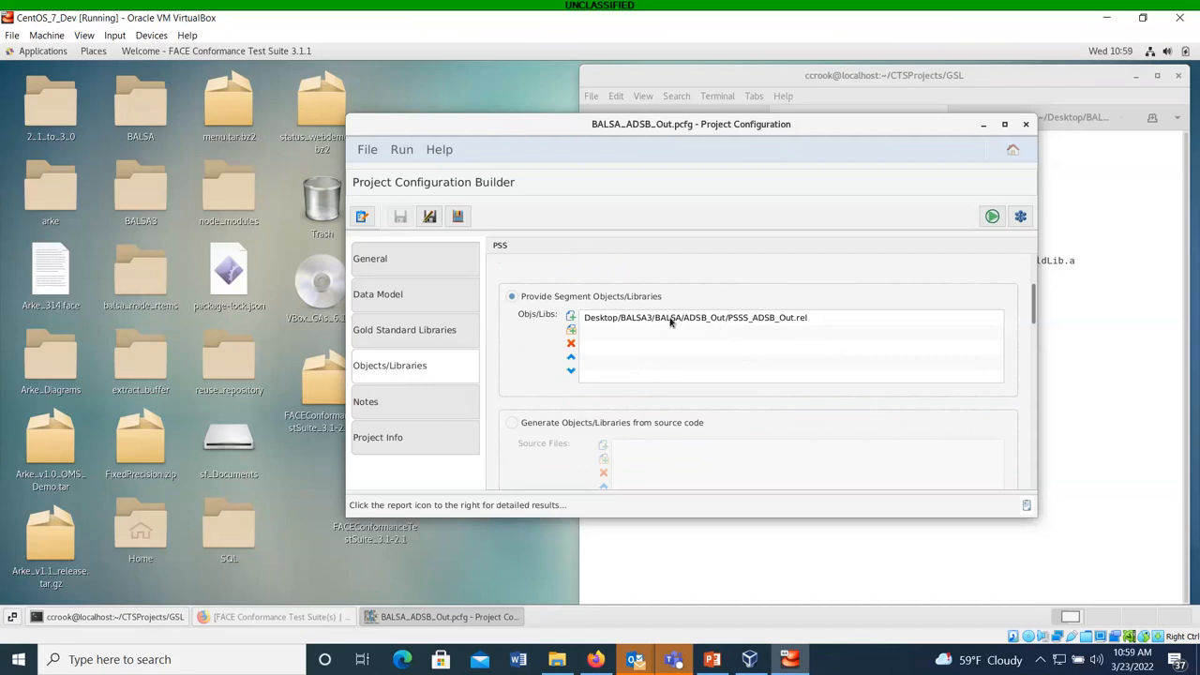
pyautogui.moveTo(780, 338)
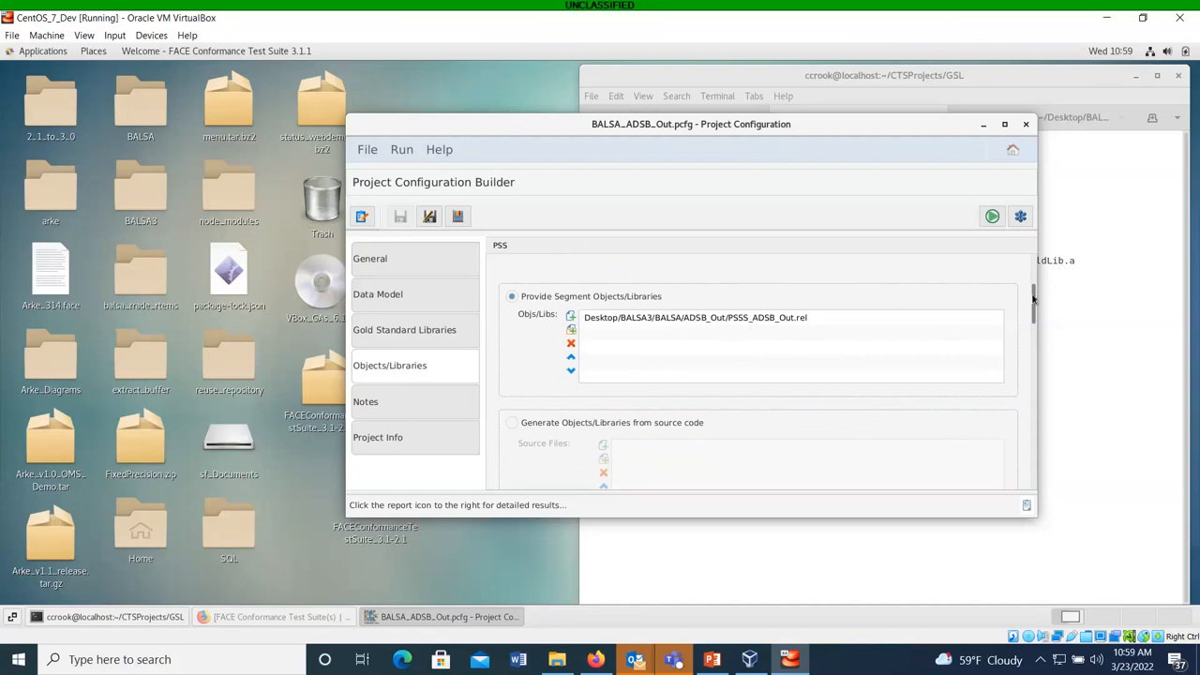
pyautogui.scroll(-3)
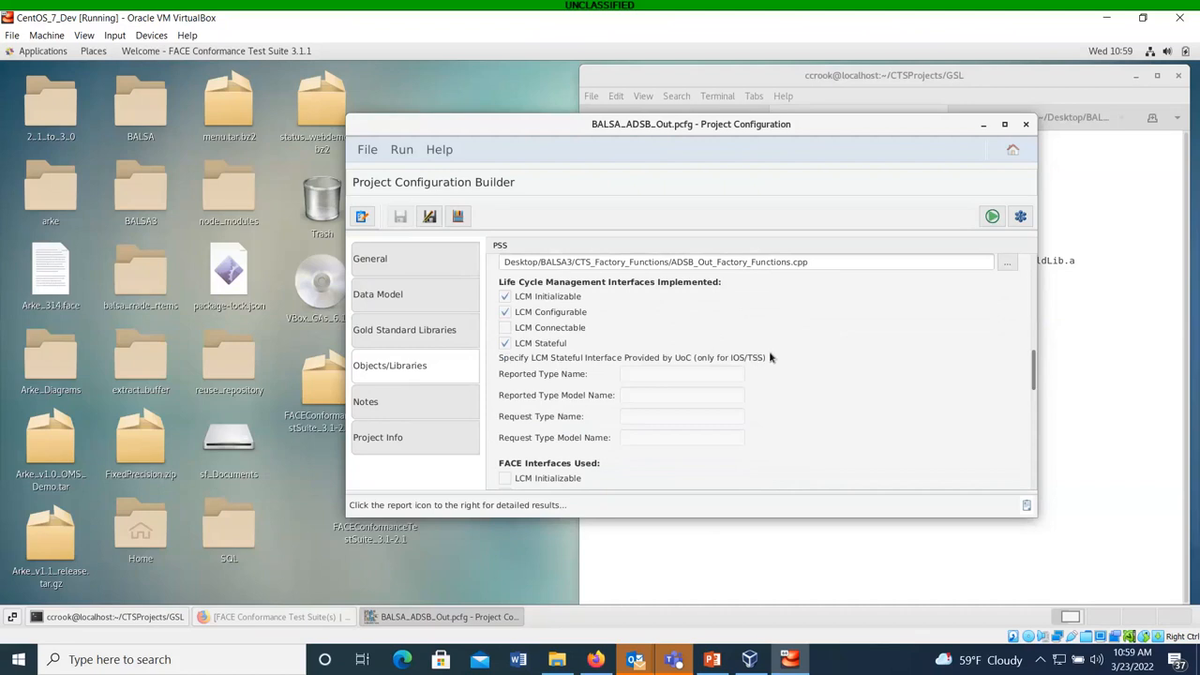
# Scroll through FACE Interfaces Used, Configuration Services and Generic I/O checked, to the LCM Stateful fields.
pyautogui.scroll(-3)
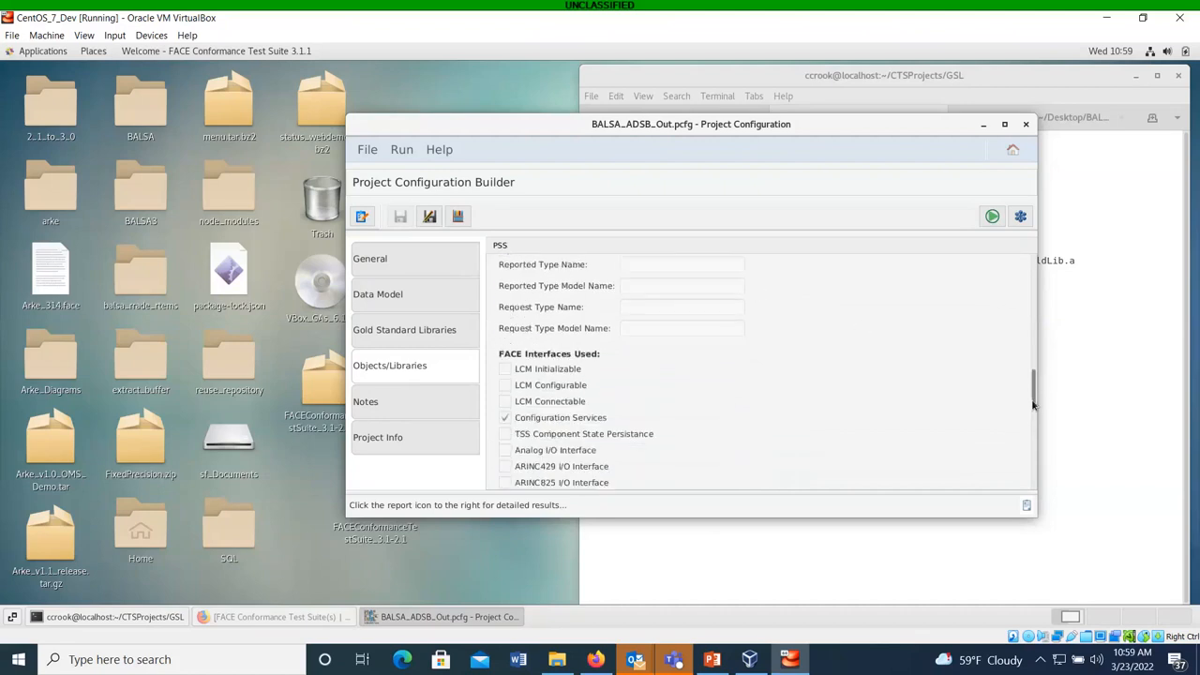
pyautogui.scroll(-3)
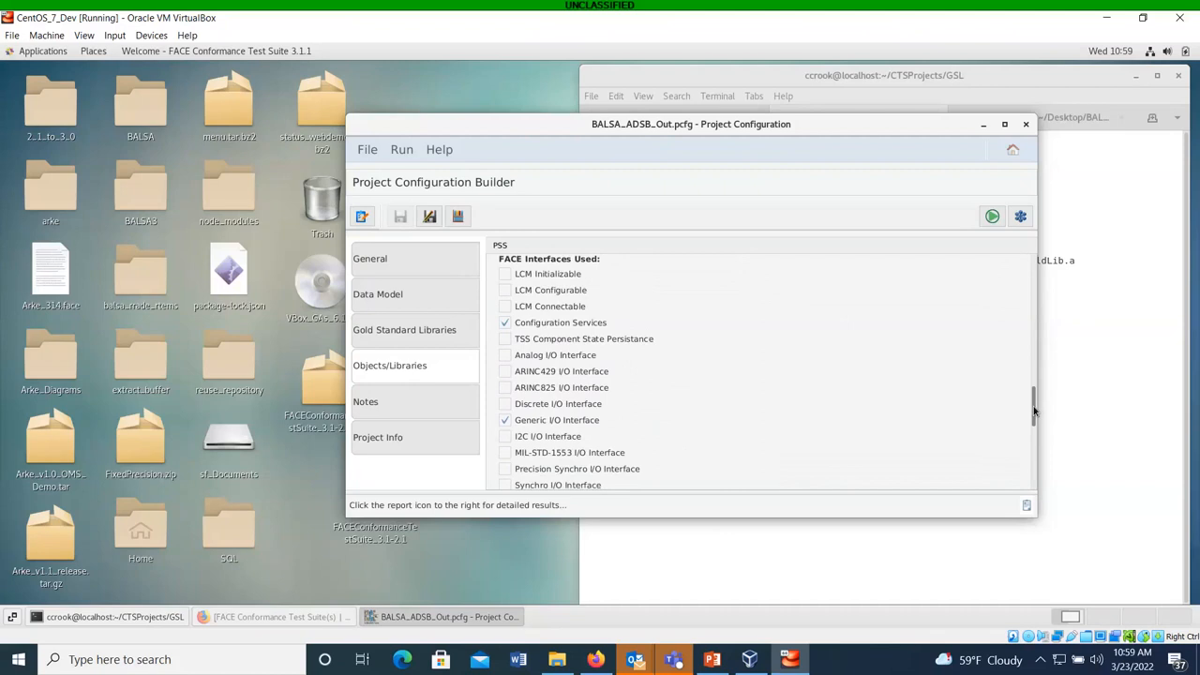
pyautogui.scroll(-3)
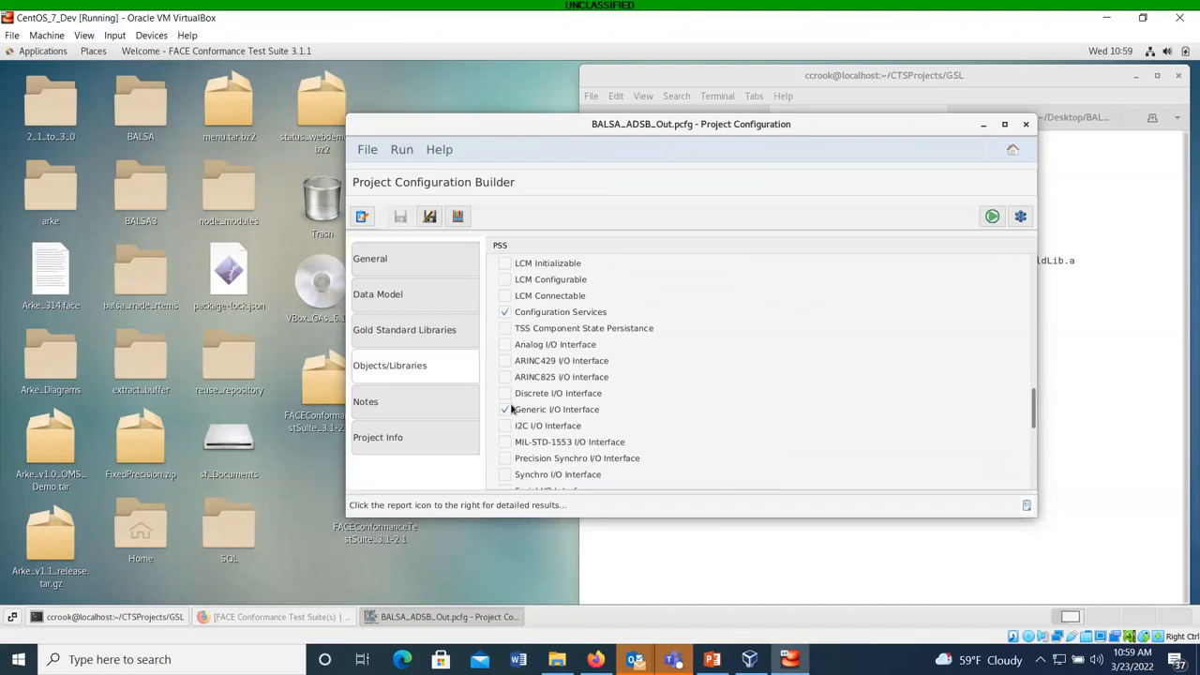
pyautogui.moveTo(1035, 411)
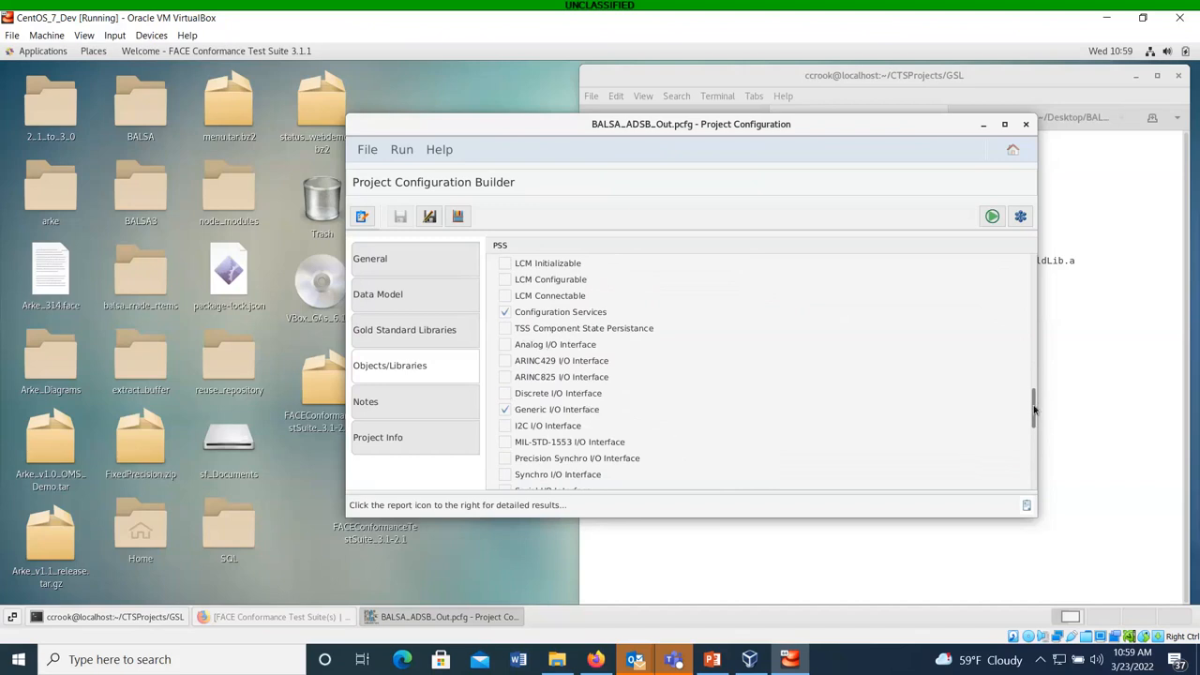
pyautogui.scroll(-3)
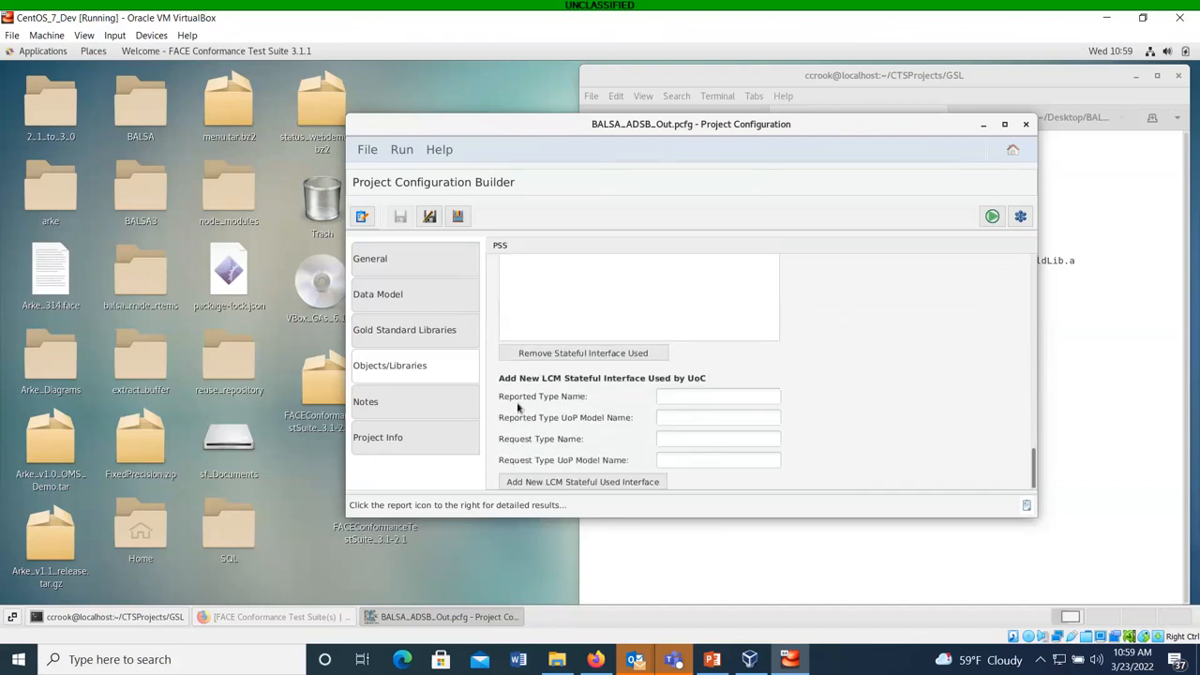
# Show the project's Notes page with its empty notes field.
pyautogui.click(366, 402)
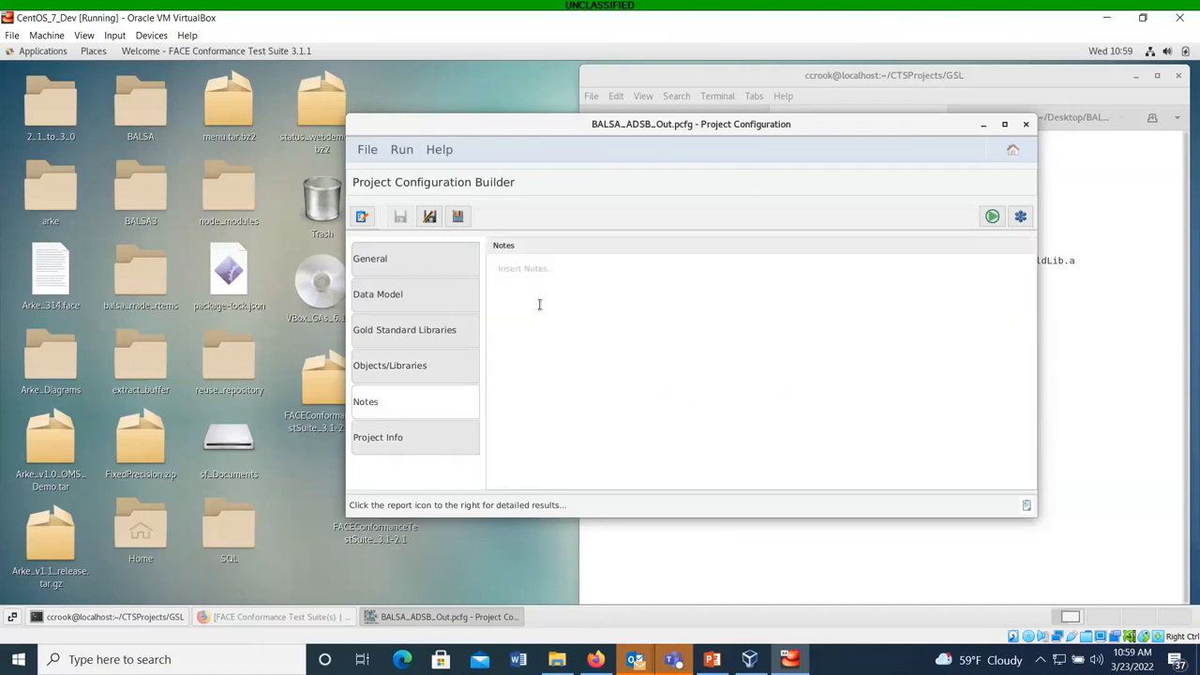
pyautogui.click(507, 267)
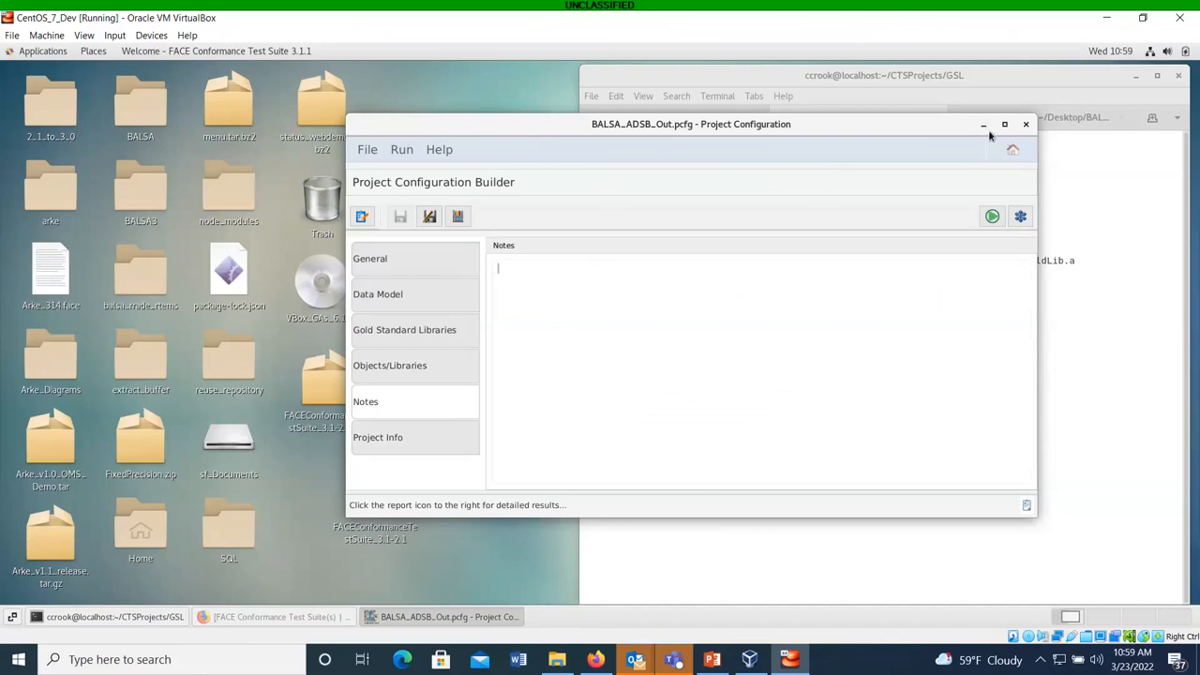
pyautogui.moveTo(893, 249)
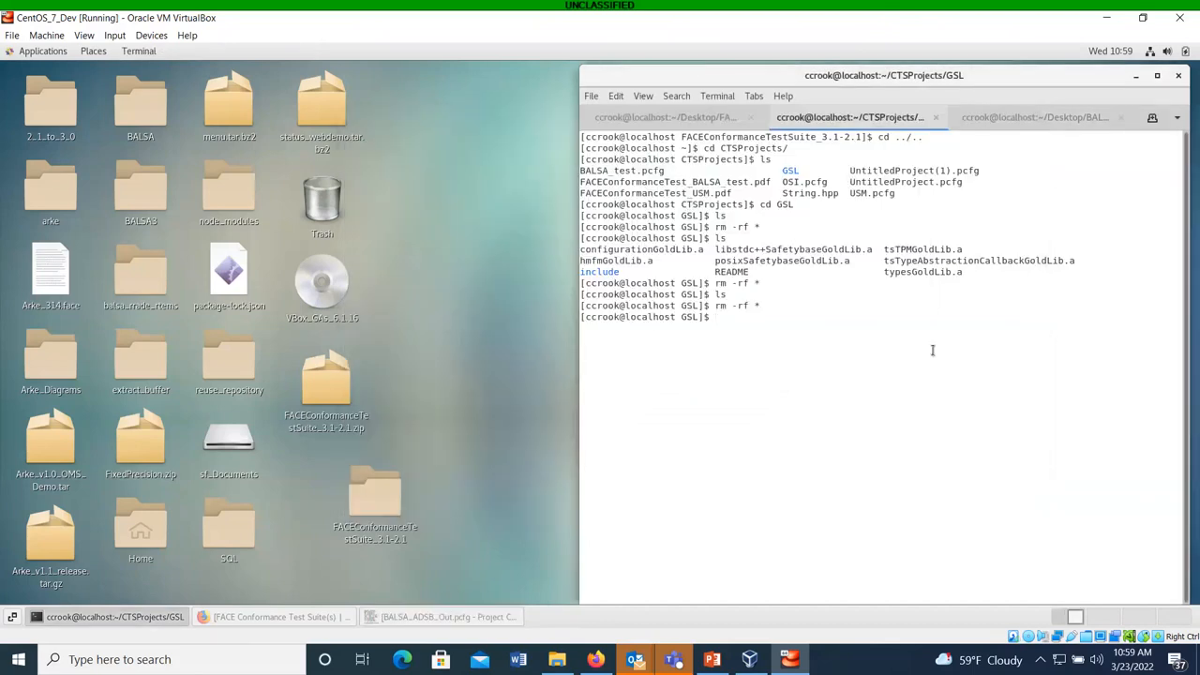
# List the GSL folder with ls to confirm it is empty, then select BALSA3 on the desktop.
pyautogui.write('ls')
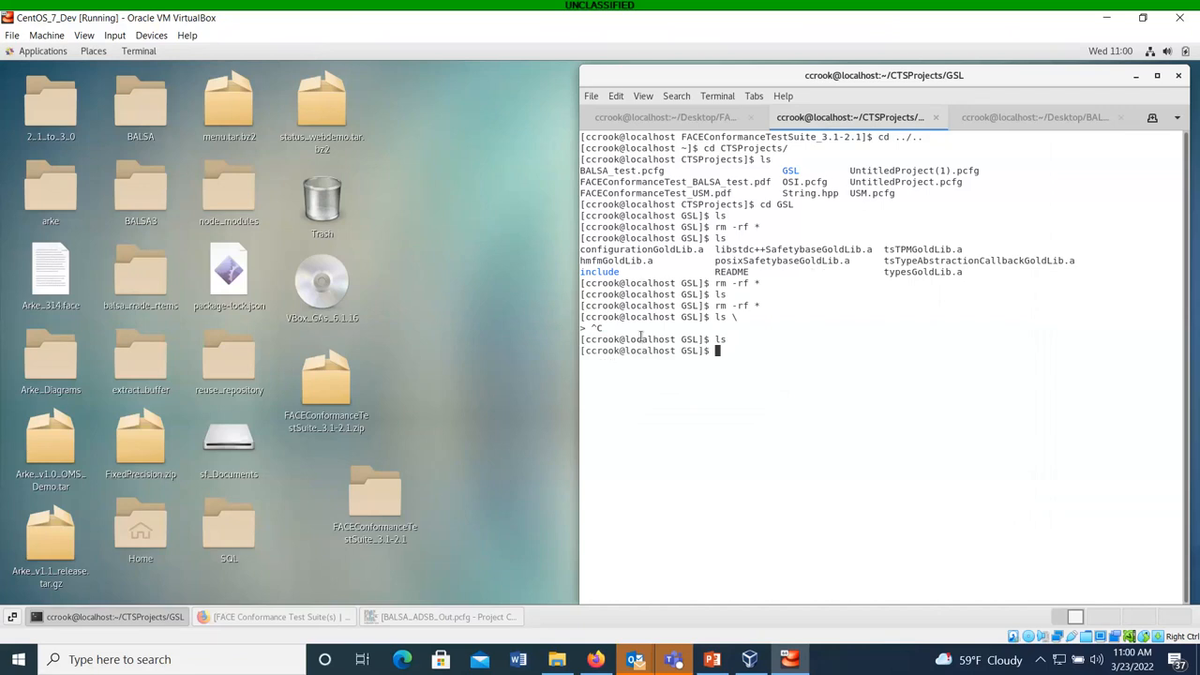
pyautogui.click(139, 187)
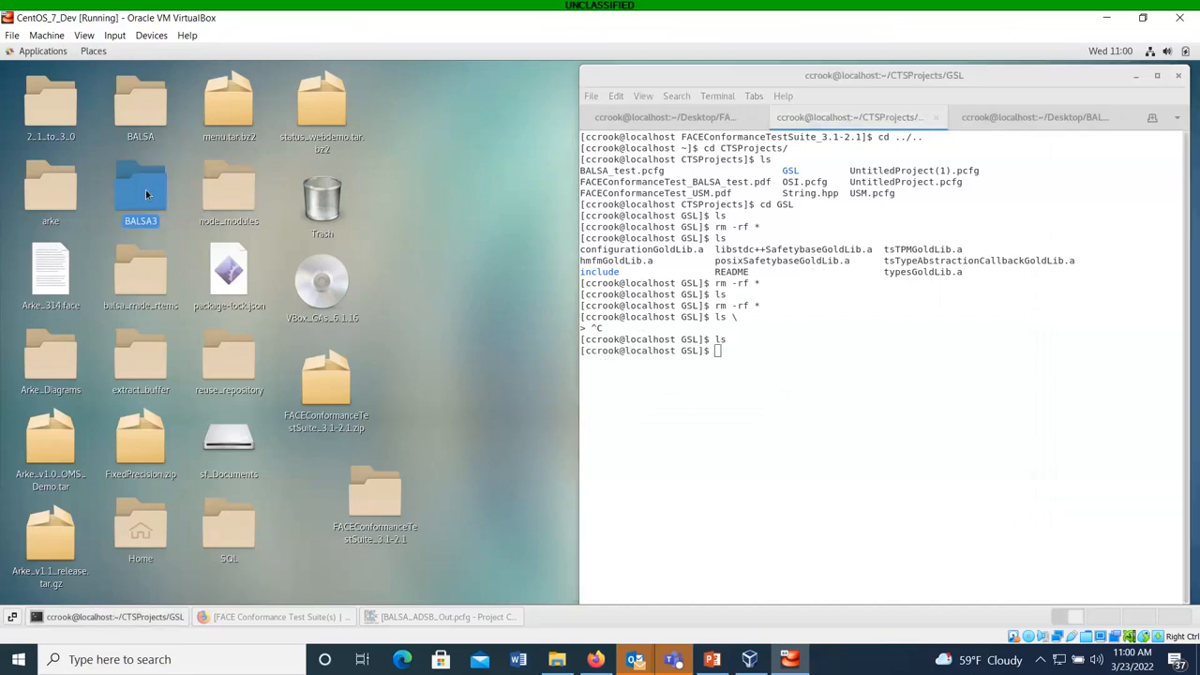
# Browse into BALSA3 and its CTS_Factory_Functions folder.
pyautogui.doubleClick(139, 188)
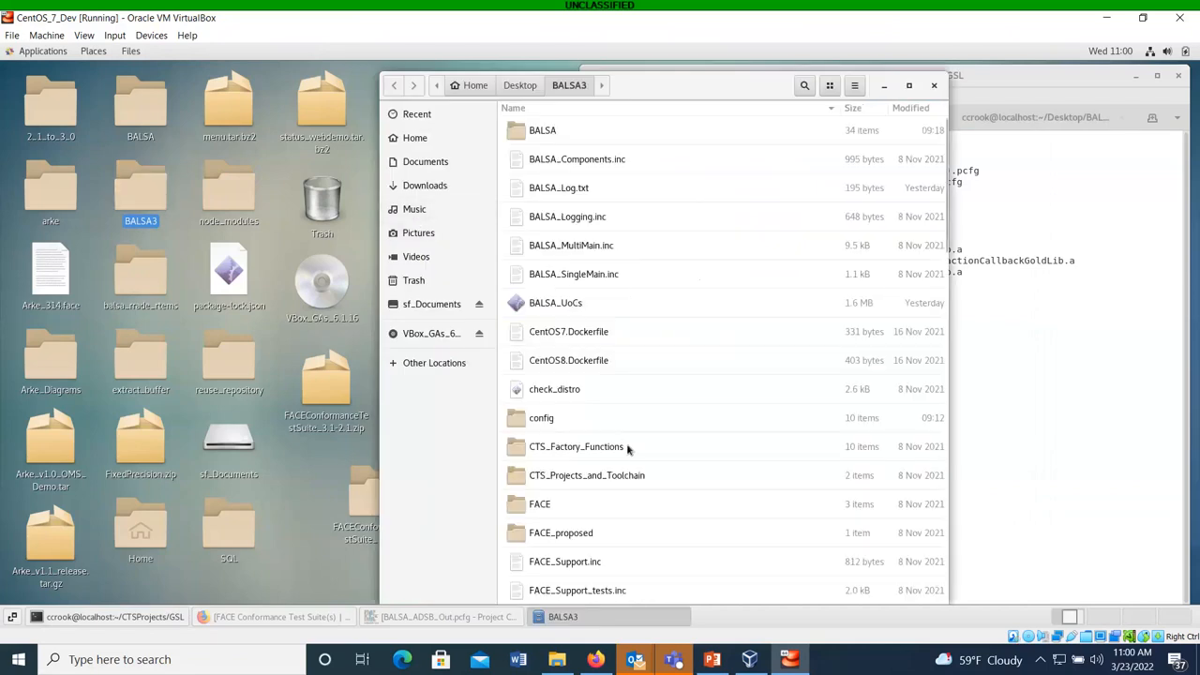
pyautogui.doubleClick(577, 446)
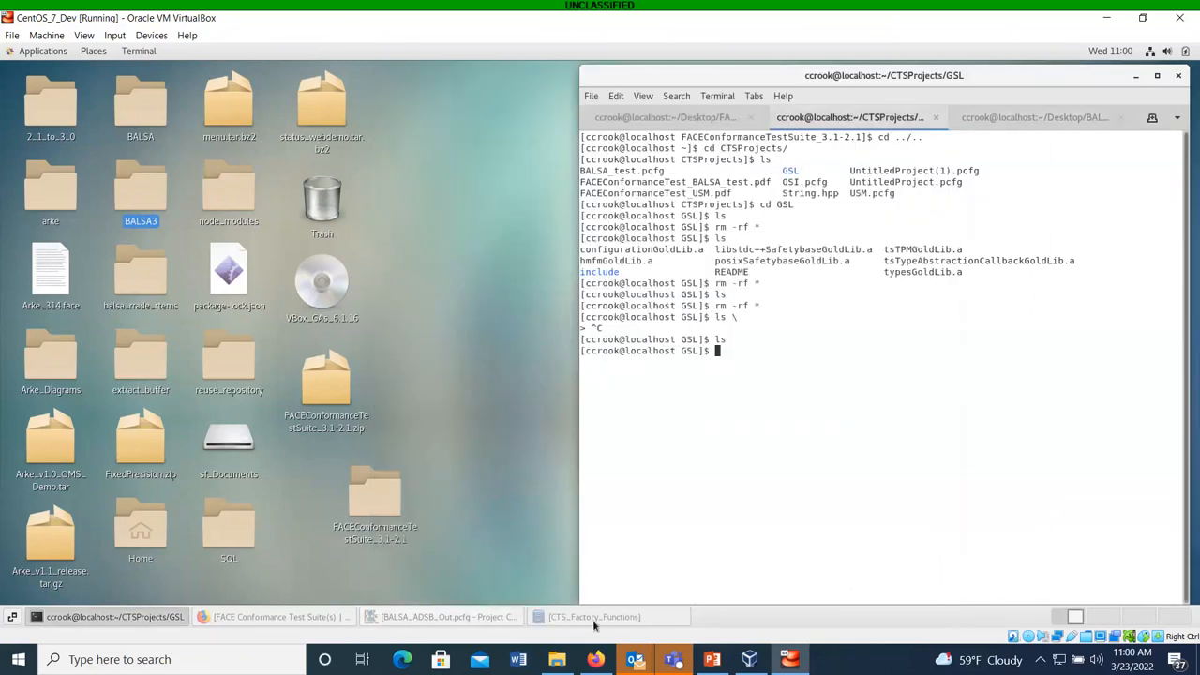
# From the project's General settings, generate the Gold Standard Libraries for ADSB_Out.
pyautogui.click(441, 615)
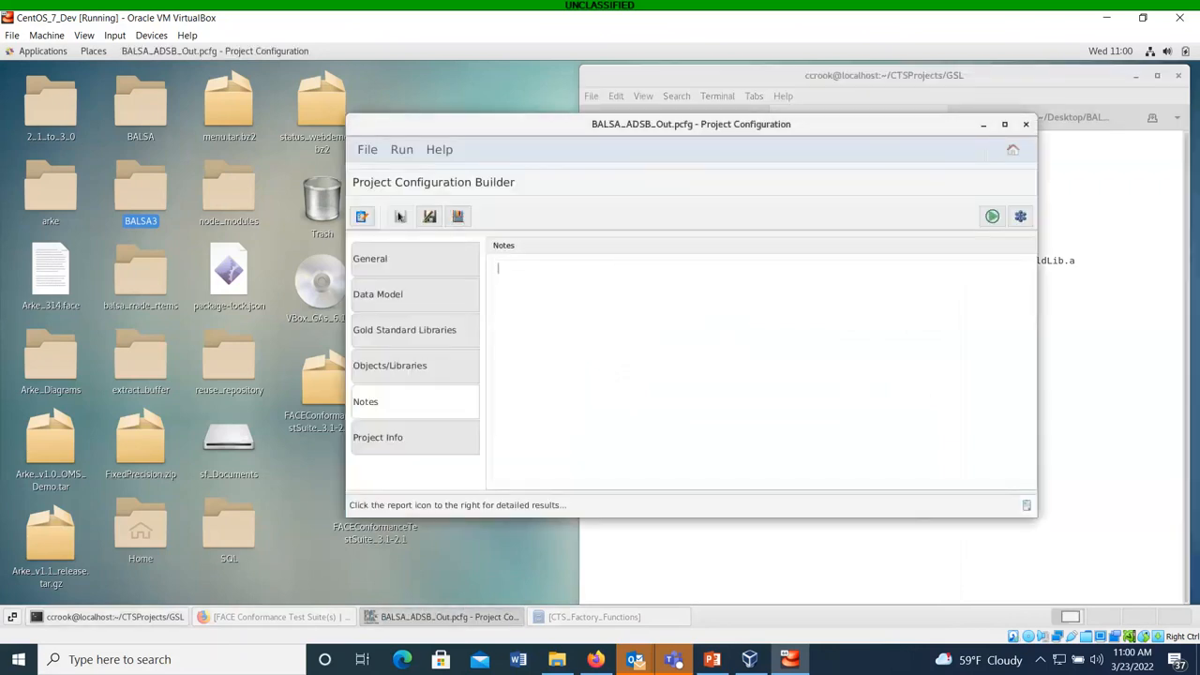
pyautogui.click(369, 259)
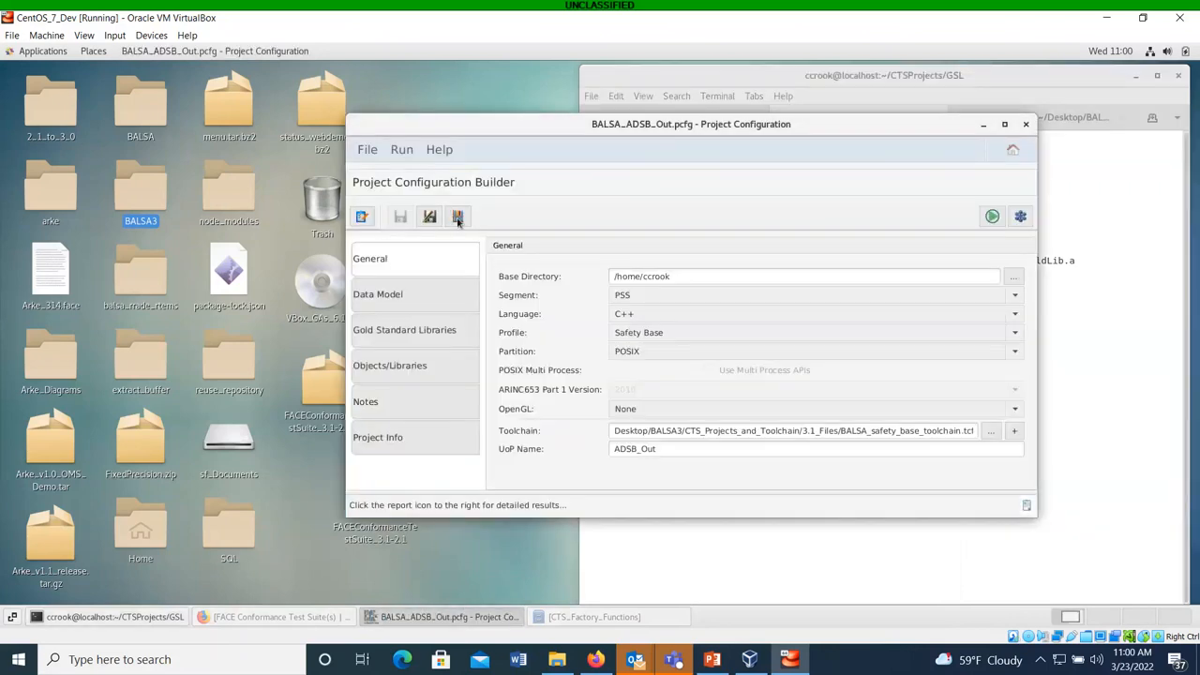
pyautogui.click(458, 218)
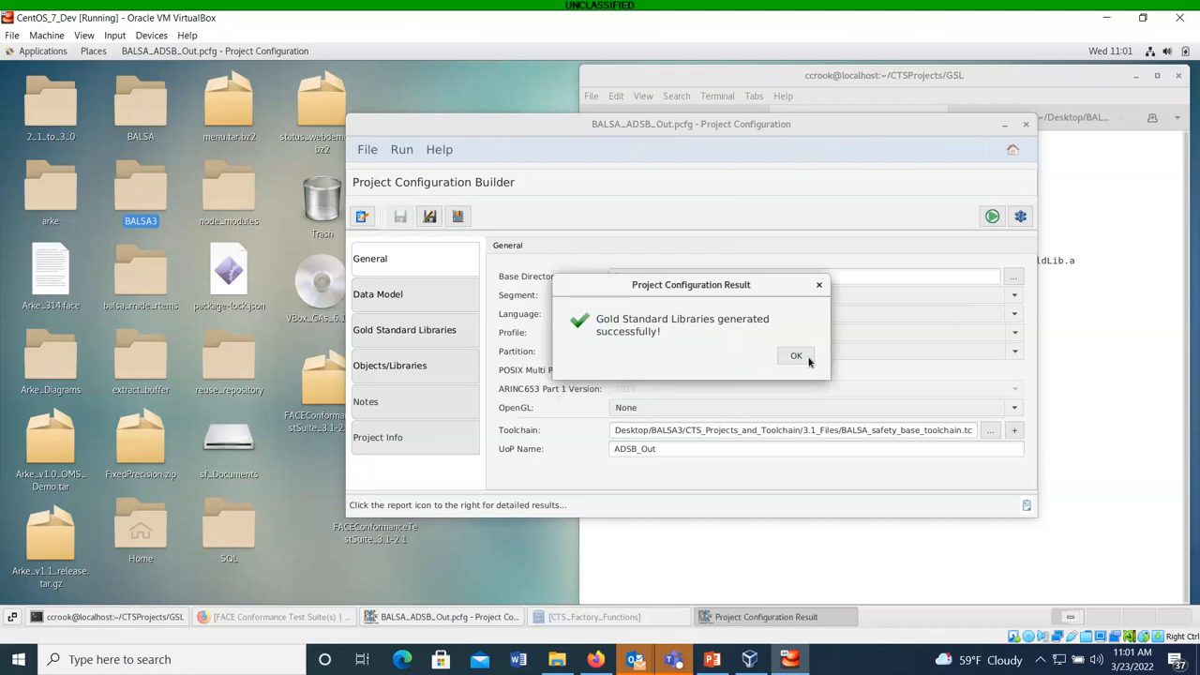
# Acknowledge the successful generation, then list the include and FACE header folders in the terminal.
pyautogui.click(795, 356)
pyautogui.write('ls')
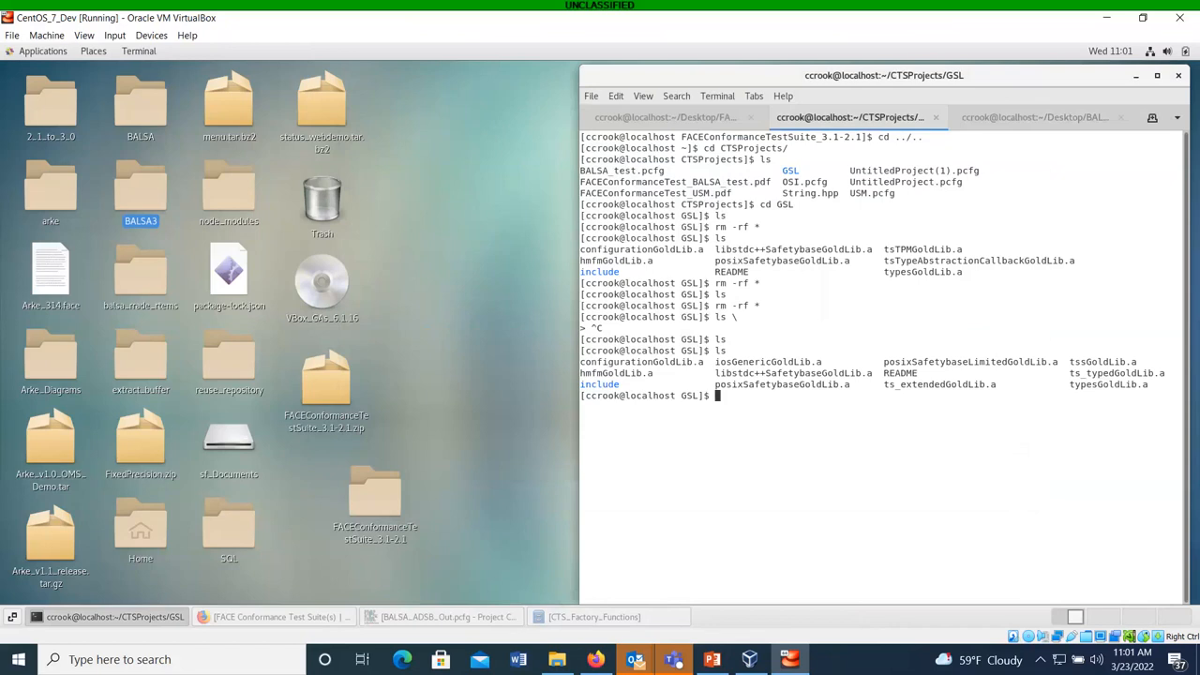
pyautogui.write('cd in')
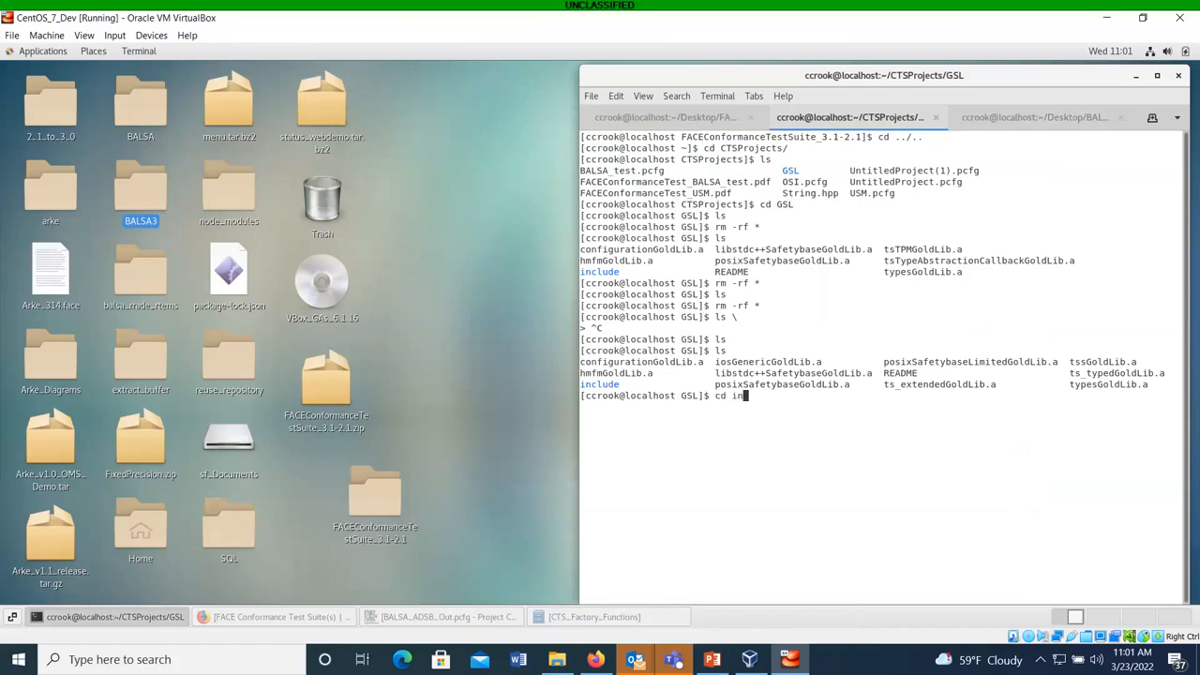
pyautogui.write('clude/')
pyautogui.write('ls')
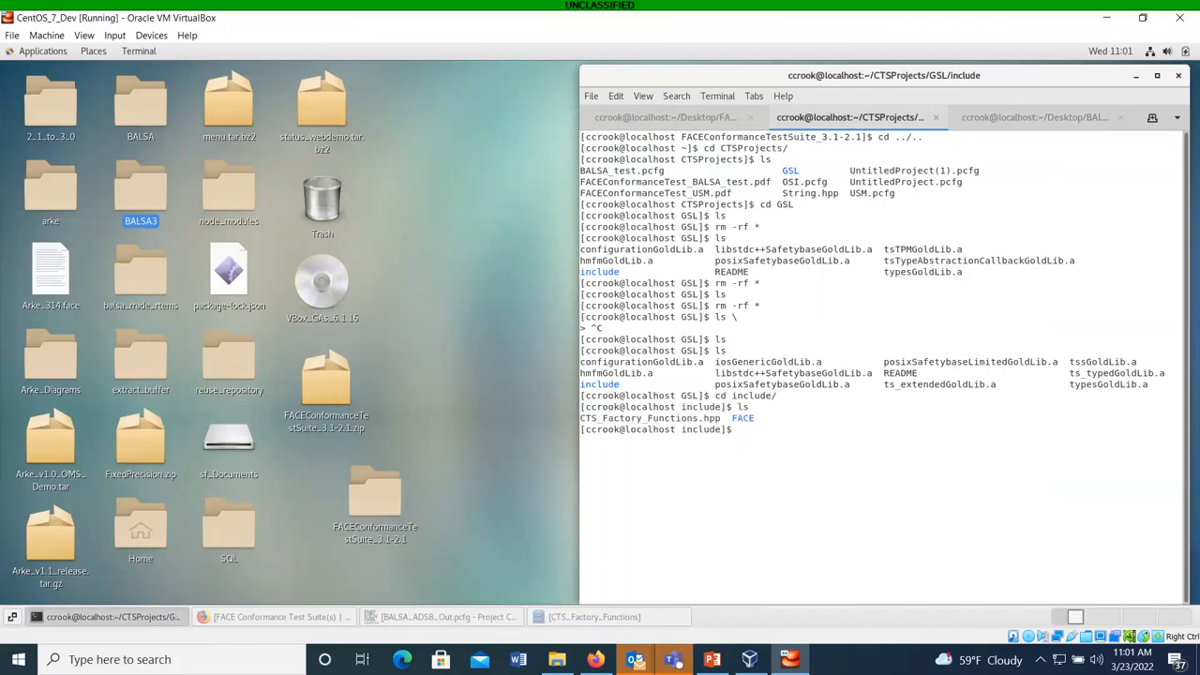
pyautogui.write('cd FACE/')
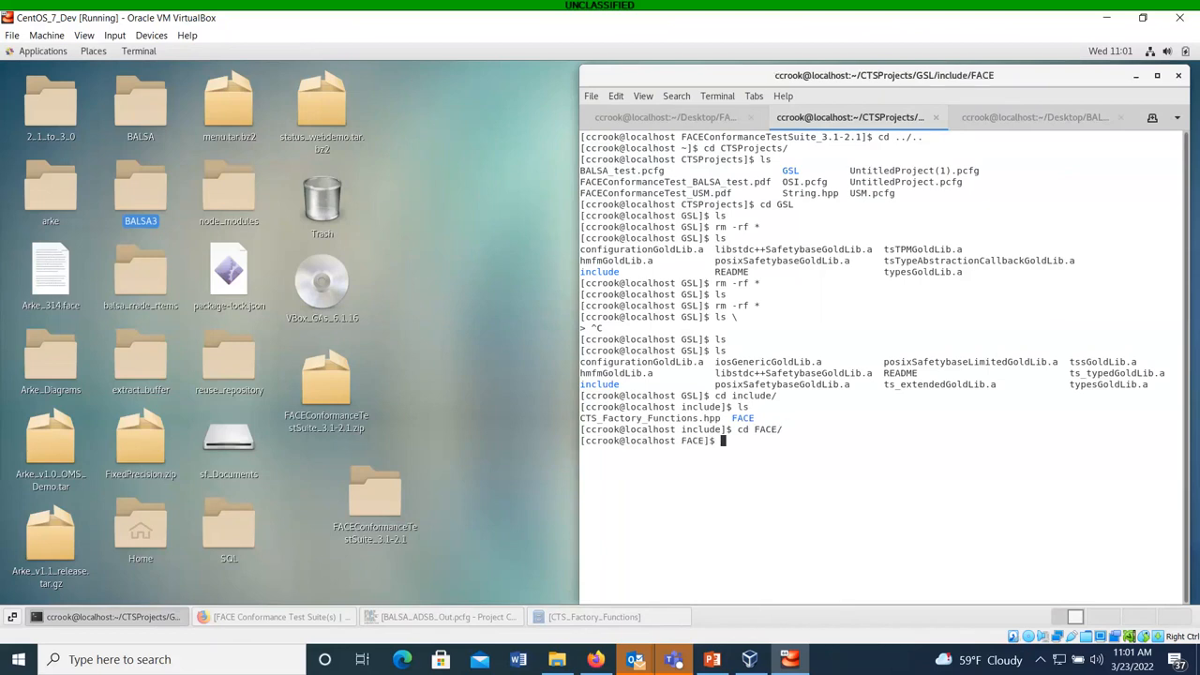
pyautogui.write('ls')
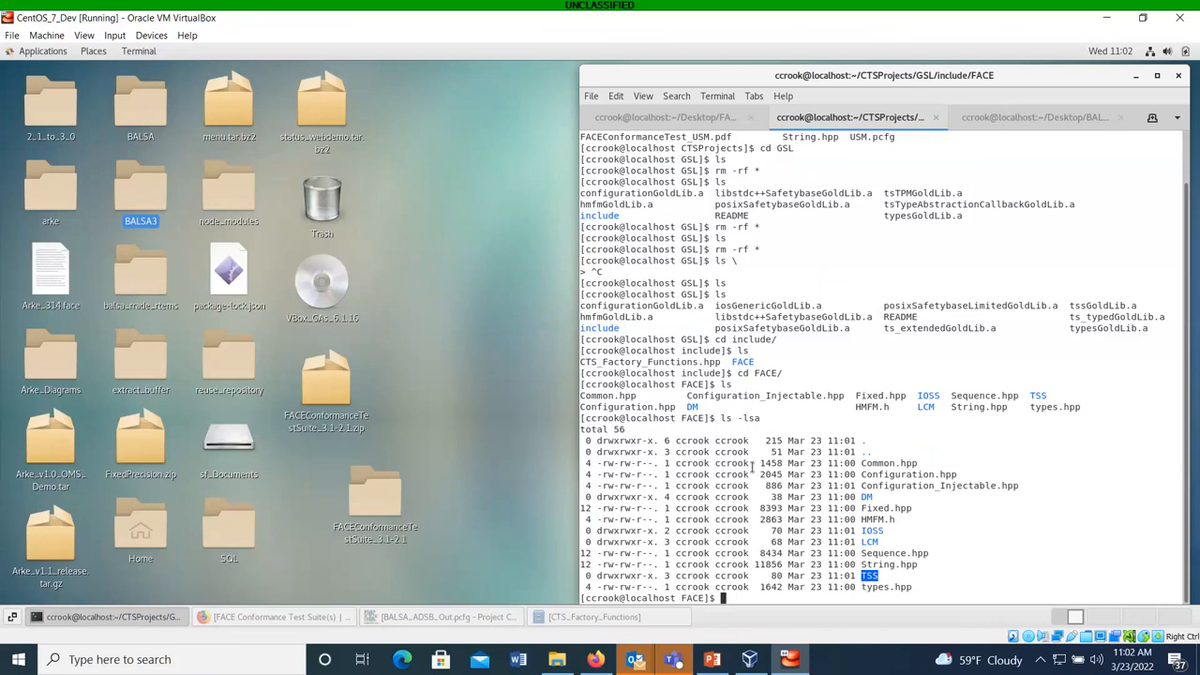
pyautogui.write('cd')
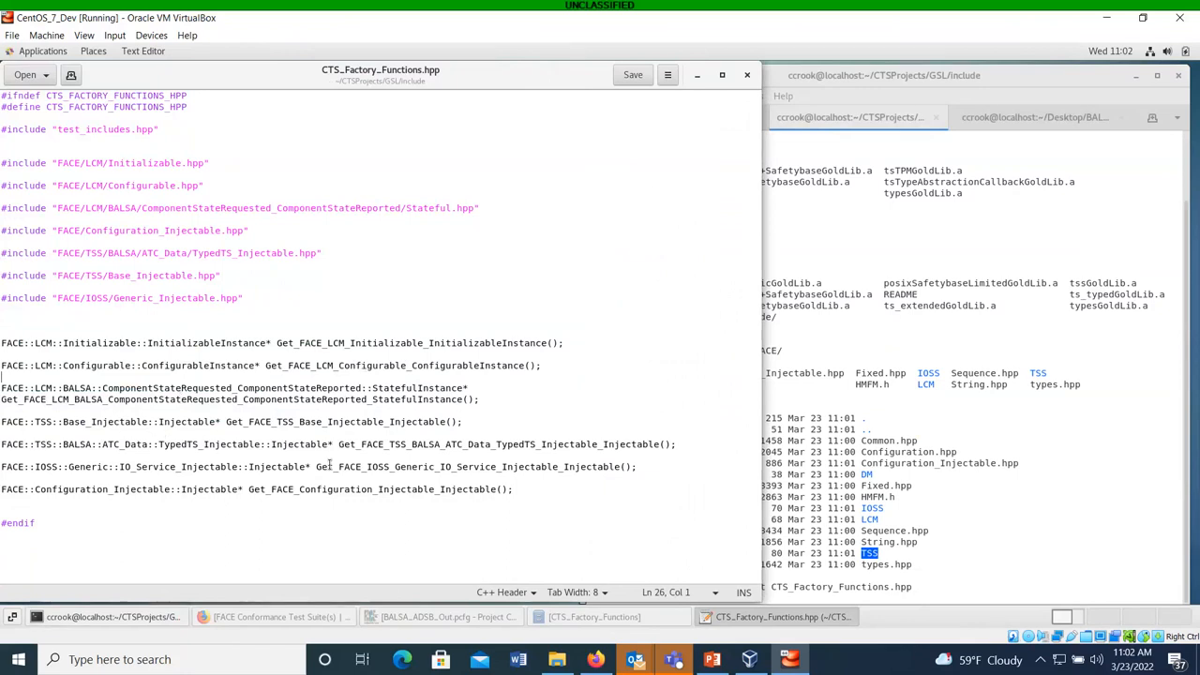
pyautogui.moveTo(187, 443)
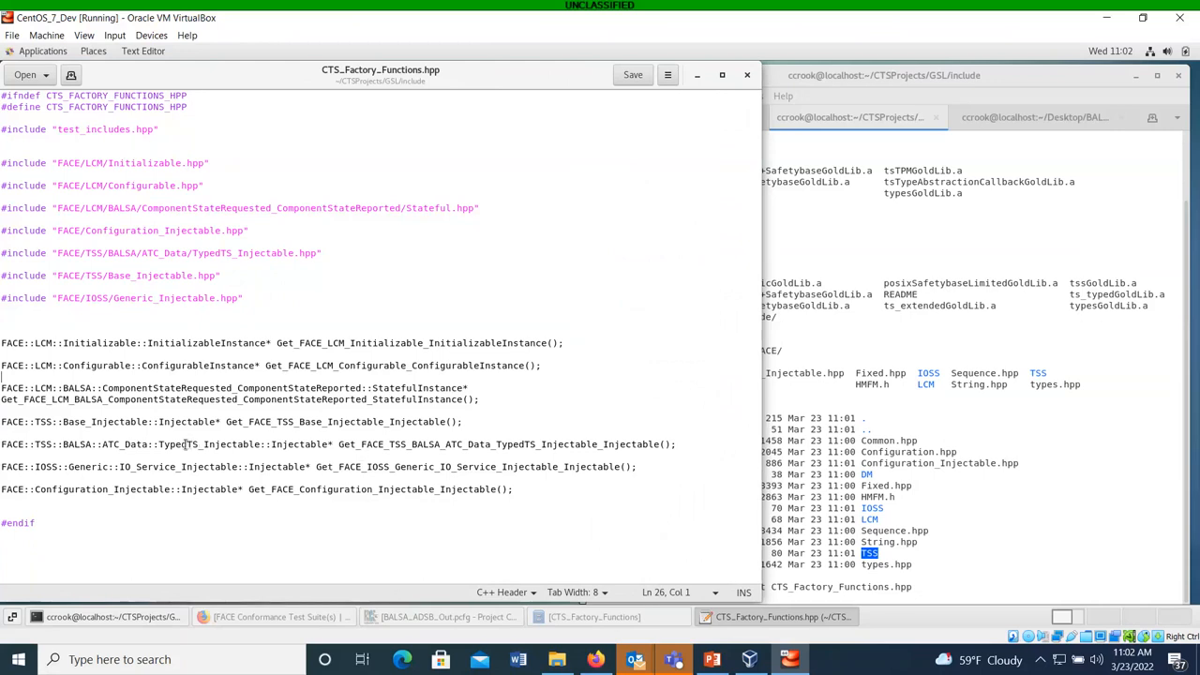
pyautogui.doubleClick(208, 443)
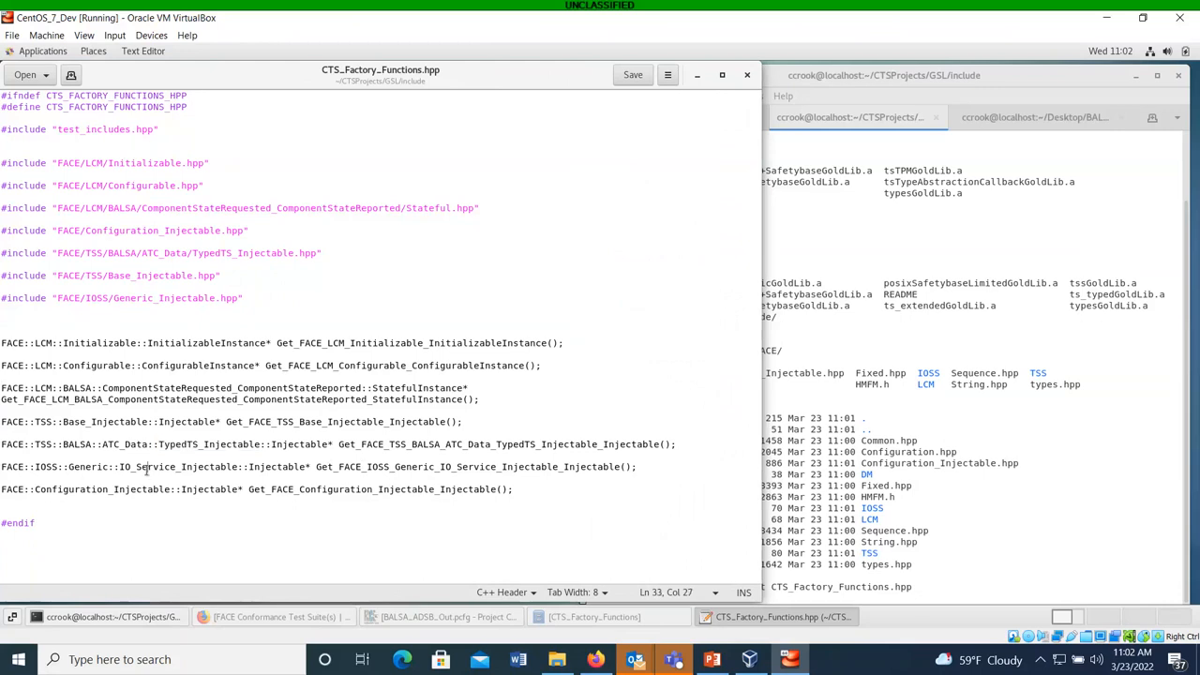
pyautogui.doubleClick(176, 467)
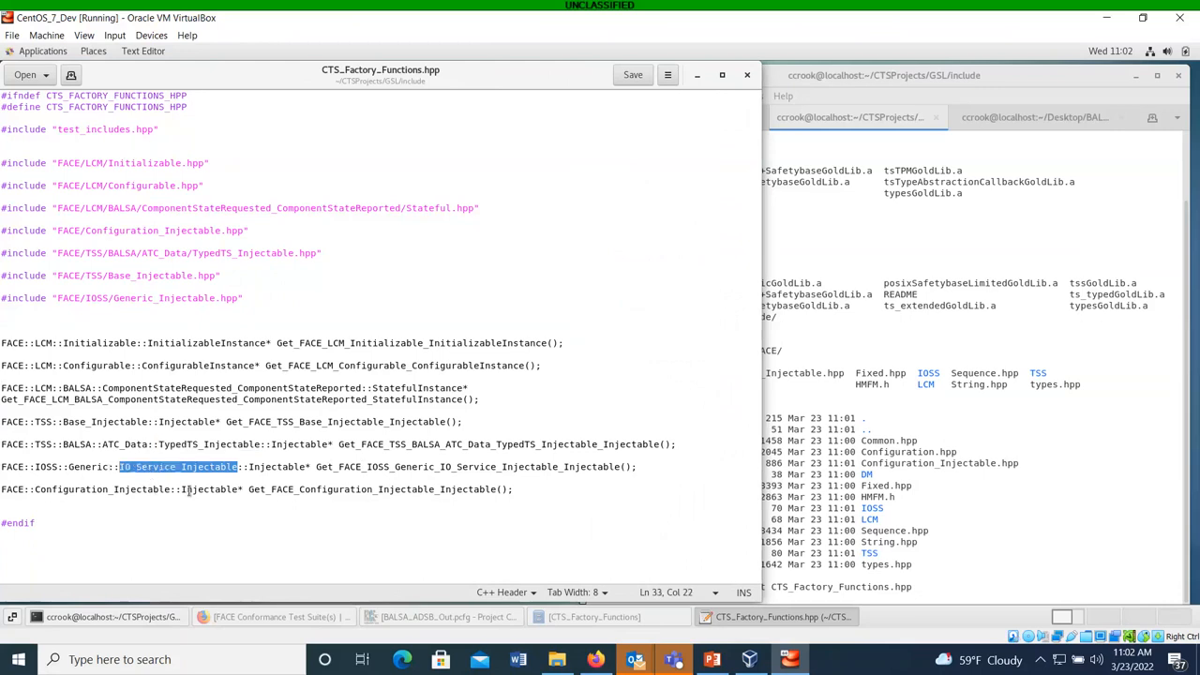
pyautogui.doubleClick(206, 487)
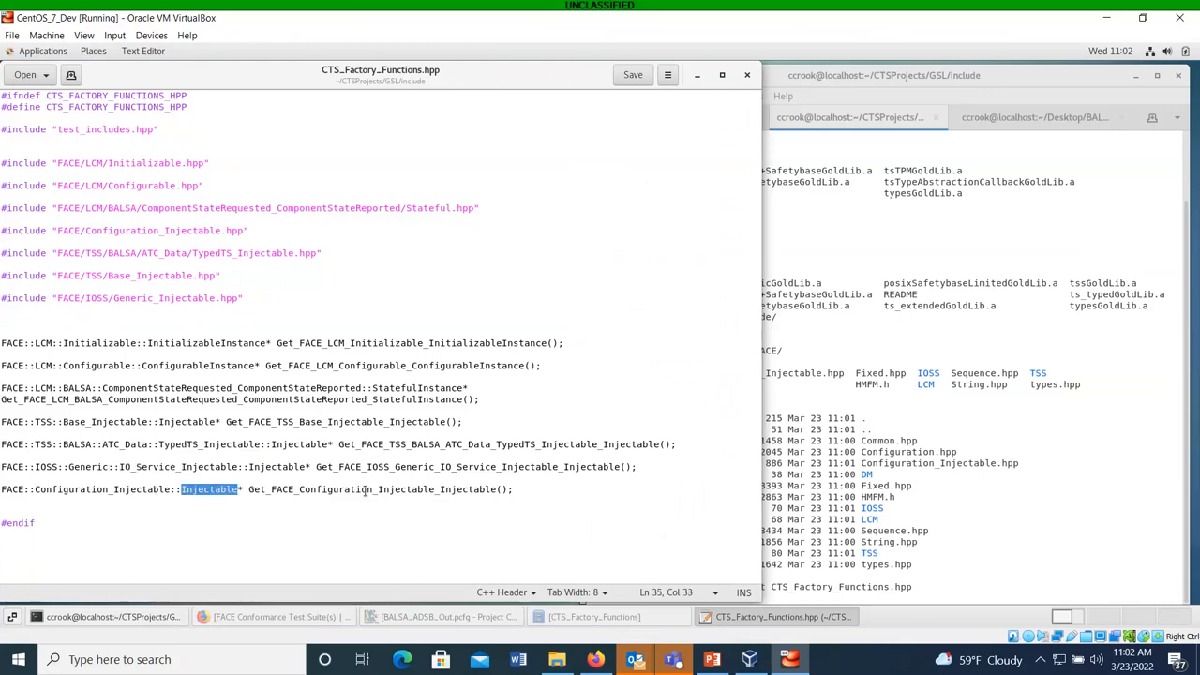
pyautogui.moveTo(540, 504)
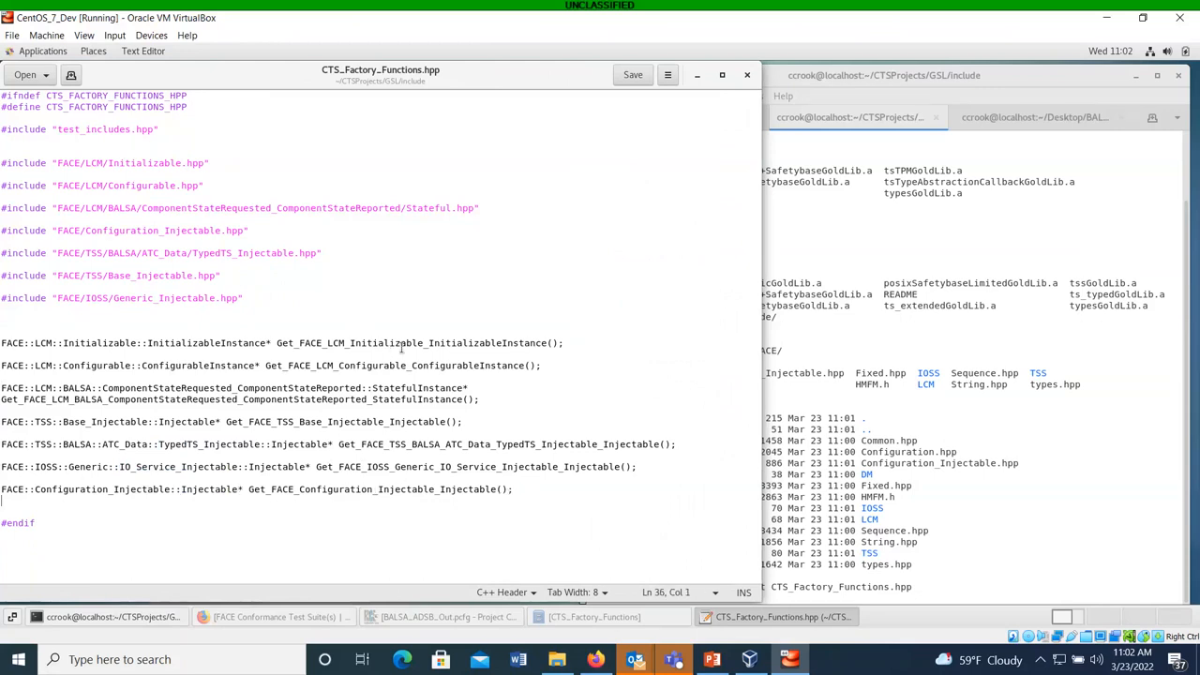
pyautogui.click(205, 341)
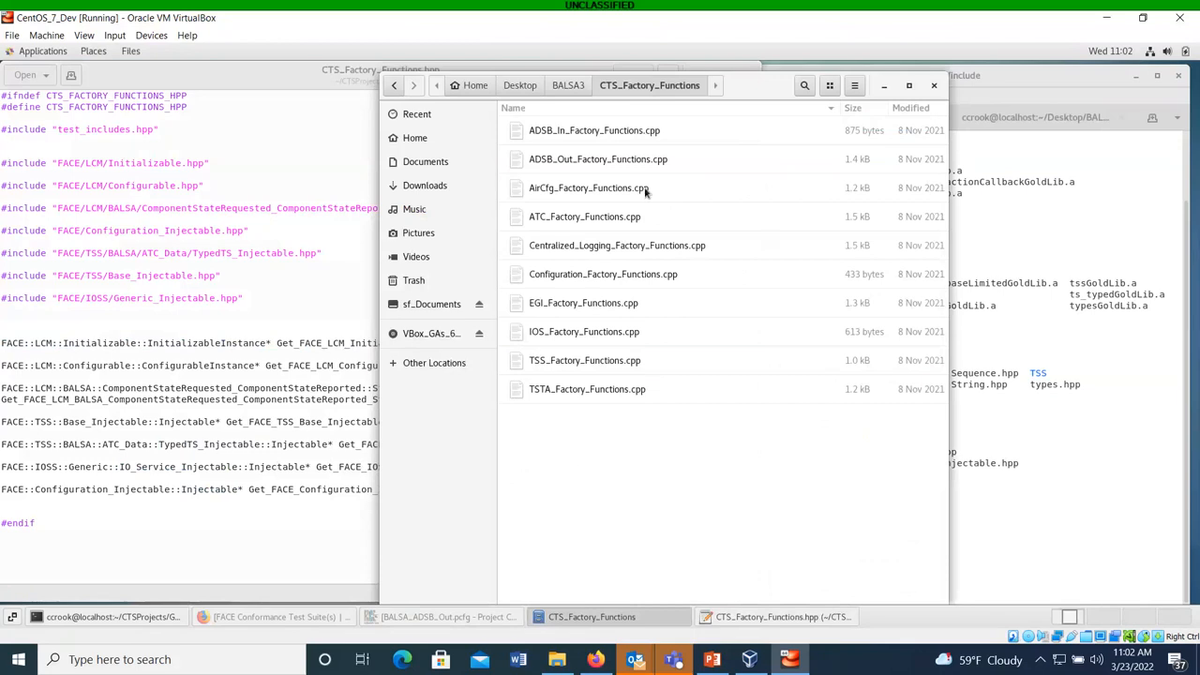
pyautogui.moveTo(598, 217)
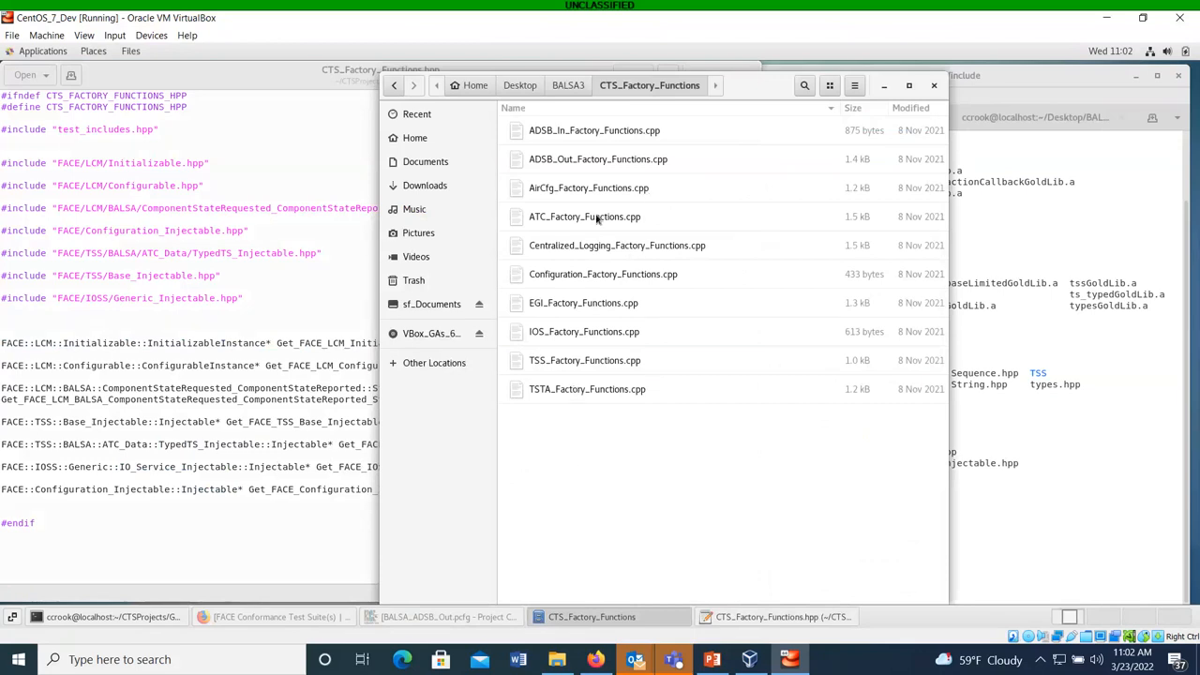
# Open ADSB_Out_Factory_Functions.cpp in the text editor.
pyautogui.doubleClick(598, 158)
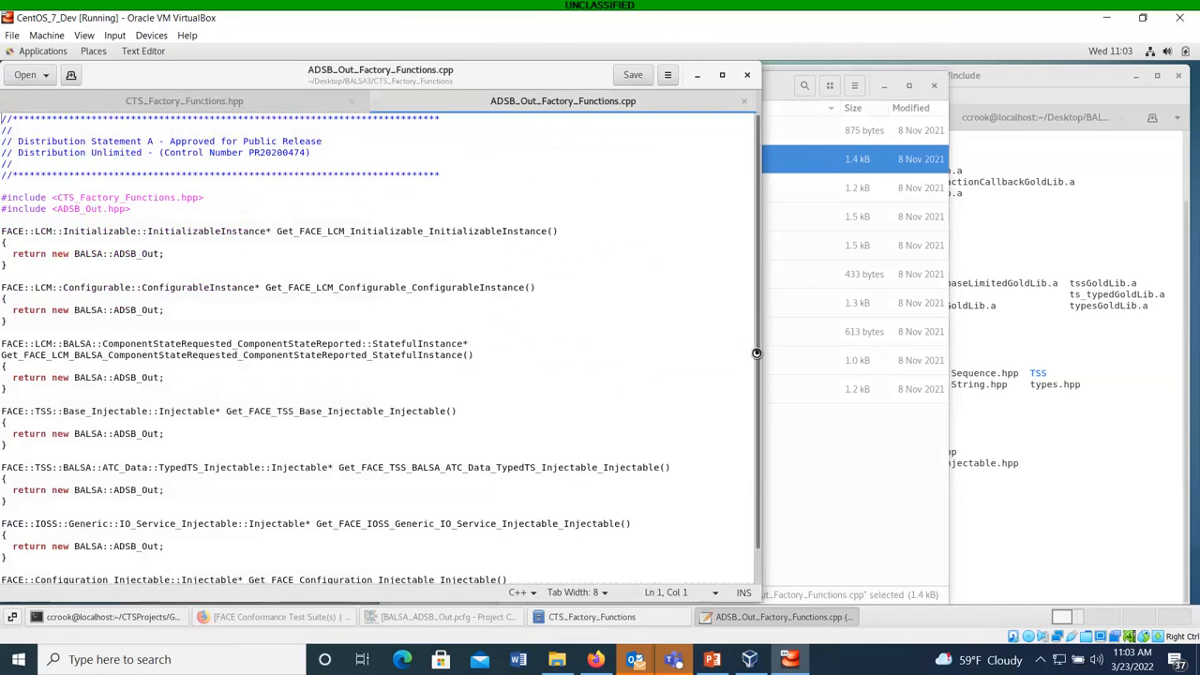
# Look over the ADSB_Out factory functions, then close the source file.
pyautogui.scroll(-3)
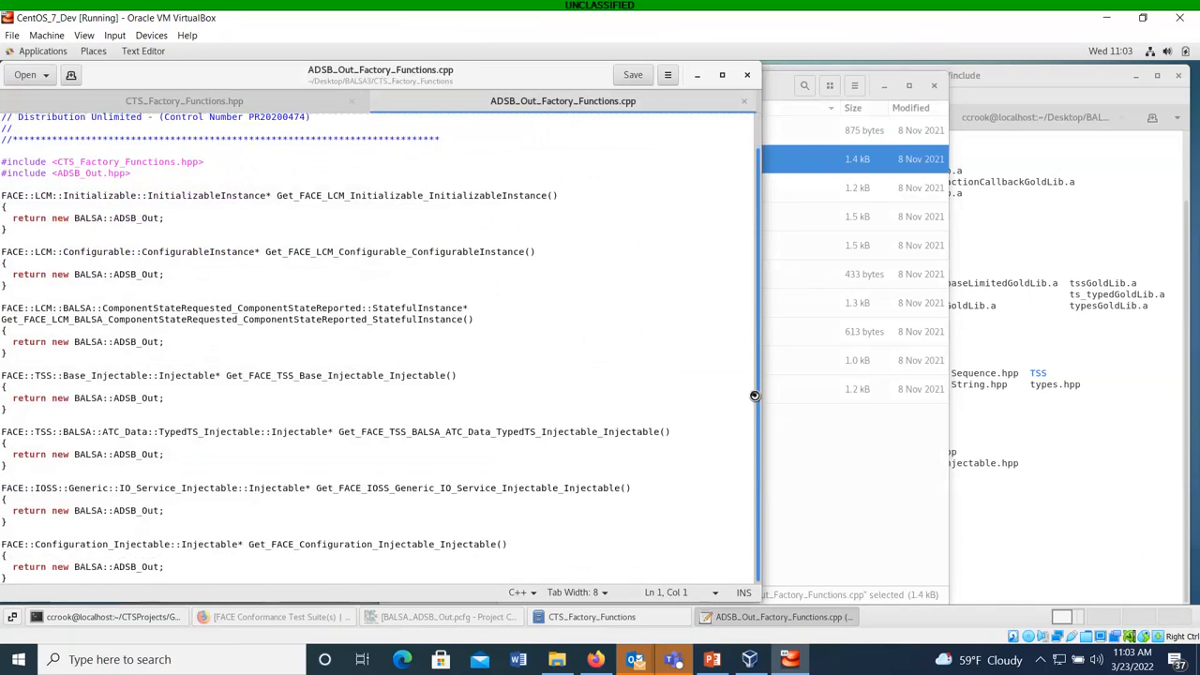
pyautogui.moveTo(240, 476)
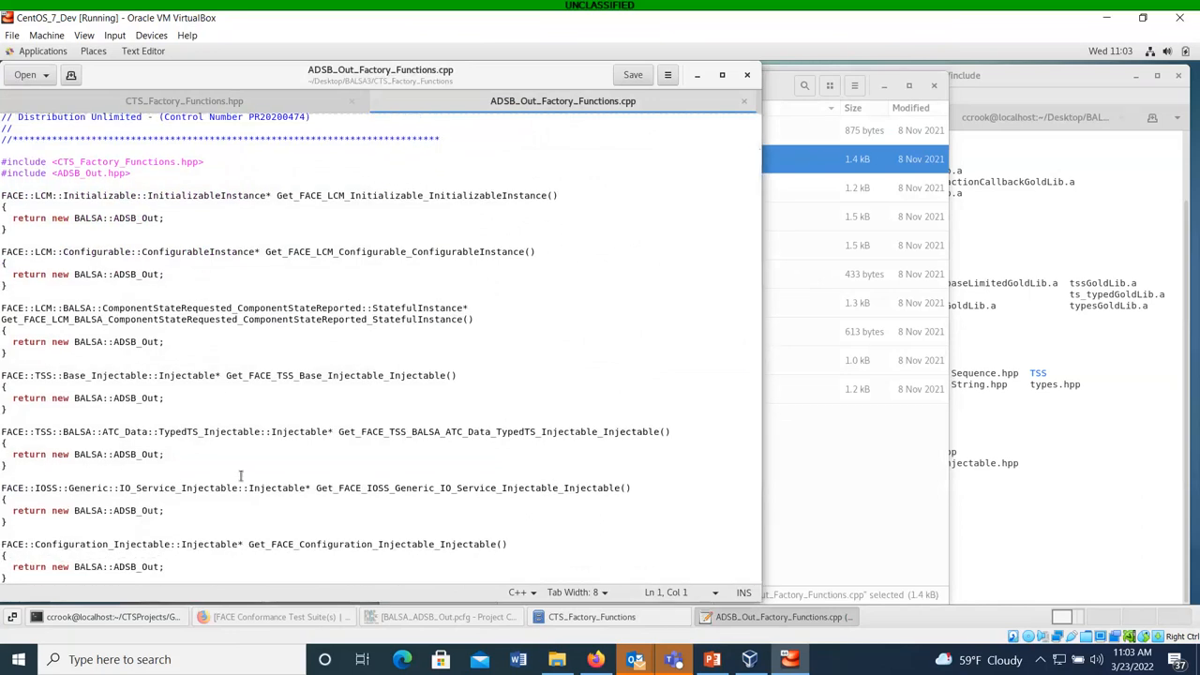
pyautogui.moveTo(158, 247)
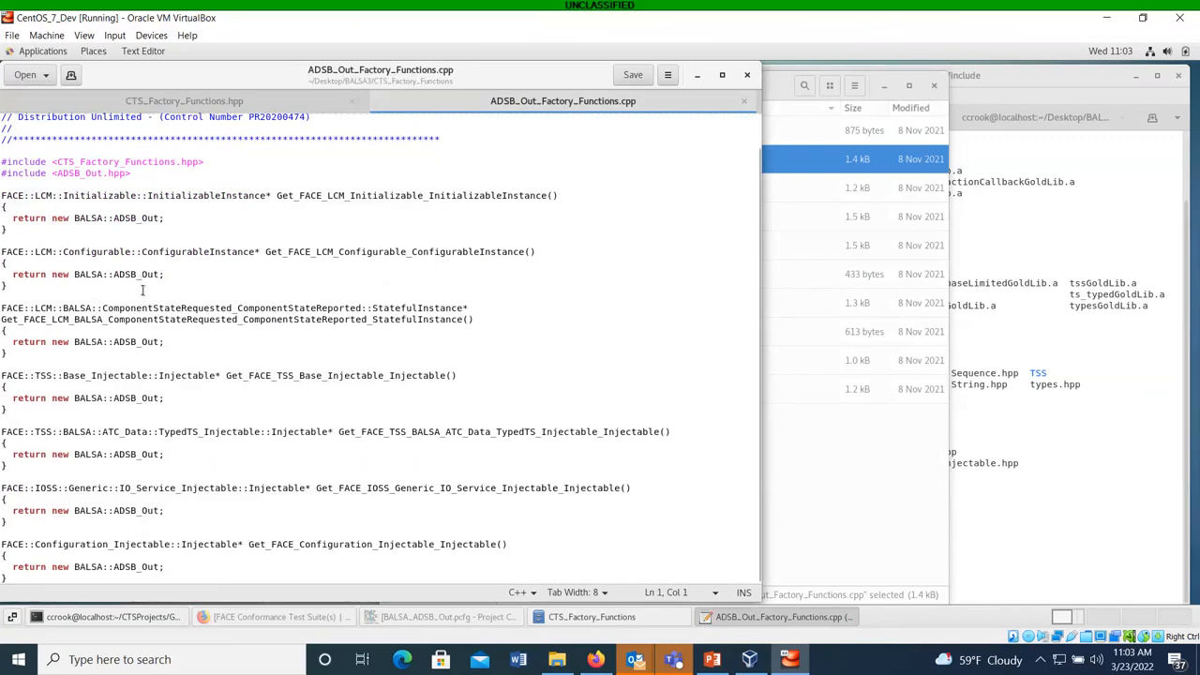
pyautogui.moveTo(376, 161)
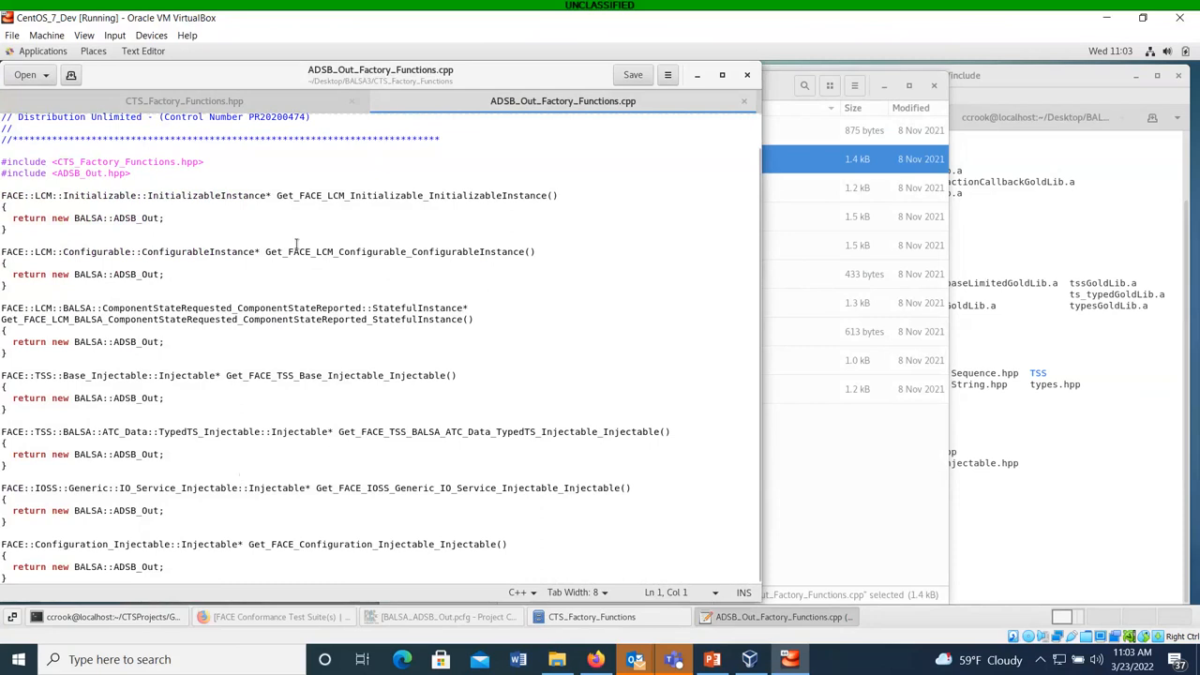
pyautogui.moveTo(360, 540)
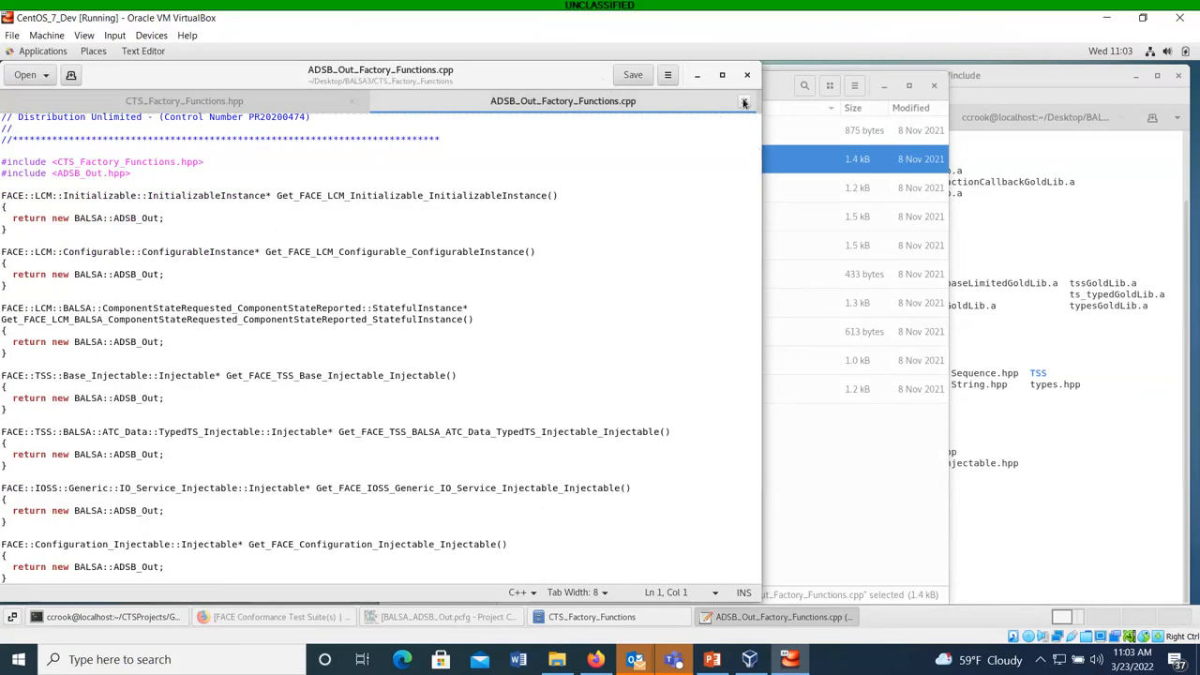
pyautogui.moveTo(745, 101)
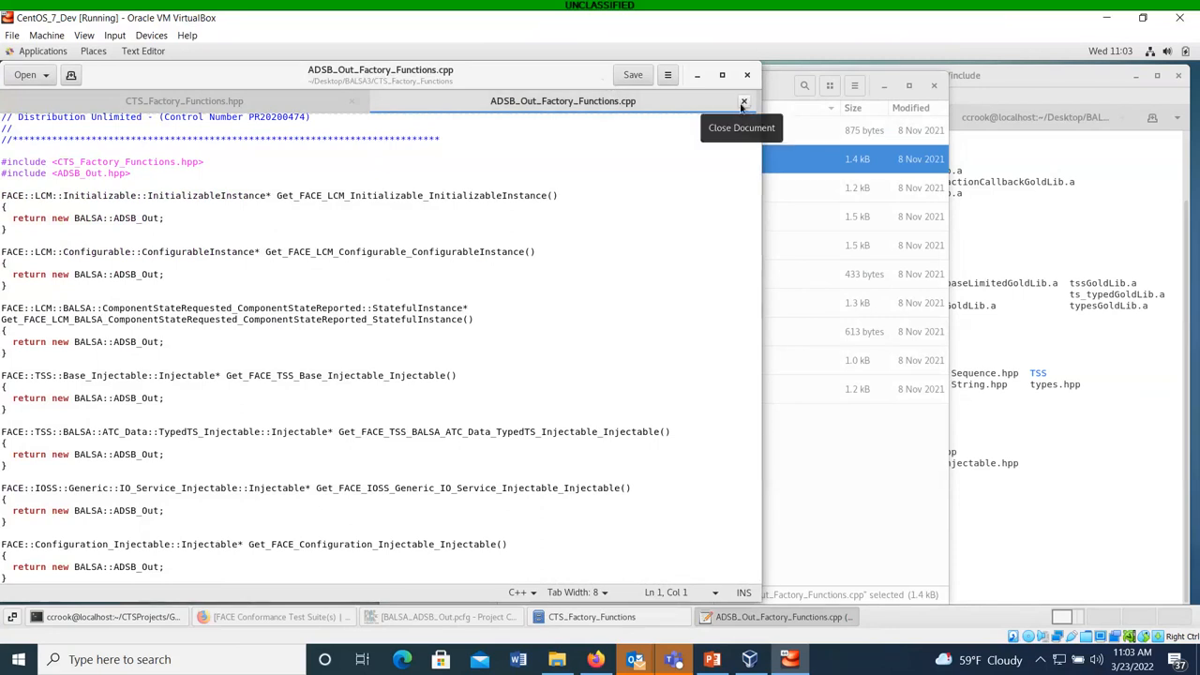
pyautogui.click(743, 101)
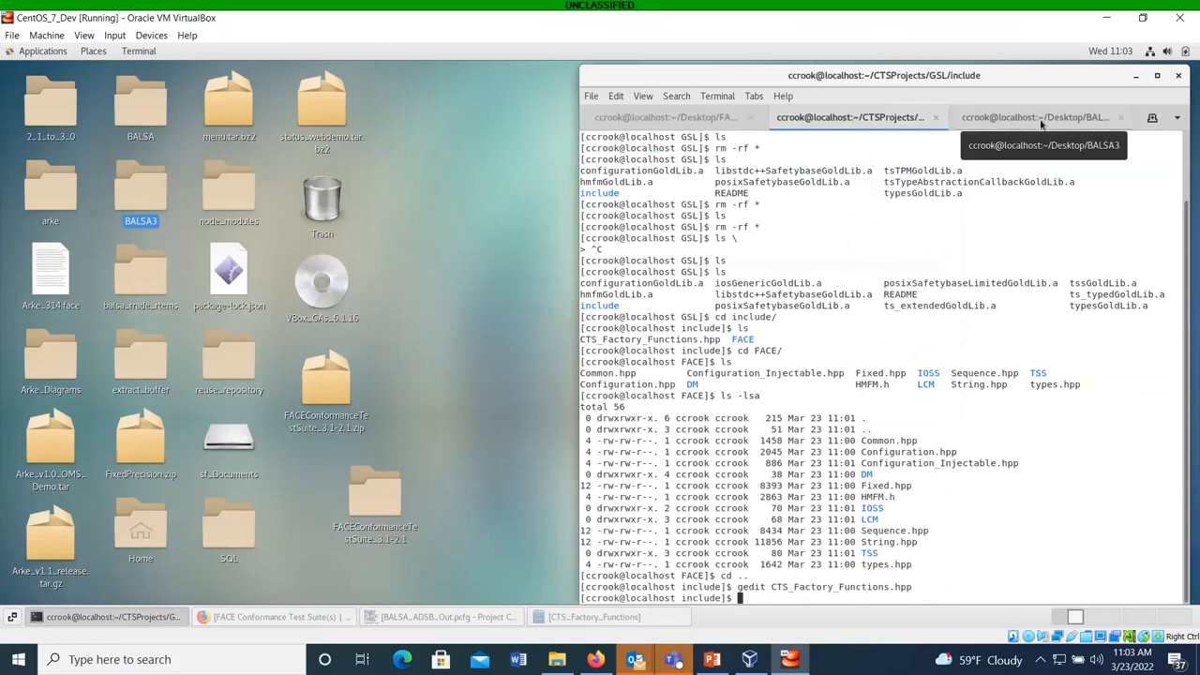
# Switch to the terminal session working in ~/Desktop/BALSA3.
pyautogui.click(1031, 117)
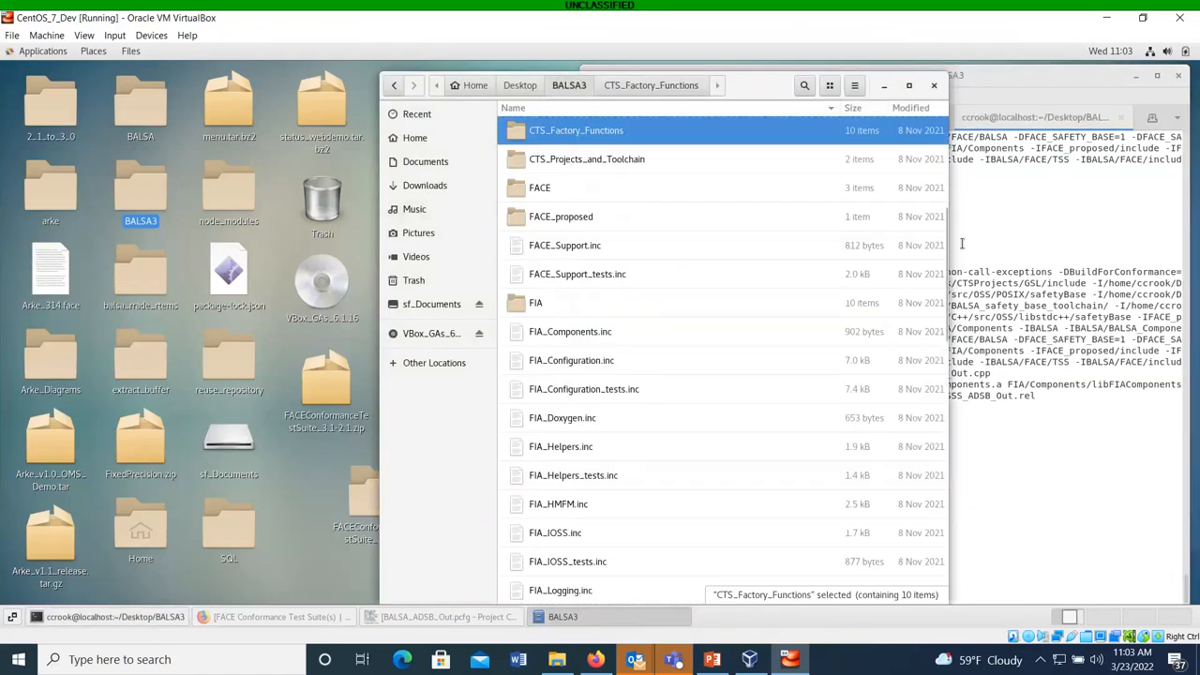
# Open conformance.inc from the BALSA3 config folder to view its GSL and compiler settings.
pyautogui.scroll(-3)
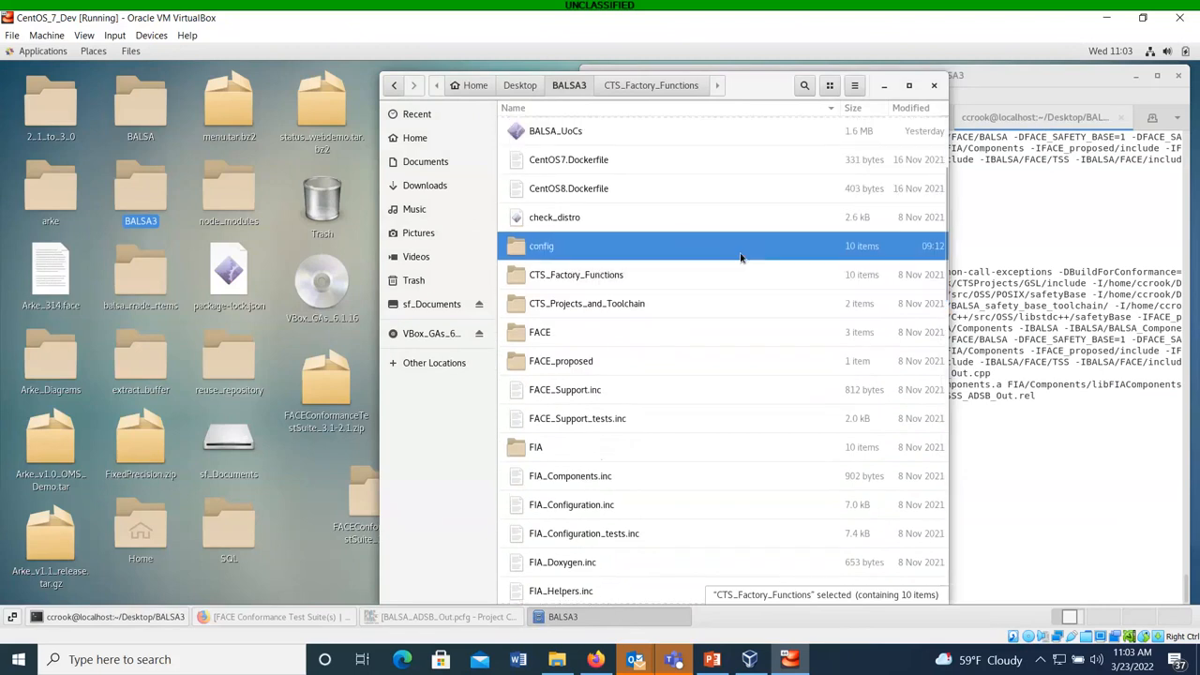
pyautogui.doubleClick(540, 246)
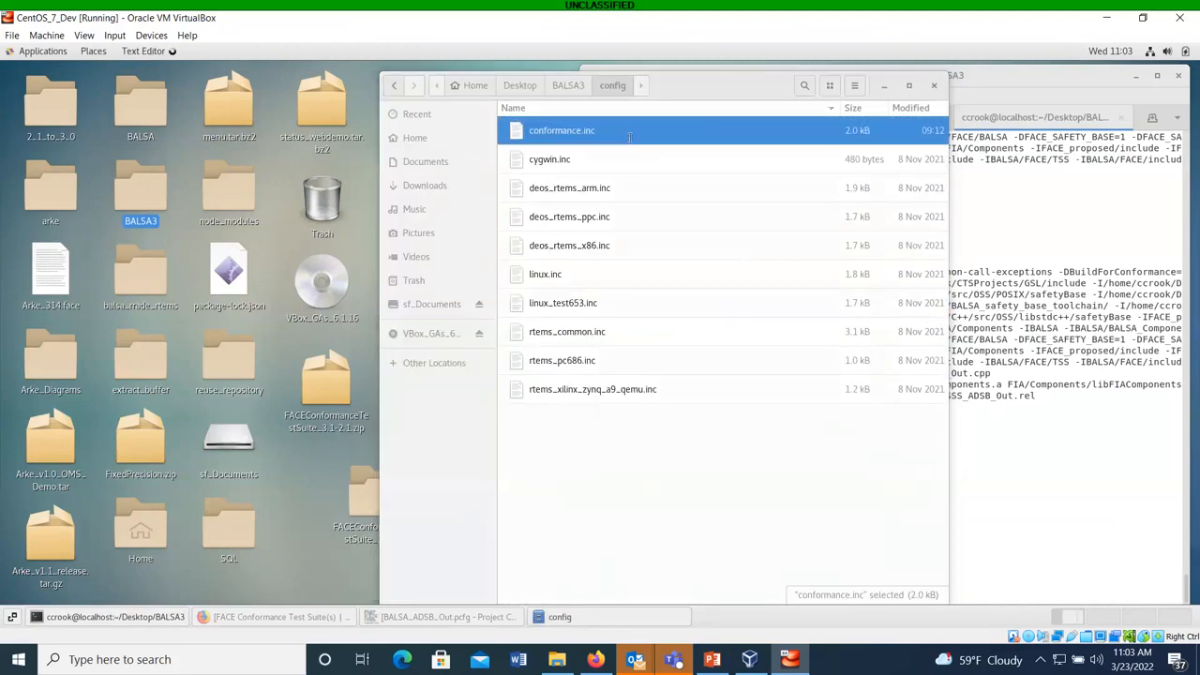
pyautogui.doubleClick(563, 131)
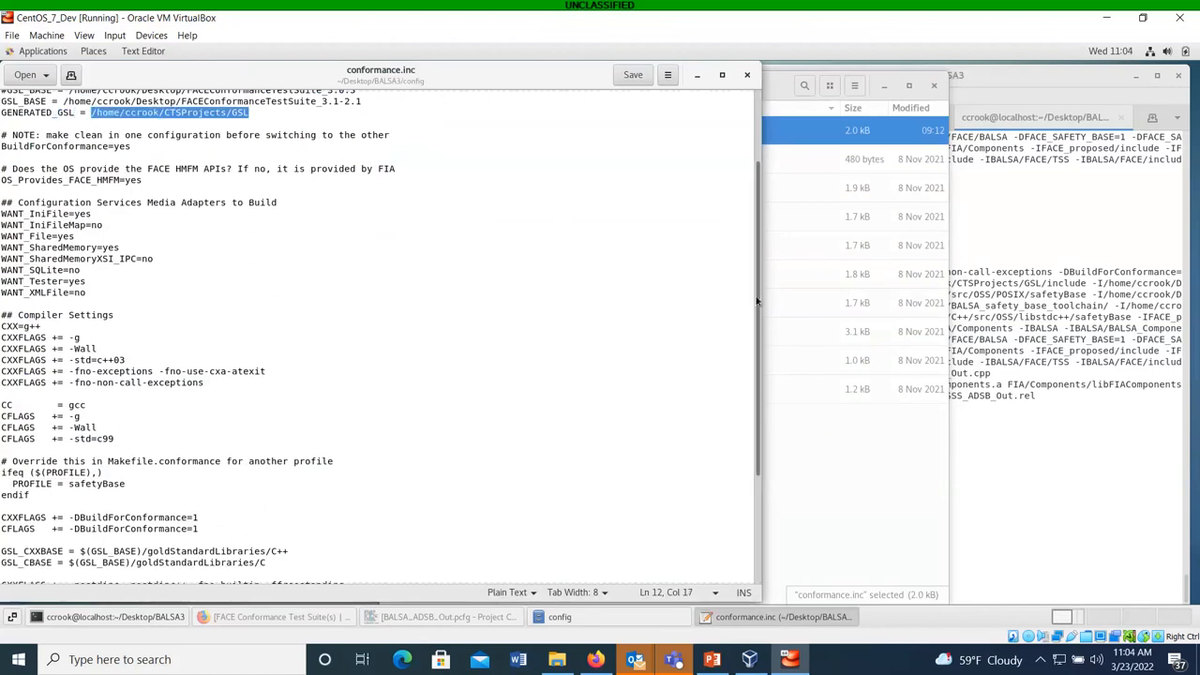
pyautogui.scroll(-3)
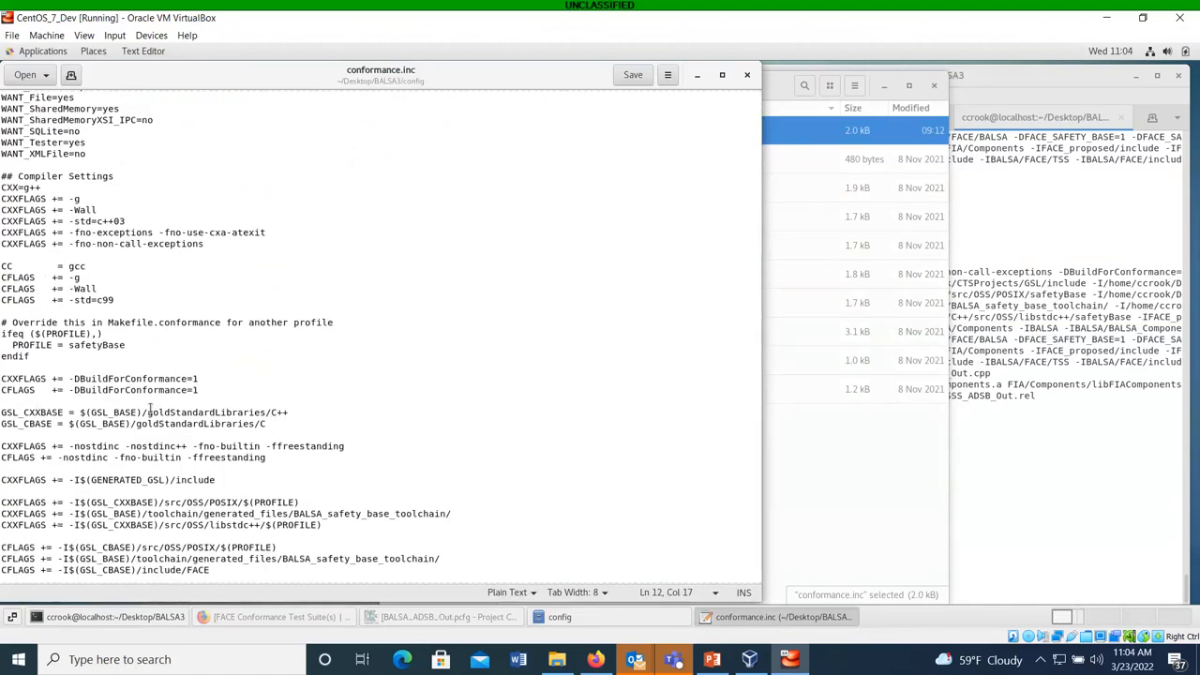
pyautogui.doubleClick(111, 413)
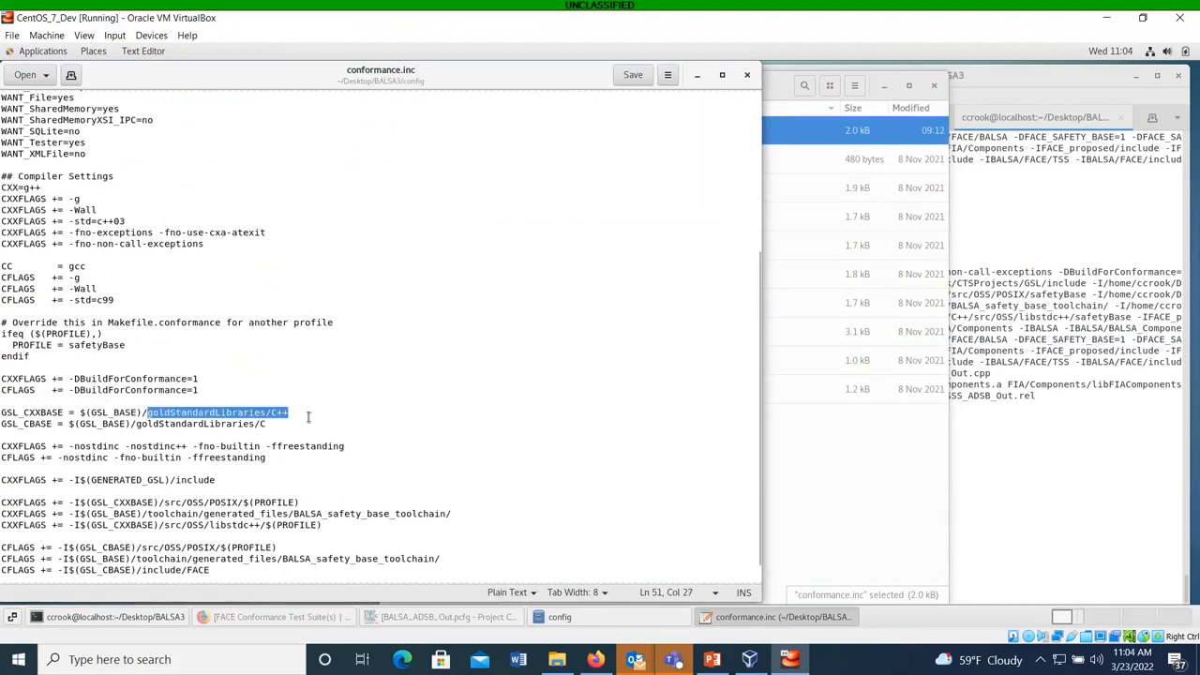
pyautogui.moveTo(319, 427)
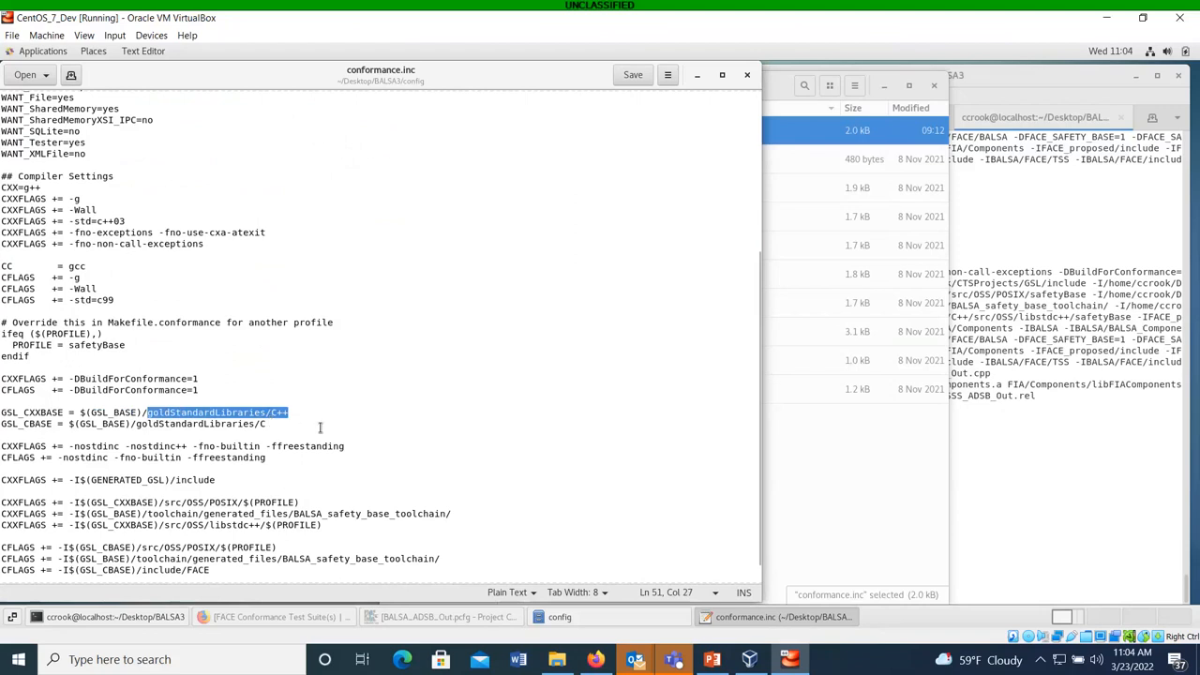
pyautogui.moveTo(369, 409)
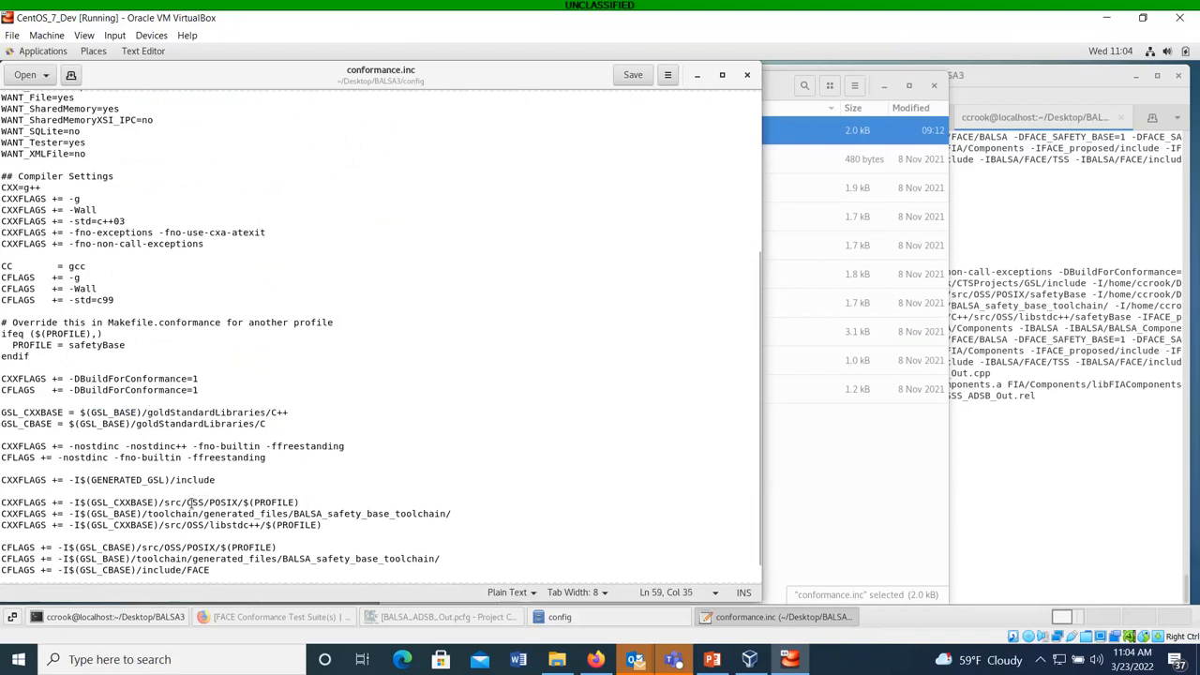
pyautogui.doubleClick(221, 502)
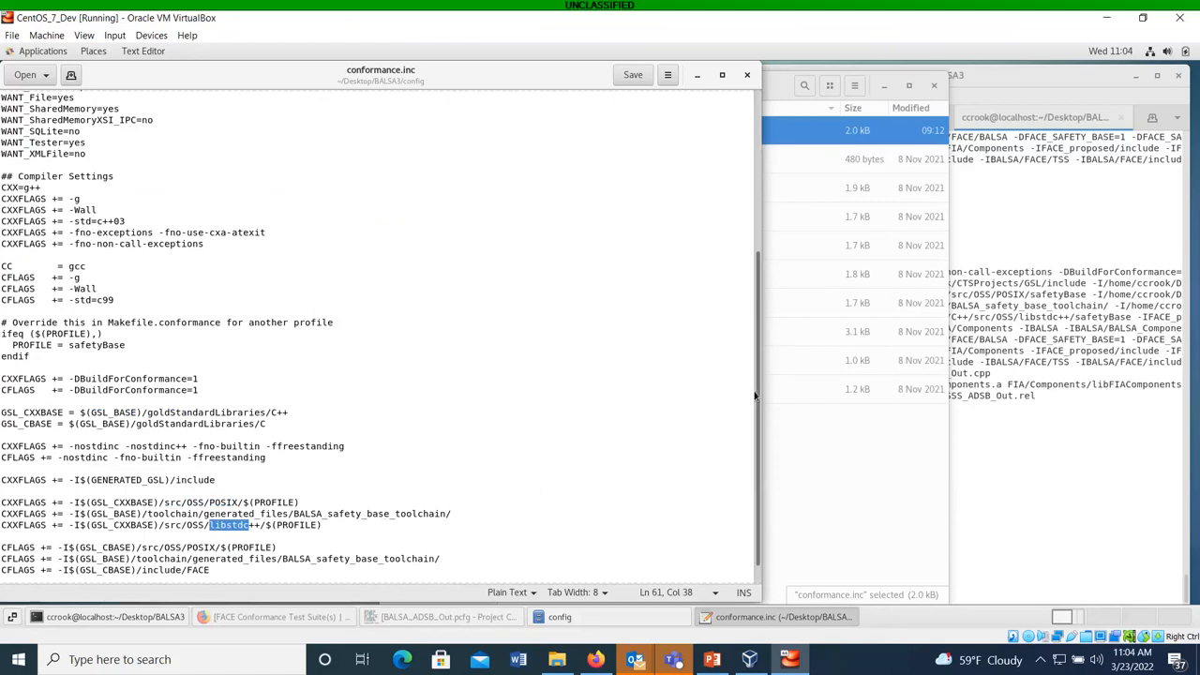
pyautogui.scroll(-3)
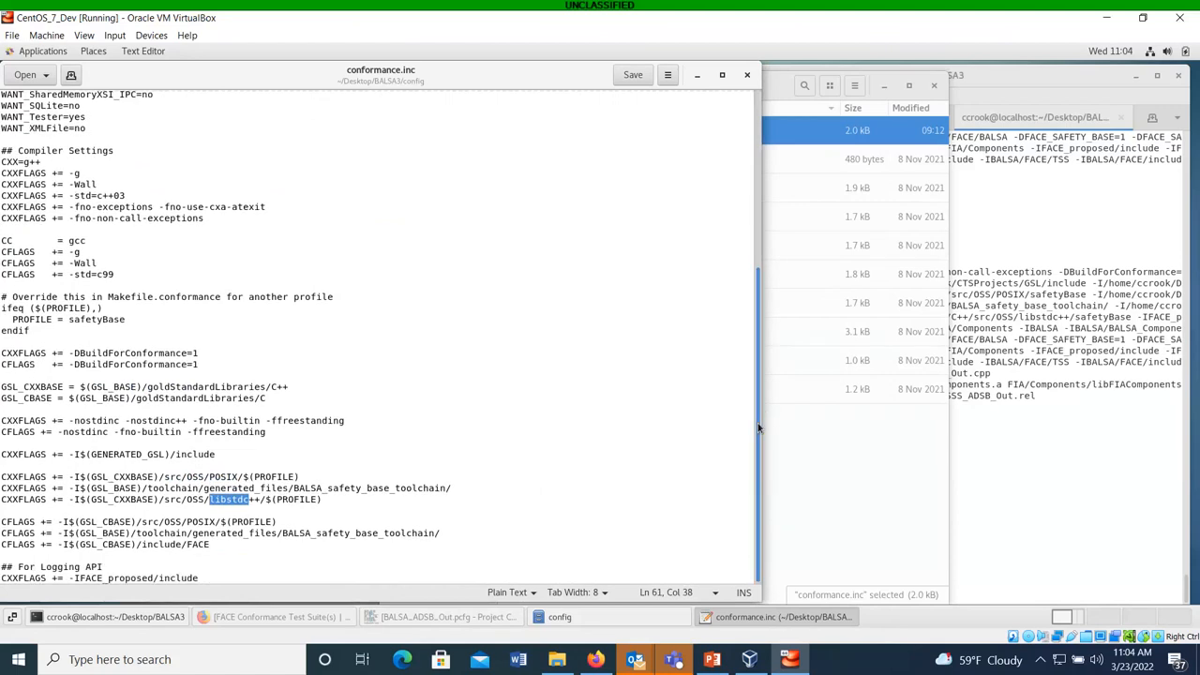
pyautogui.moveTo(336, 559)
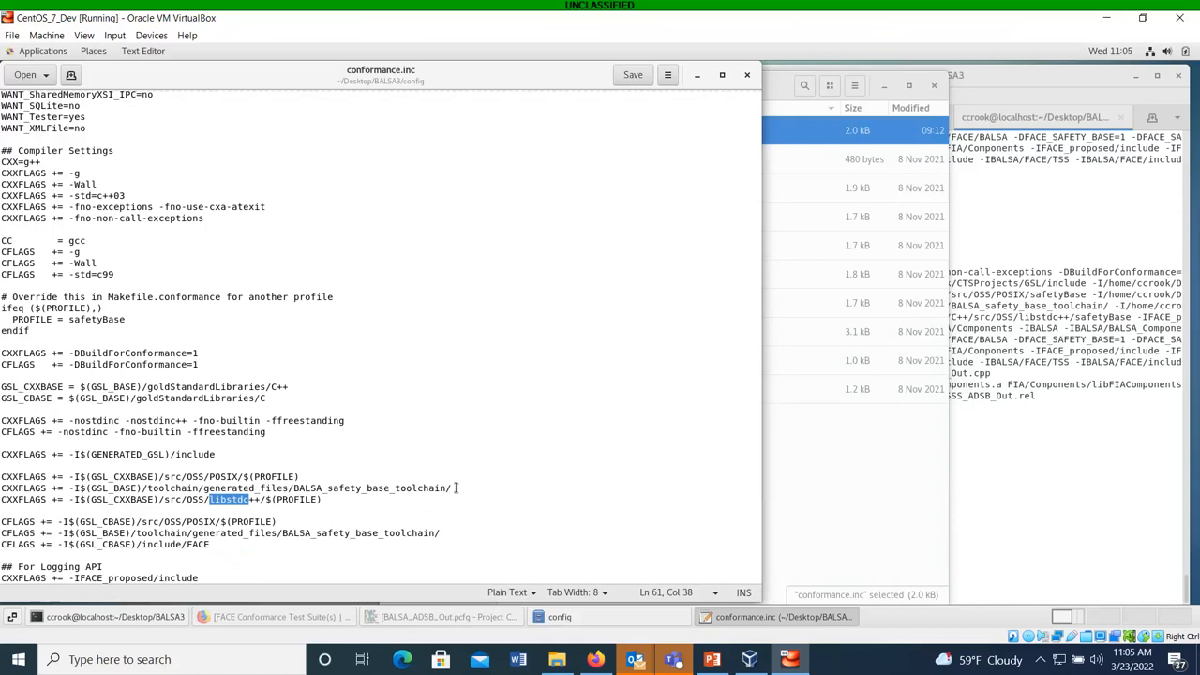
pyautogui.moveTo(788, 460)
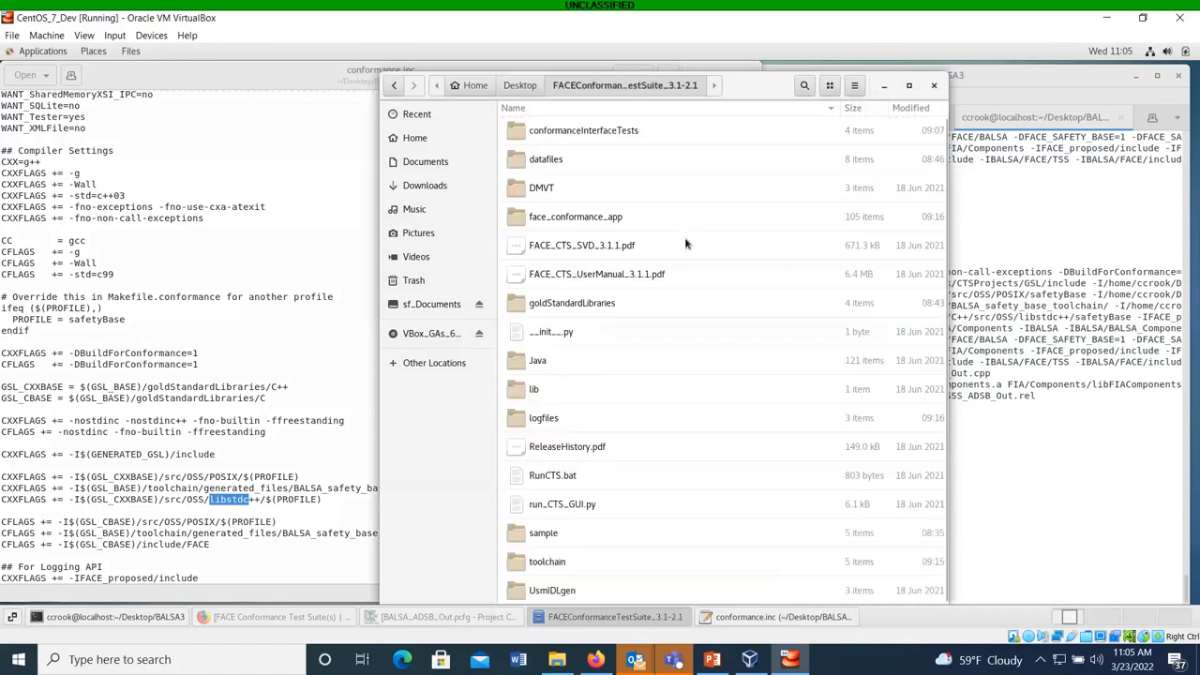
pyautogui.moveTo(671, 581)
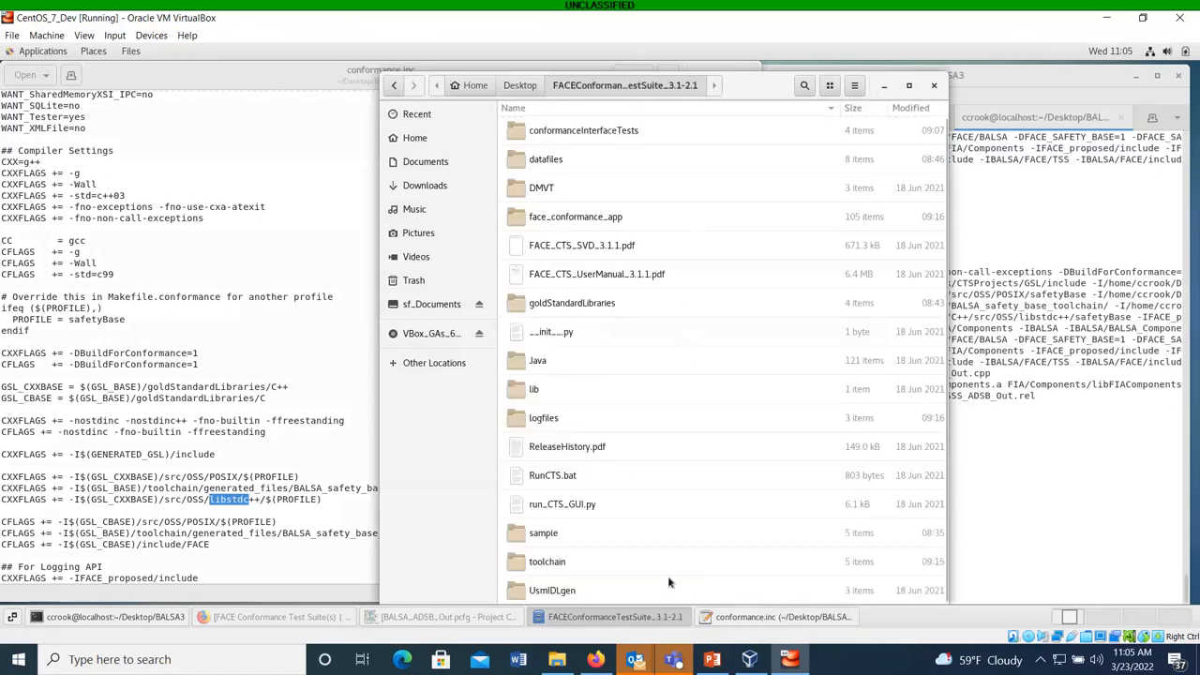
# Browse toolchain > generated_files > BALSA_safety_base_toolchain and open CONFORMANCE_TEST_FACE_EXACT_TYPES.h.
pyautogui.doubleClick(547, 561)
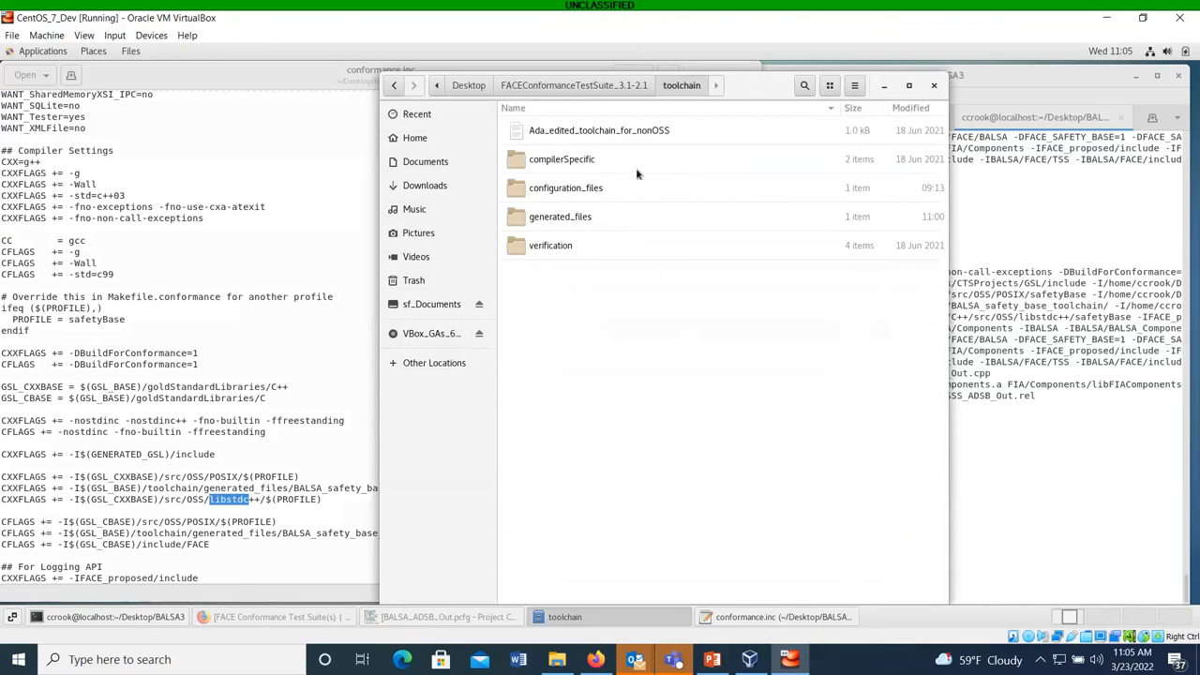
pyautogui.doubleClick(559, 217)
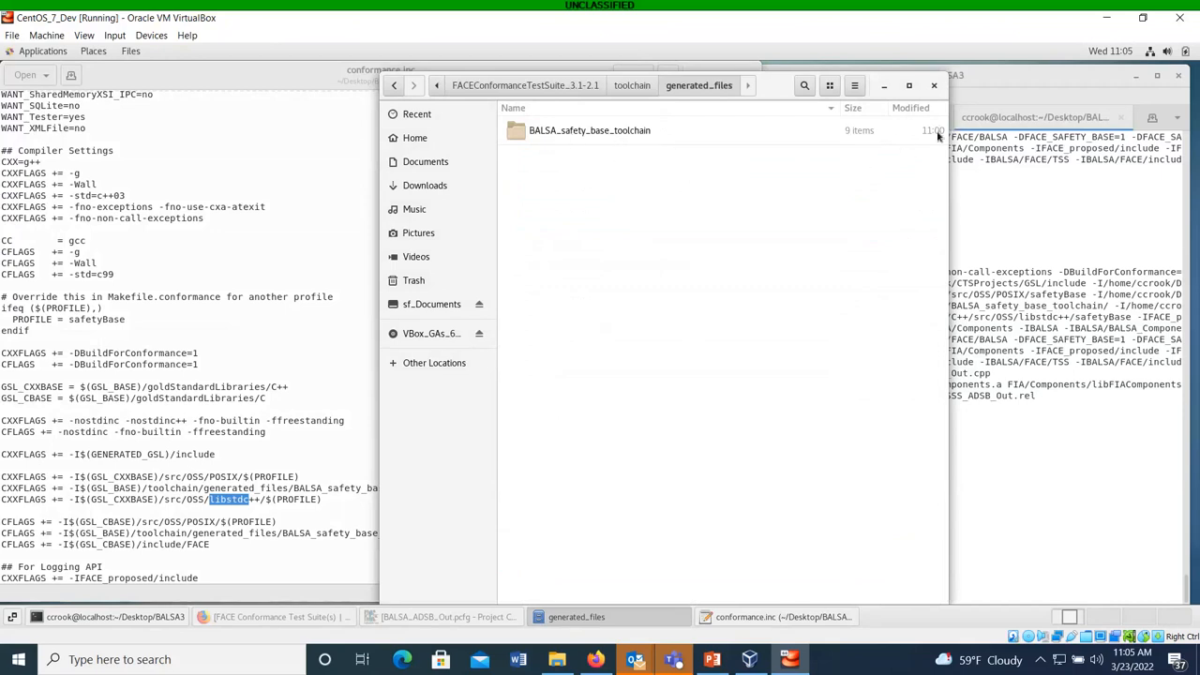
pyautogui.moveTo(589, 141)
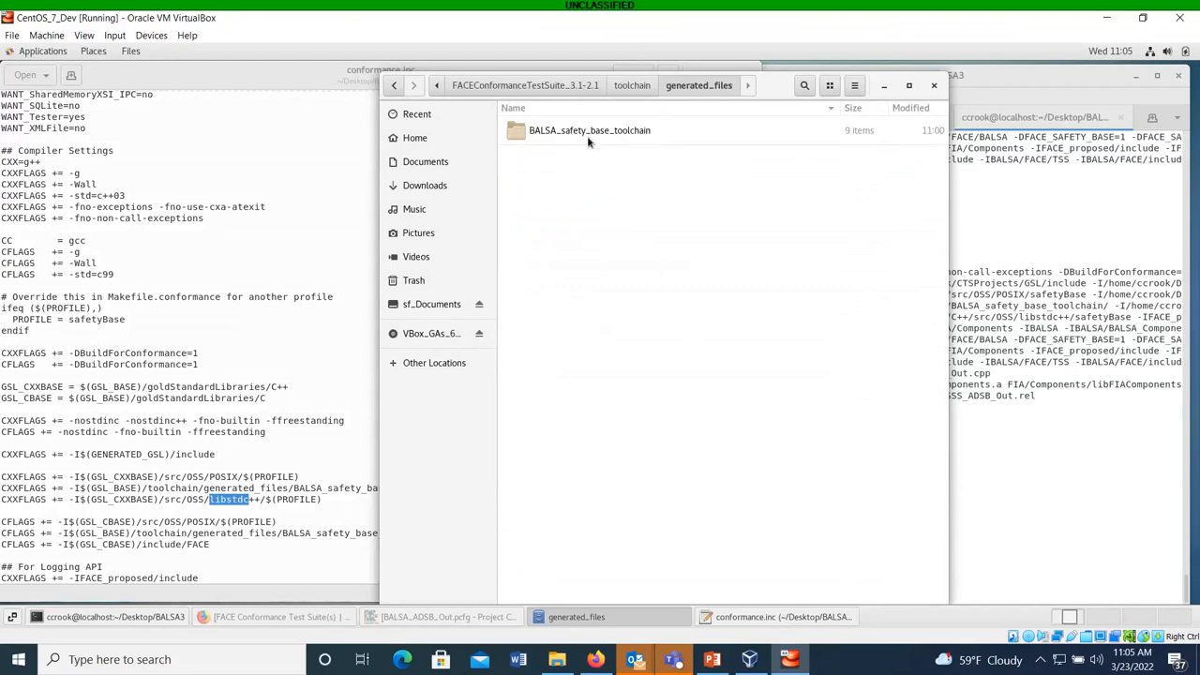
pyautogui.doubleClick(589, 132)
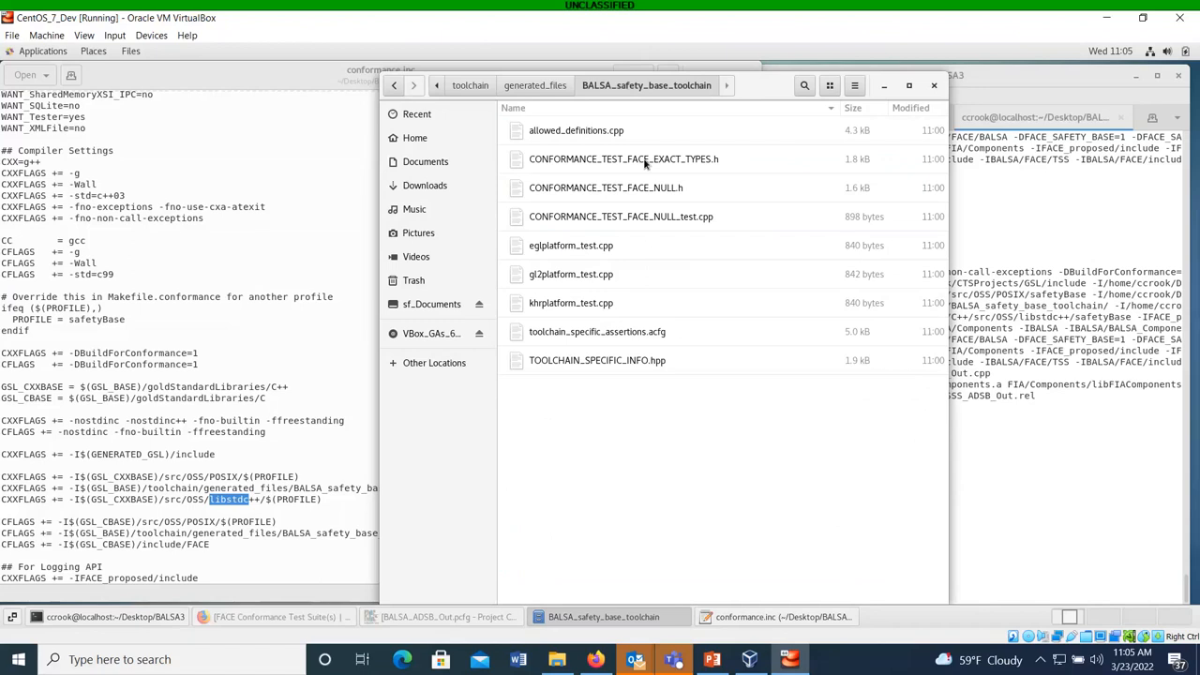
pyautogui.moveTo(645, 165)
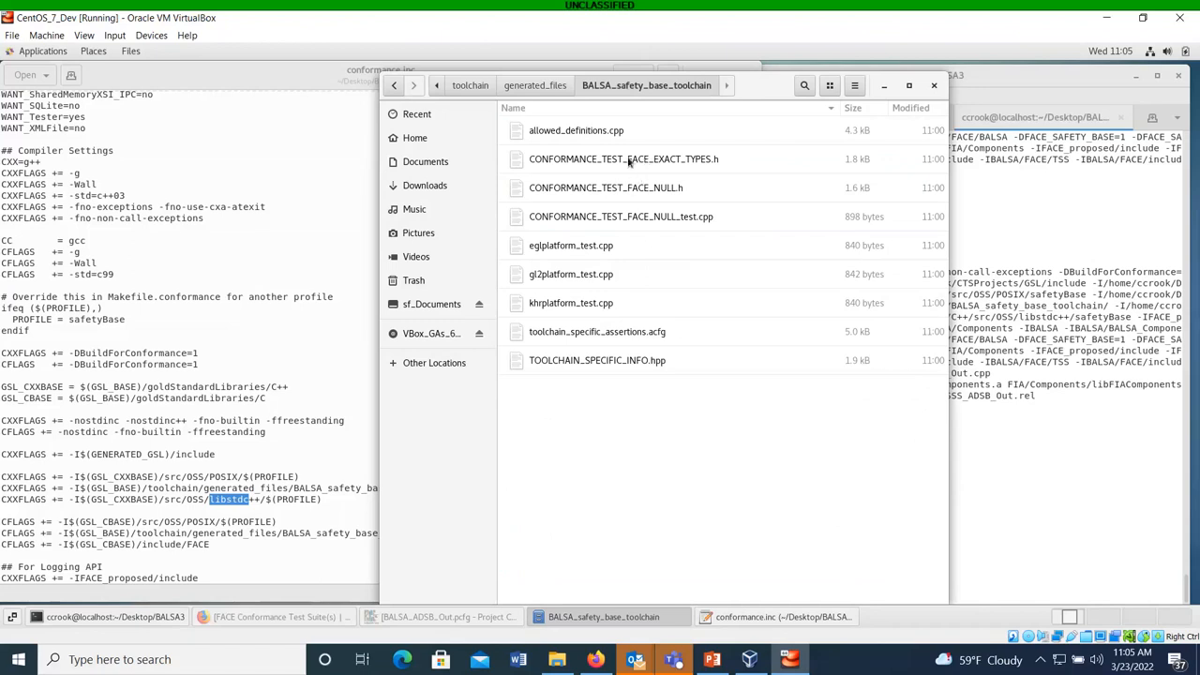
pyautogui.doubleClick(623, 158)
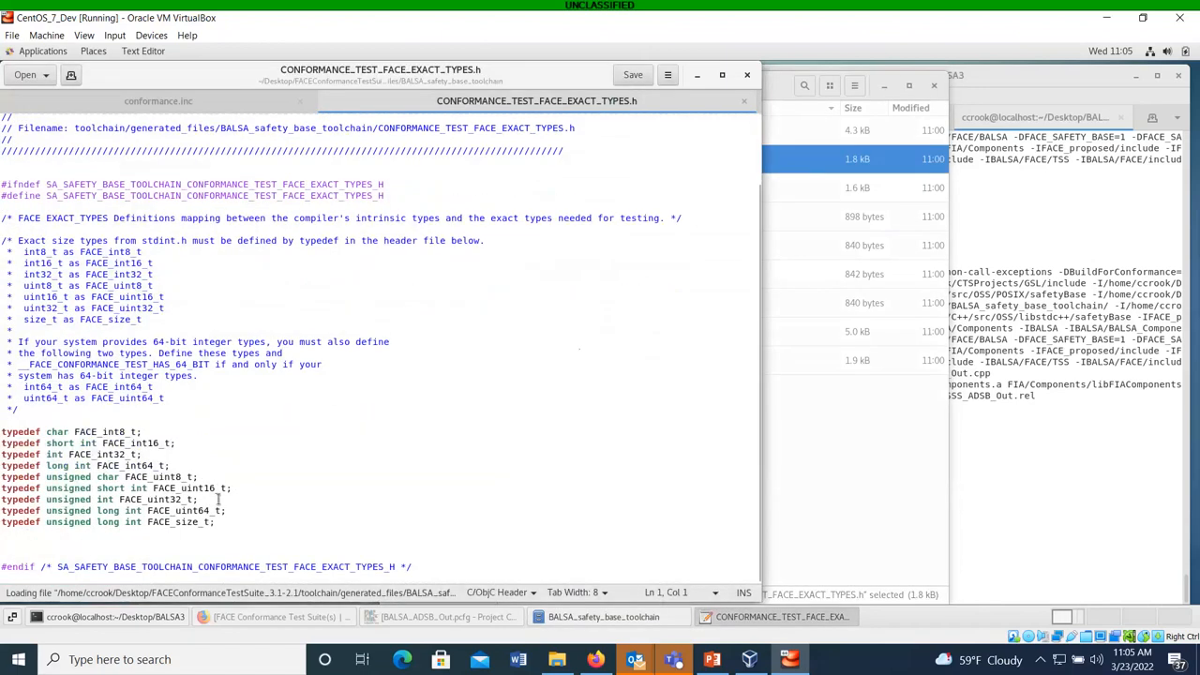
# Select the FACE integer typedefs block, then open CONFORMANCE_TEST_FACE_NULL.h.
pyautogui.moveTo(0, 431); pyautogui.dragTo(214, 521)
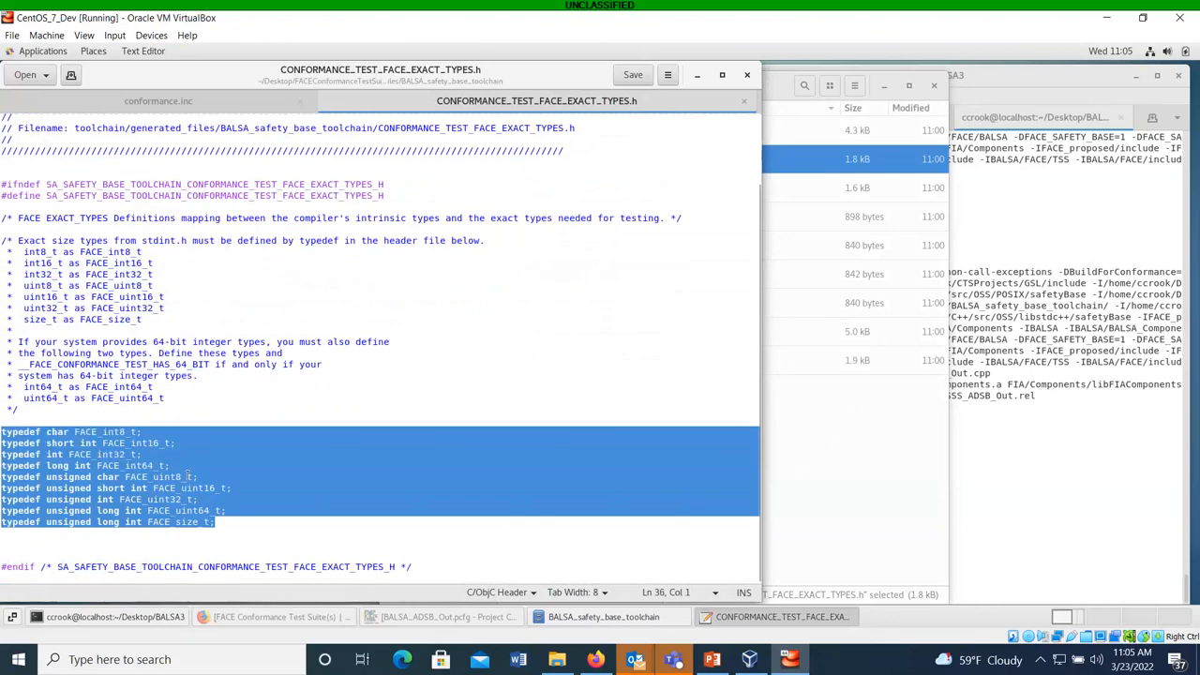
pyautogui.click(202, 521)
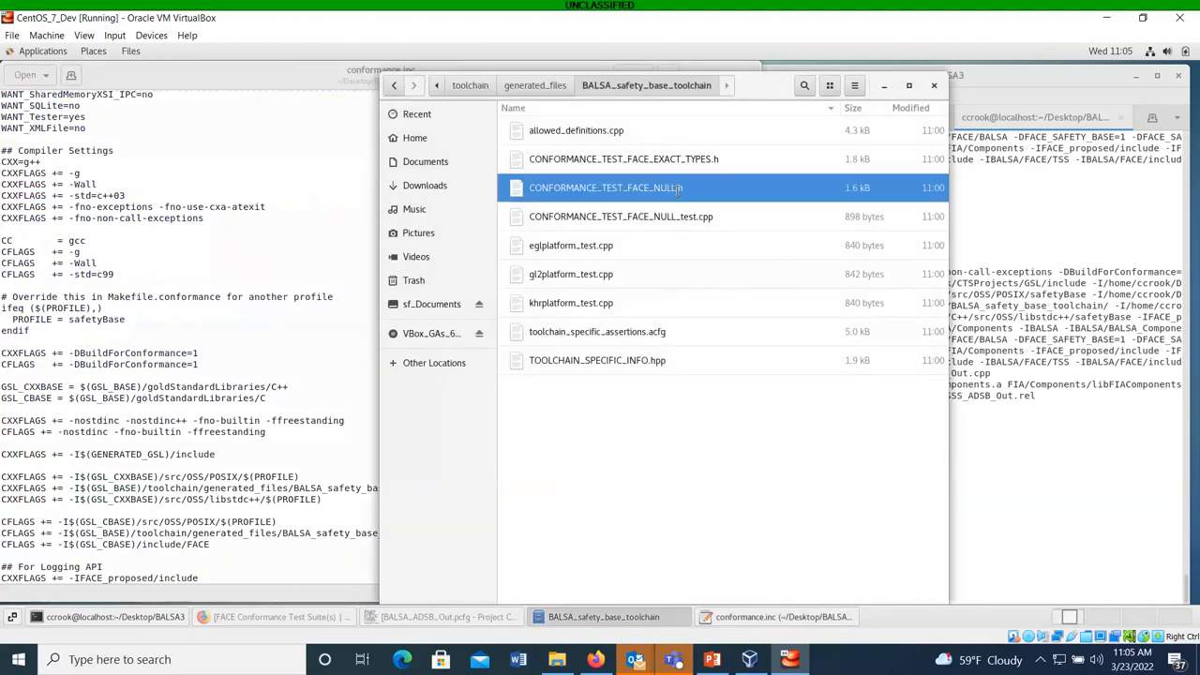
pyautogui.doubleClick(606, 188)
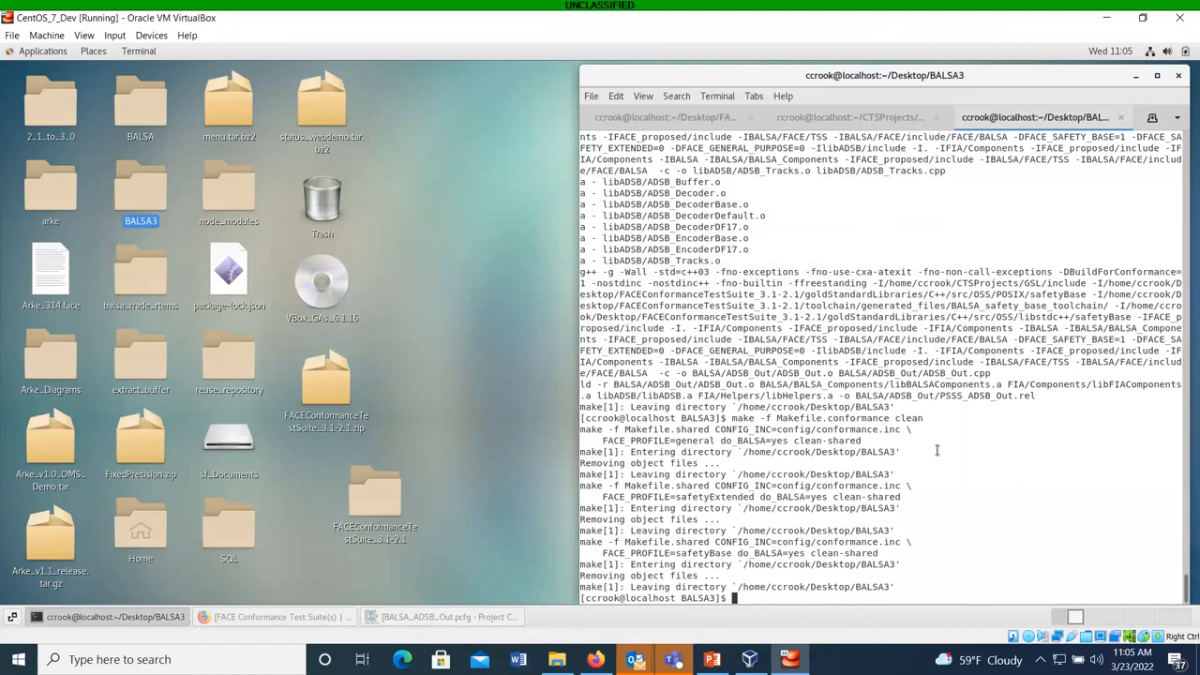
# Rebuild the ADSB_OUT target with Makefile.conformance and find the resulting ./ADSB_Out/PSSS_ADSB_Out.rel.
pyautogui.write('make -f Makefile.conformance ADSB_OUT')
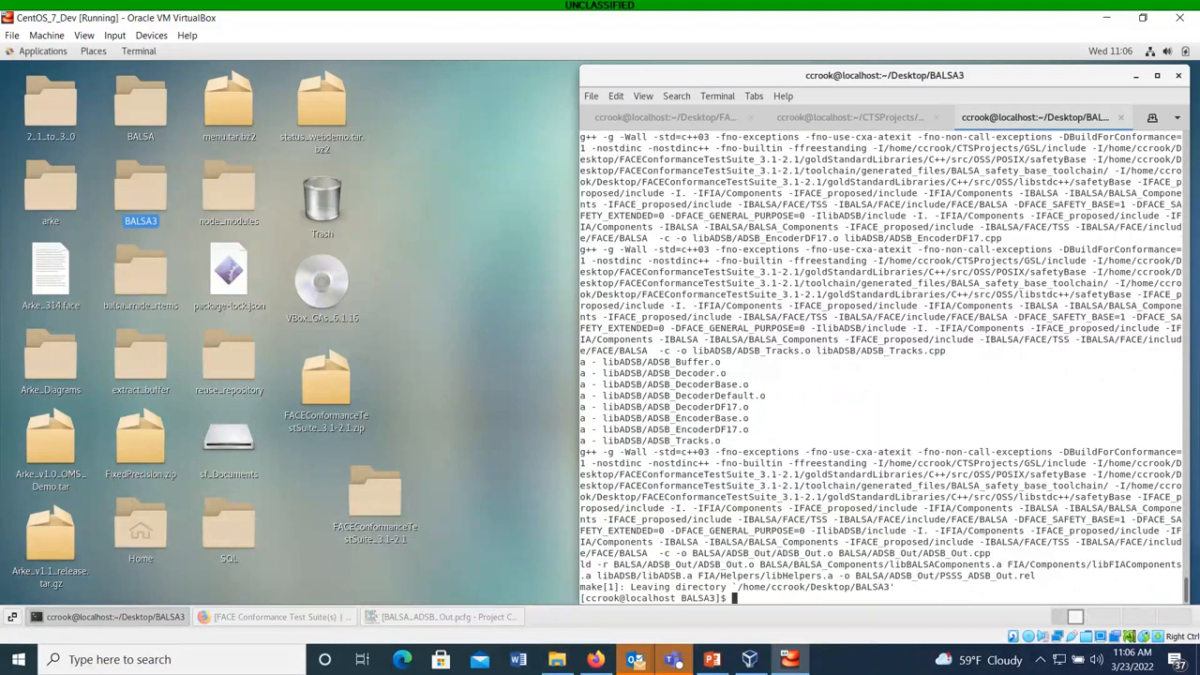
pyautogui.write('find . -name "*.rel')
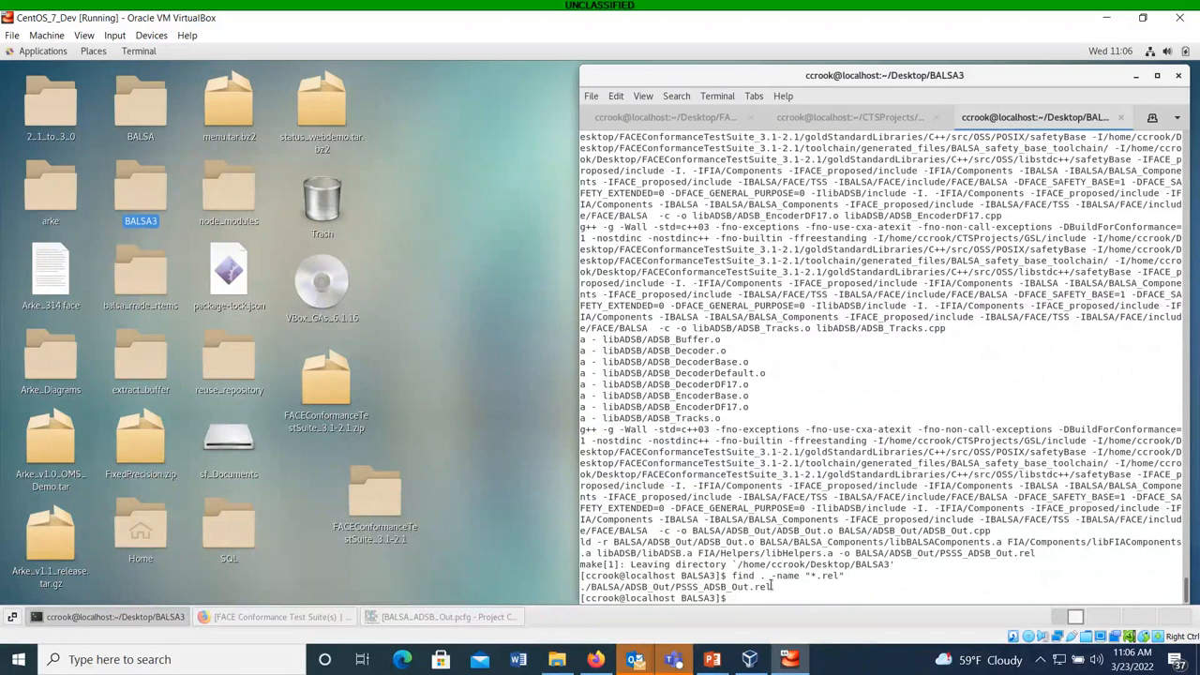
pyautogui.doubleClick(722, 585)
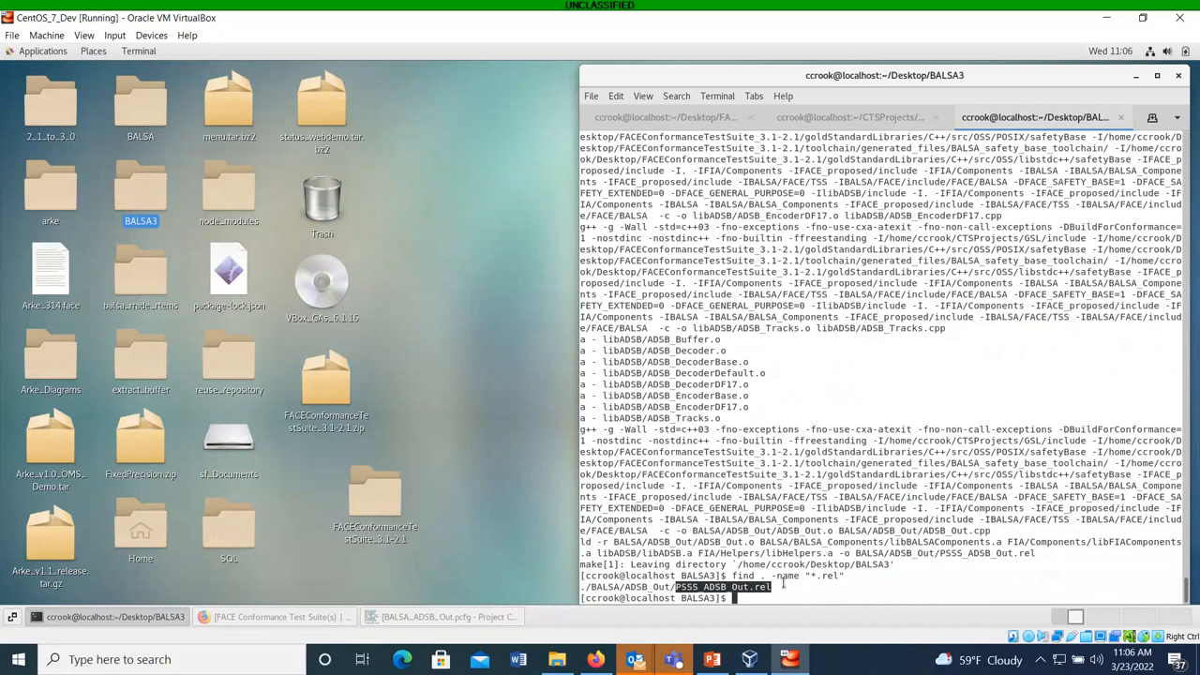
pyautogui.moveTo(573, 544)
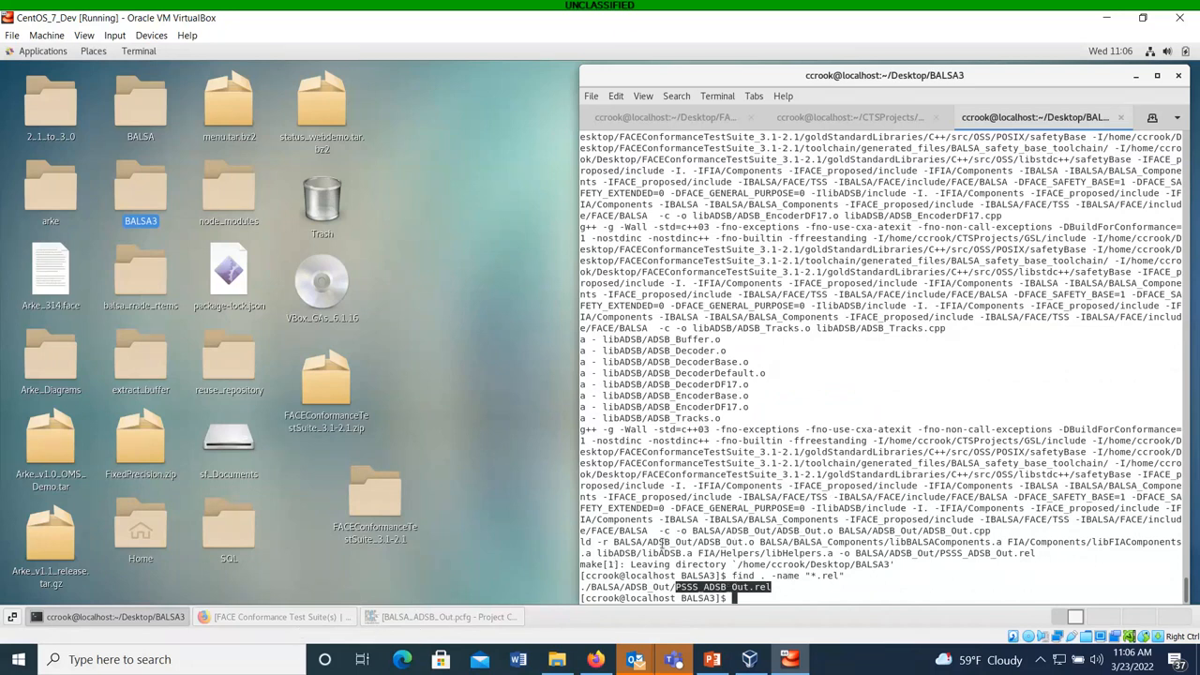
pyautogui.moveTo(503, 577)
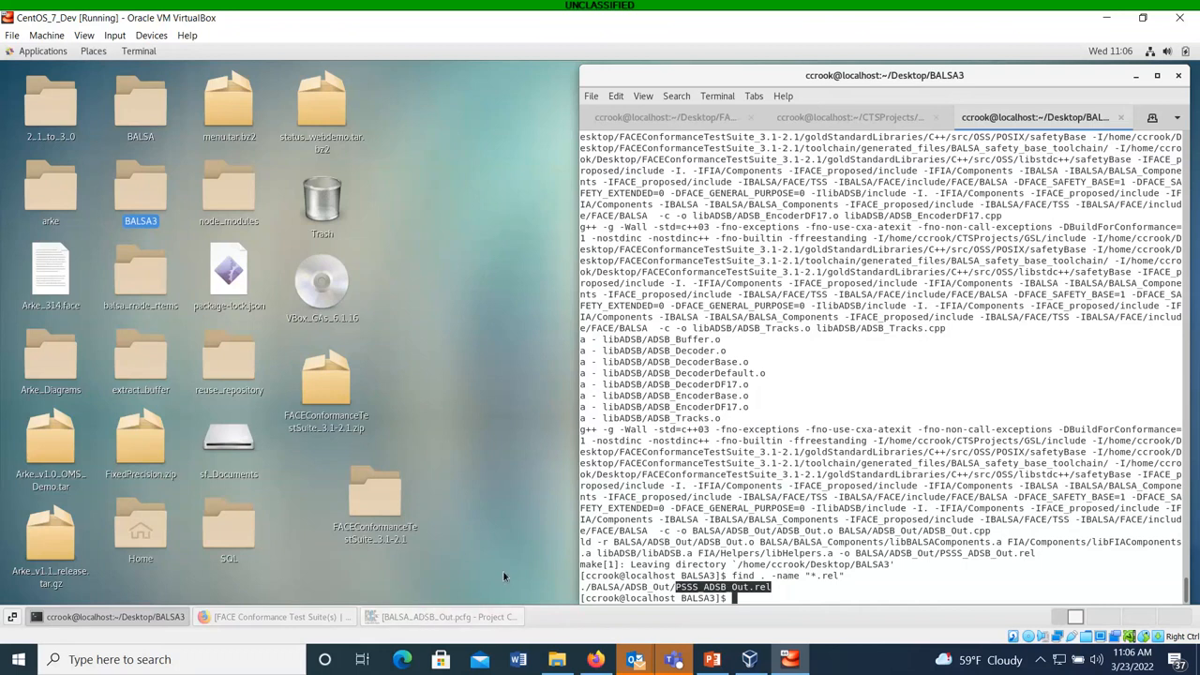
pyautogui.moveTo(454, 615)
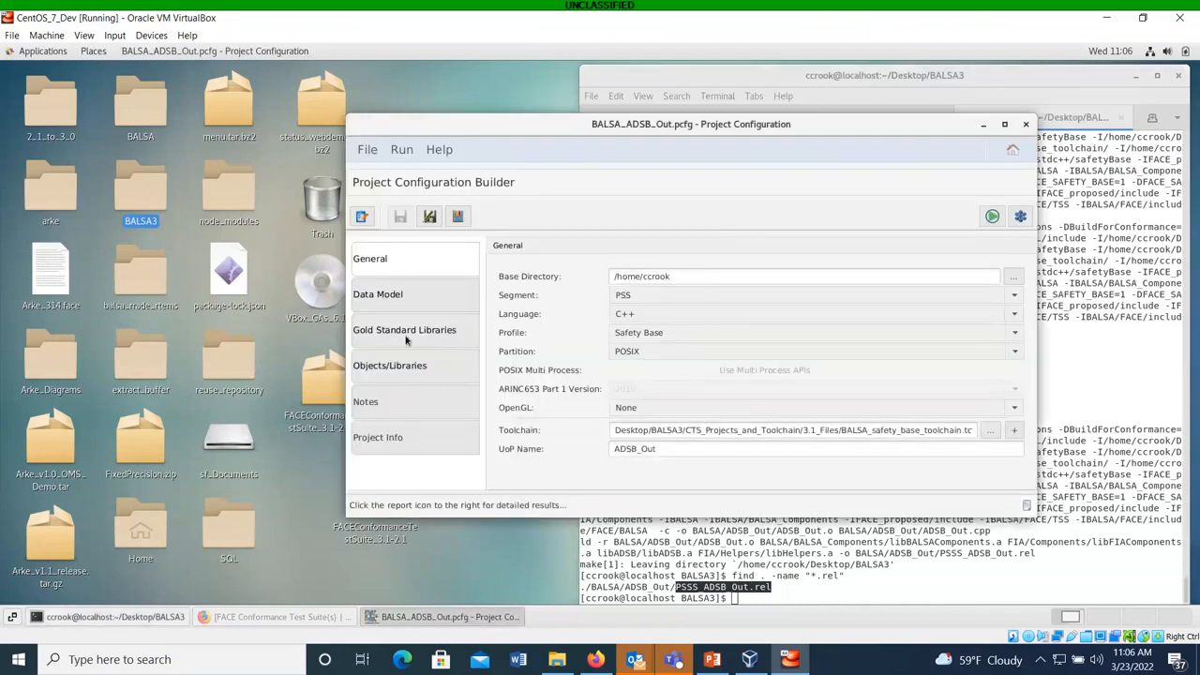
pyautogui.moveTo(428, 199)
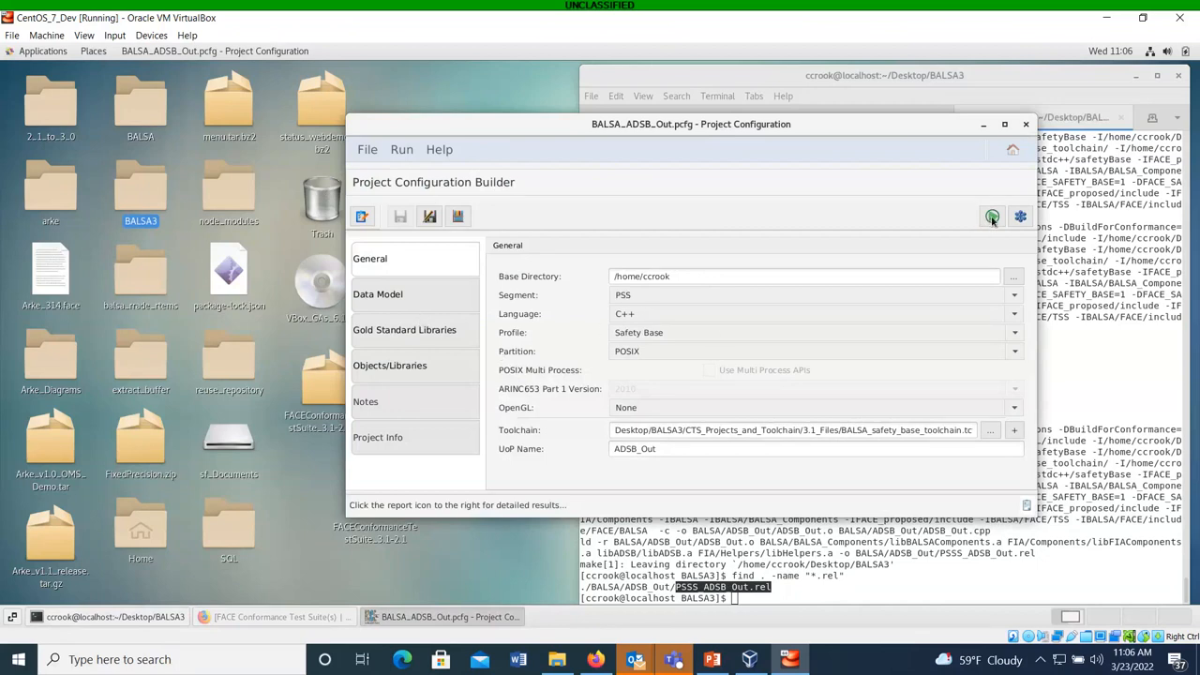
pyautogui.moveTo(992, 217)
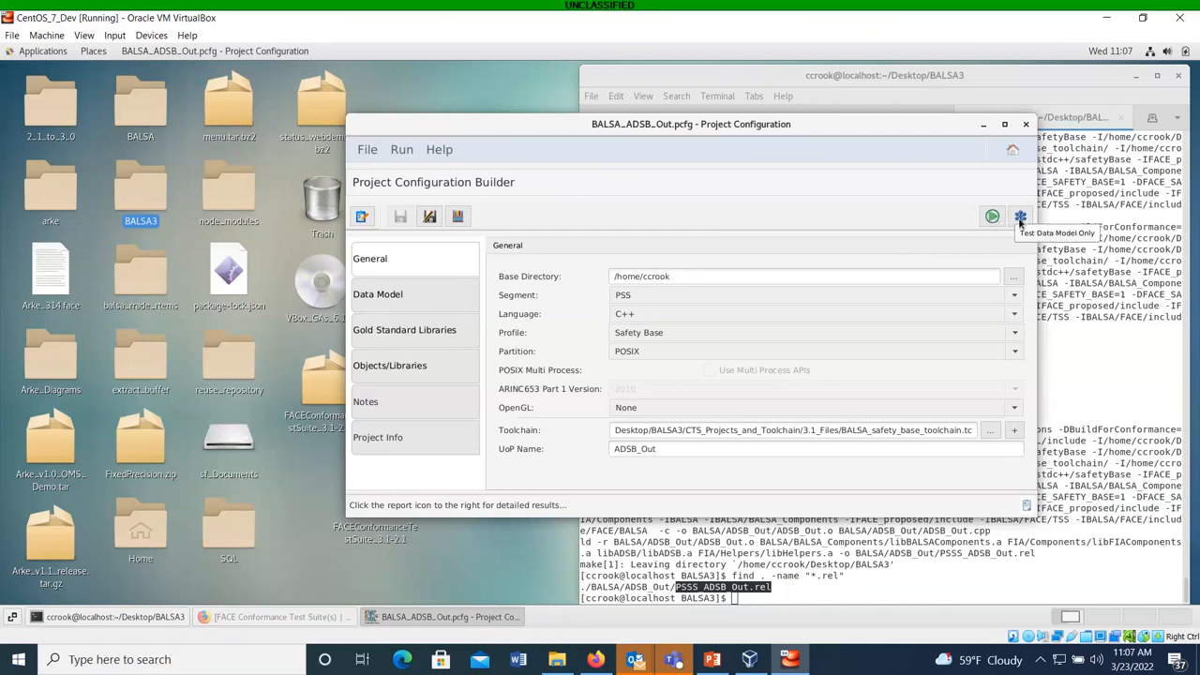
pyautogui.moveTo(992, 218)
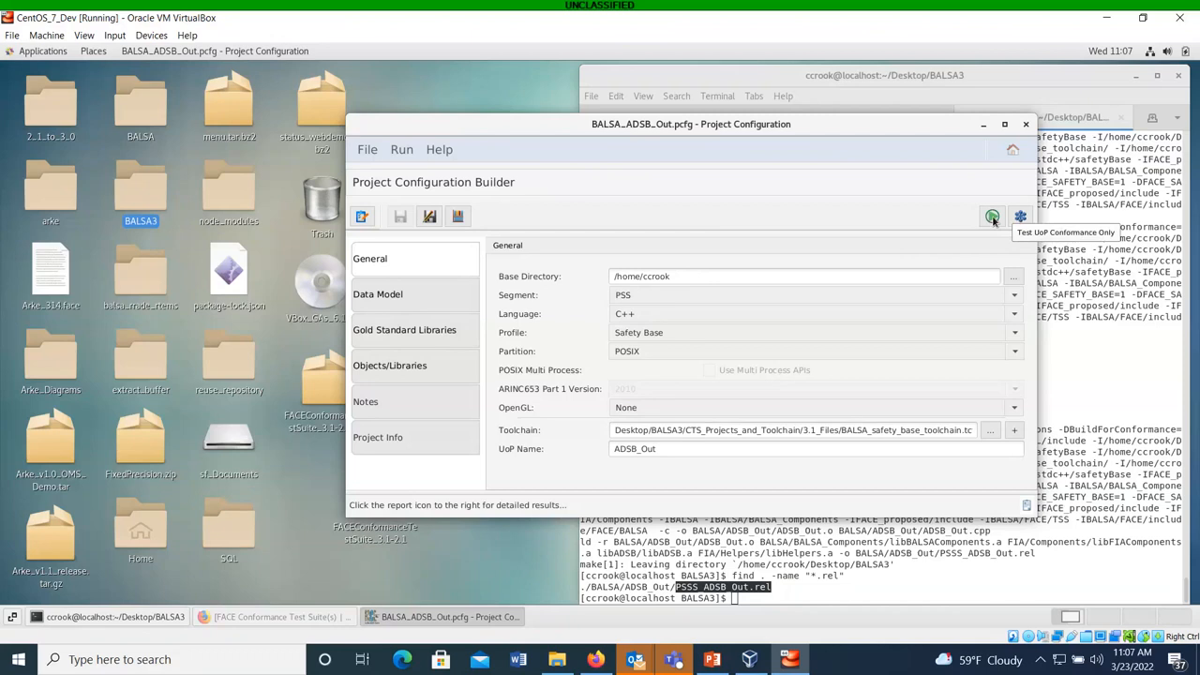
# Run Test UoP Conformance on BALSA_ADSB_Out.pcfg and wait for the PASSED result.
pyautogui.click(992, 217)
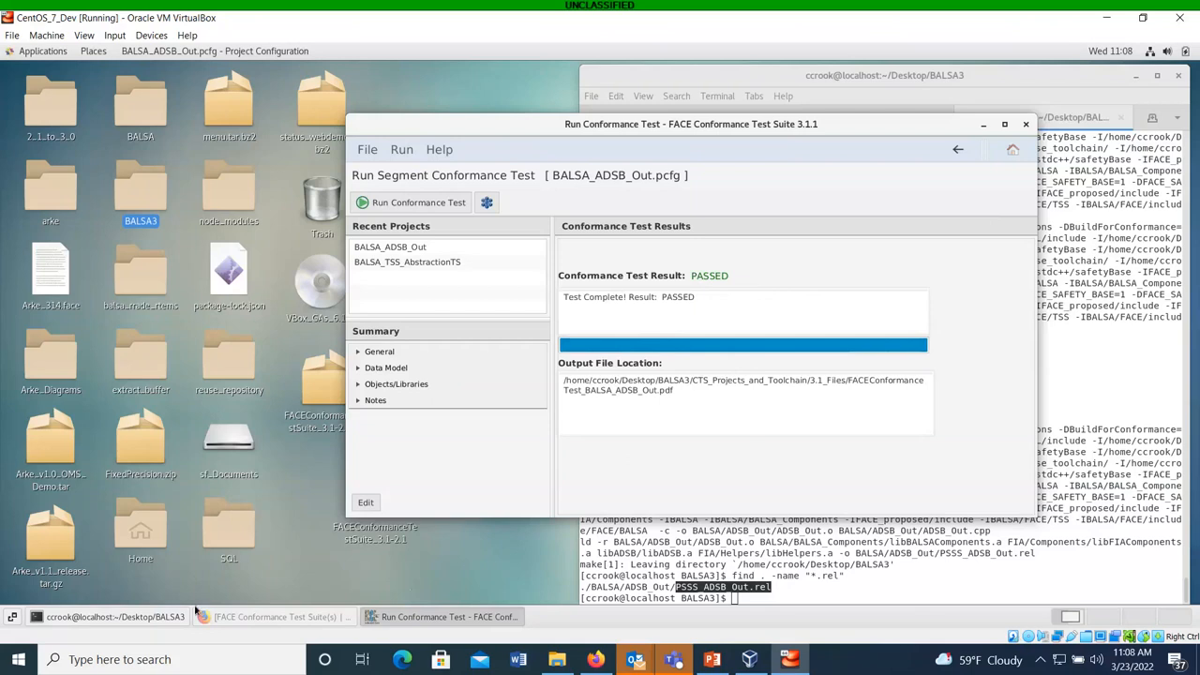
# Move the results window aside and browse to 3.1_Files, selecting FACEConformanceTest_BALSA_ADSB_Out.pdf.
pyautogui.moveTo(690, 124); pyautogui.dragTo(698, 124)
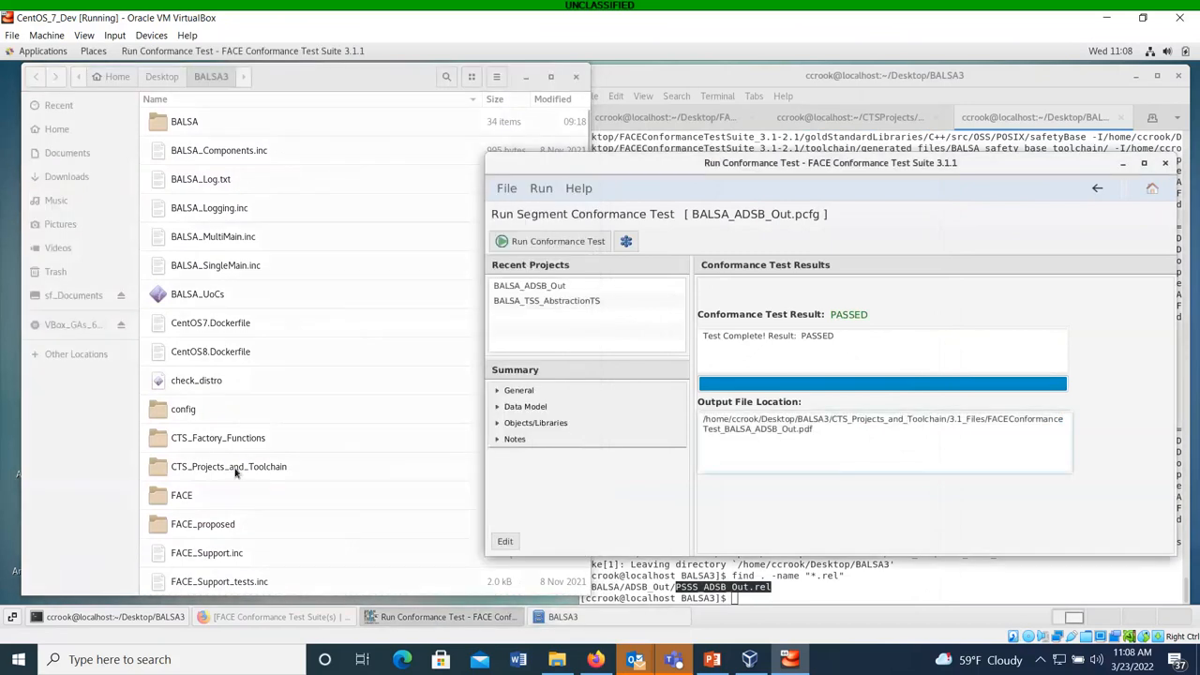
pyautogui.doubleClick(228, 465)
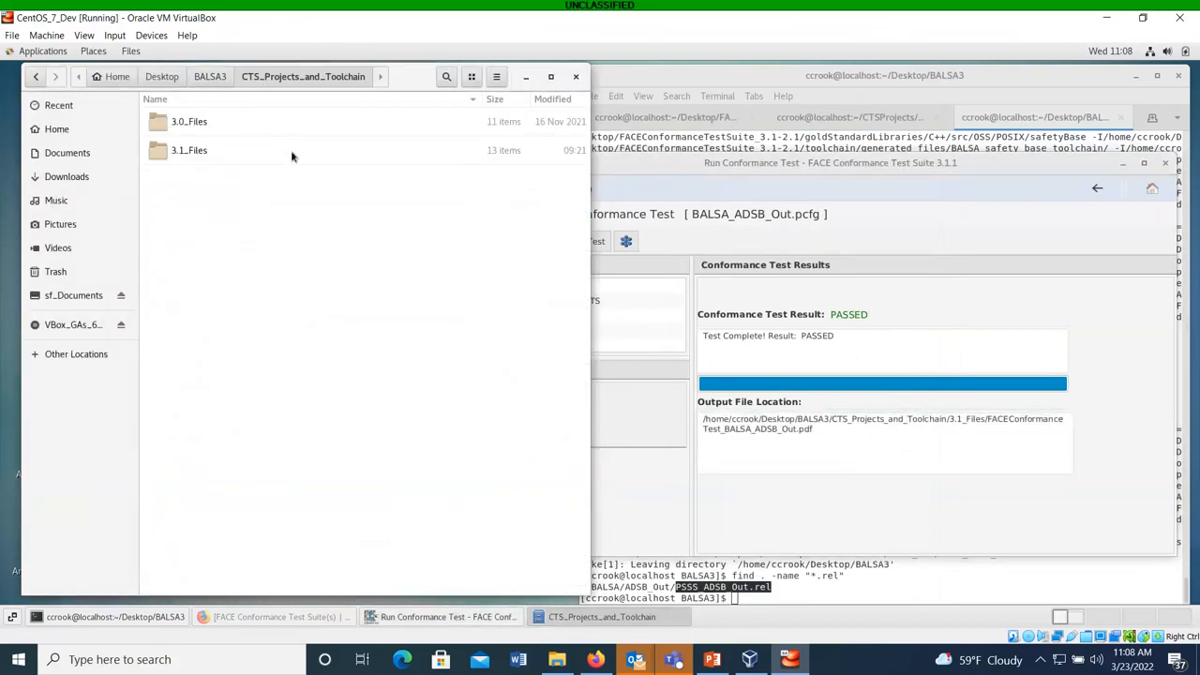
pyautogui.doubleClick(187, 150)
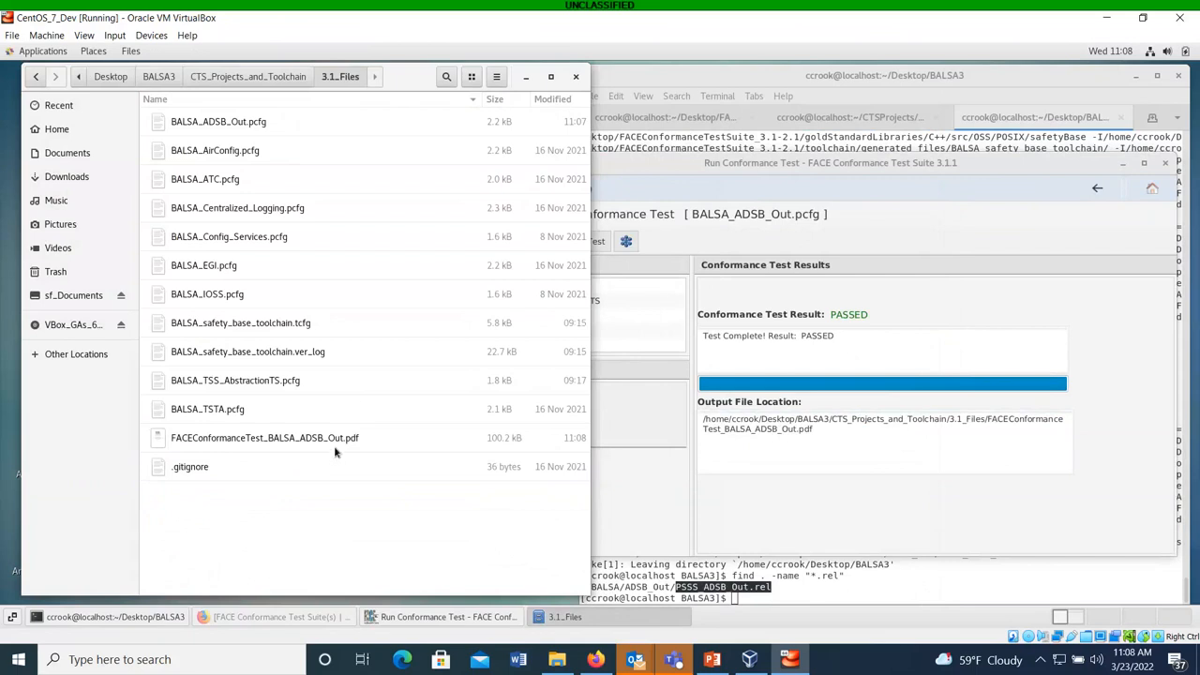
pyautogui.click(262, 439)
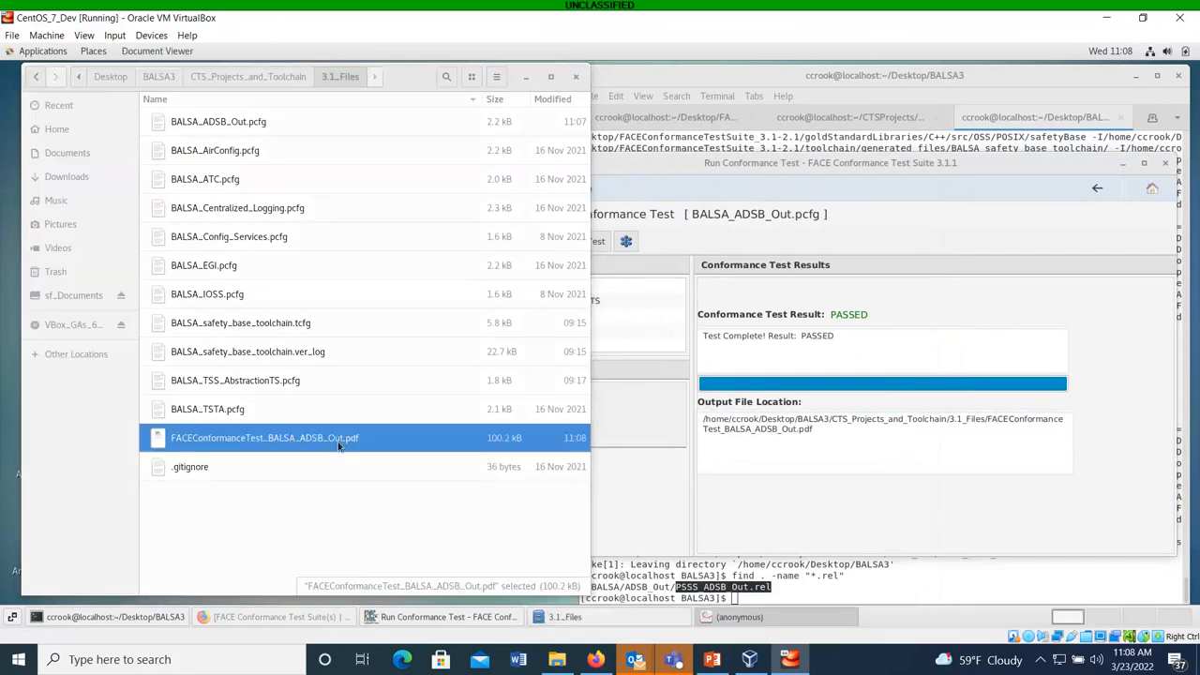
# Open the conformance report PDF and page from the table of contents into the toolchain configuration.
pyautogui.doubleClick(263, 439)
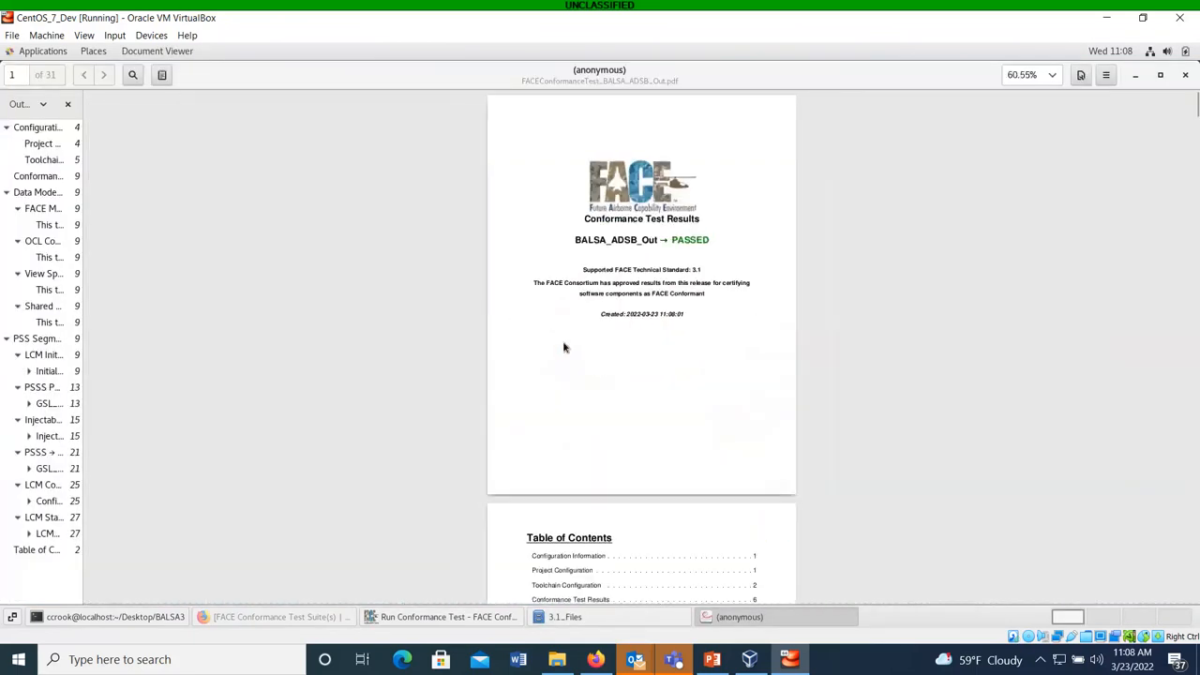
pyautogui.click(1050, 75)
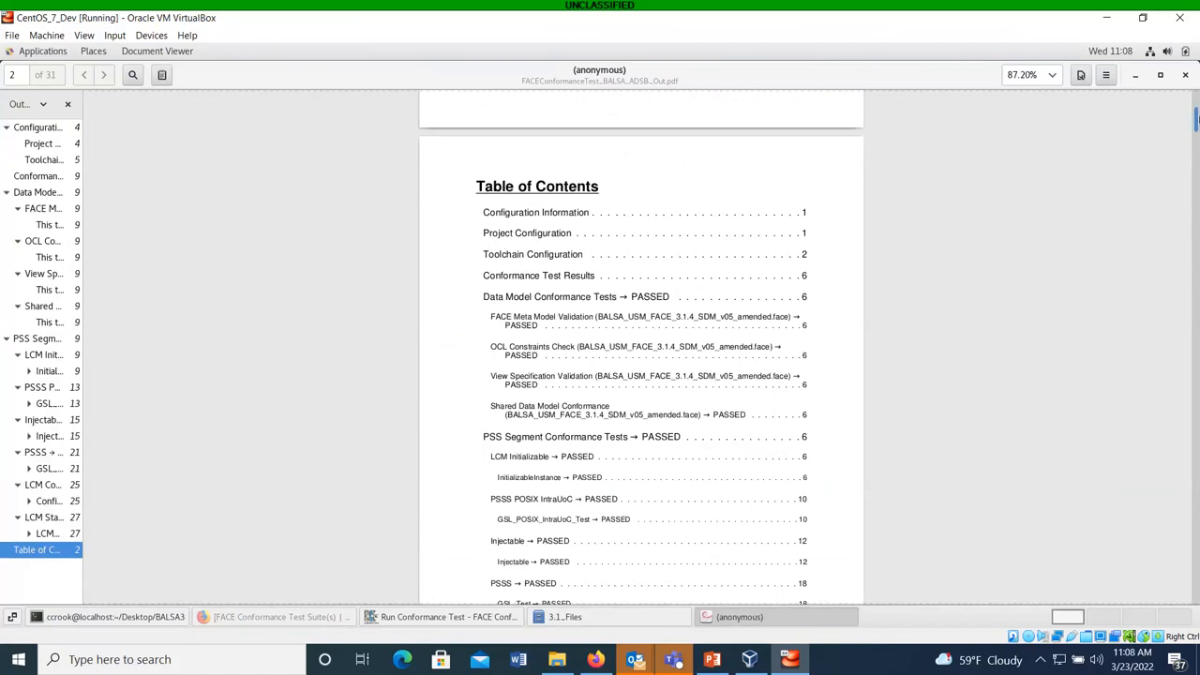
pyautogui.moveTo(540, 237)
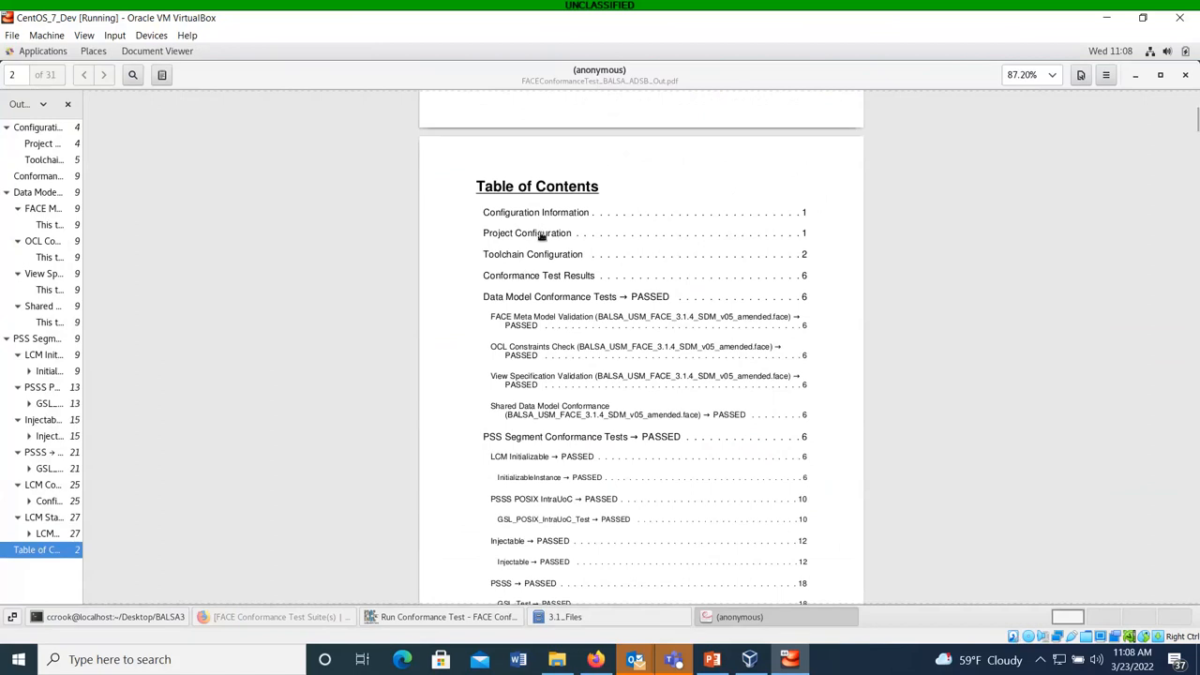
pyautogui.moveTo(656, 293)
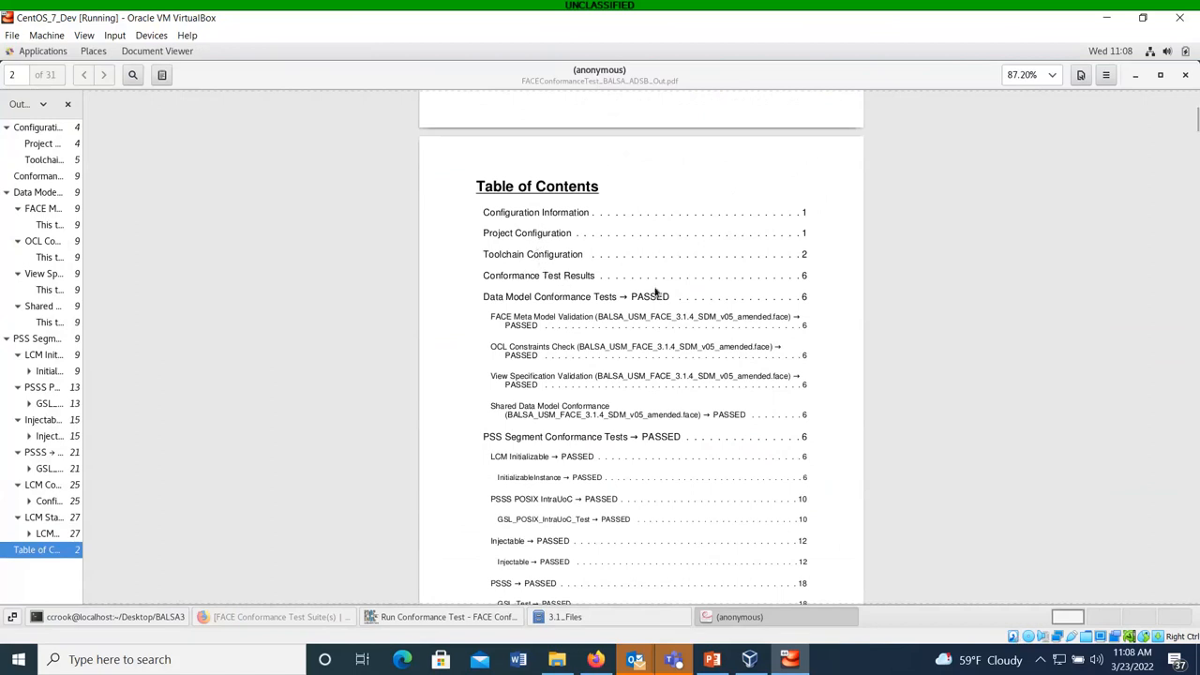
pyautogui.moveTo(704, 367)
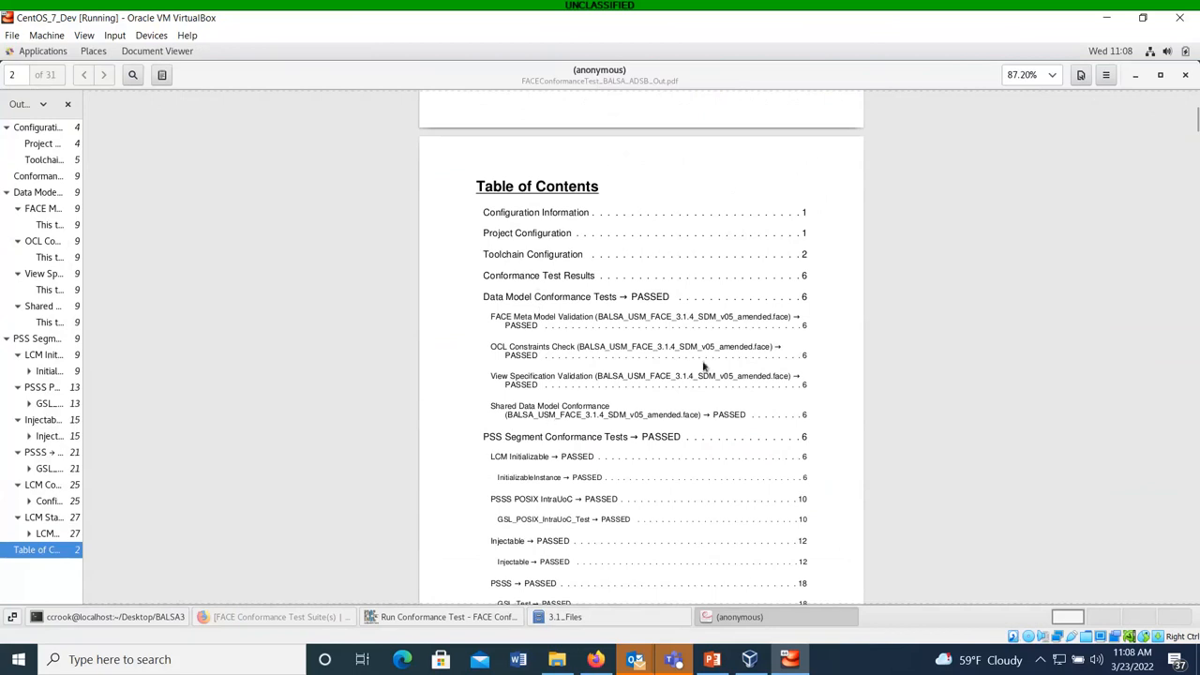
pyautogui.moveTo(1192, 112)
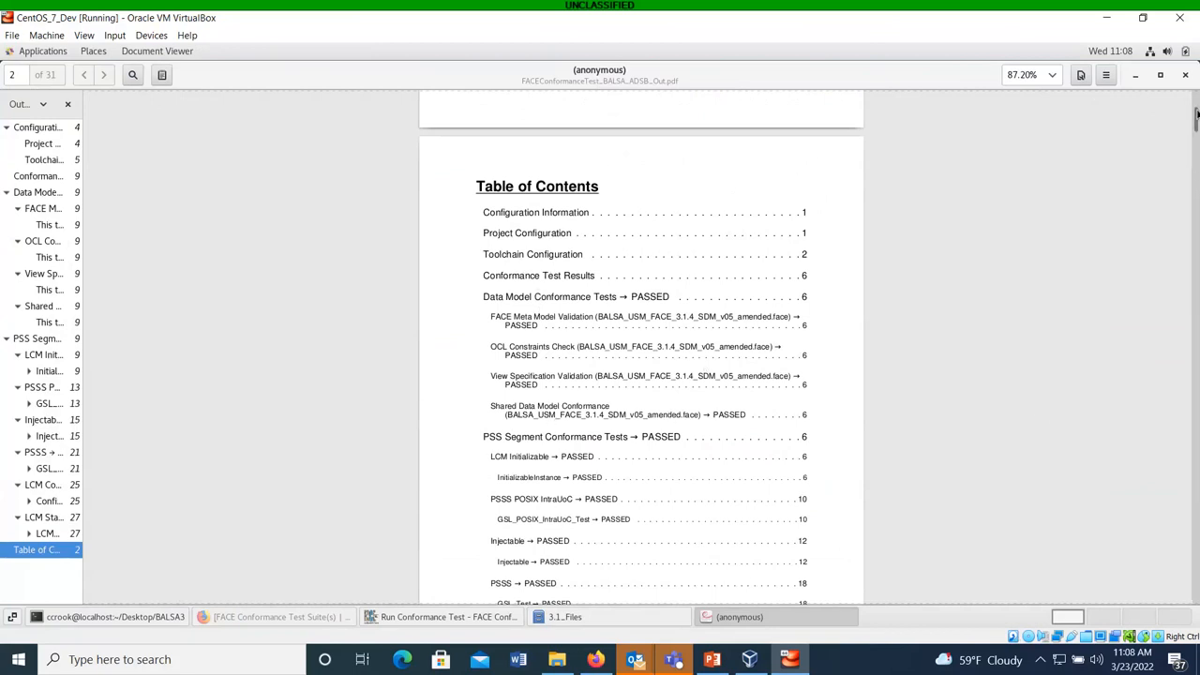
pyautogui.scroll(-3)
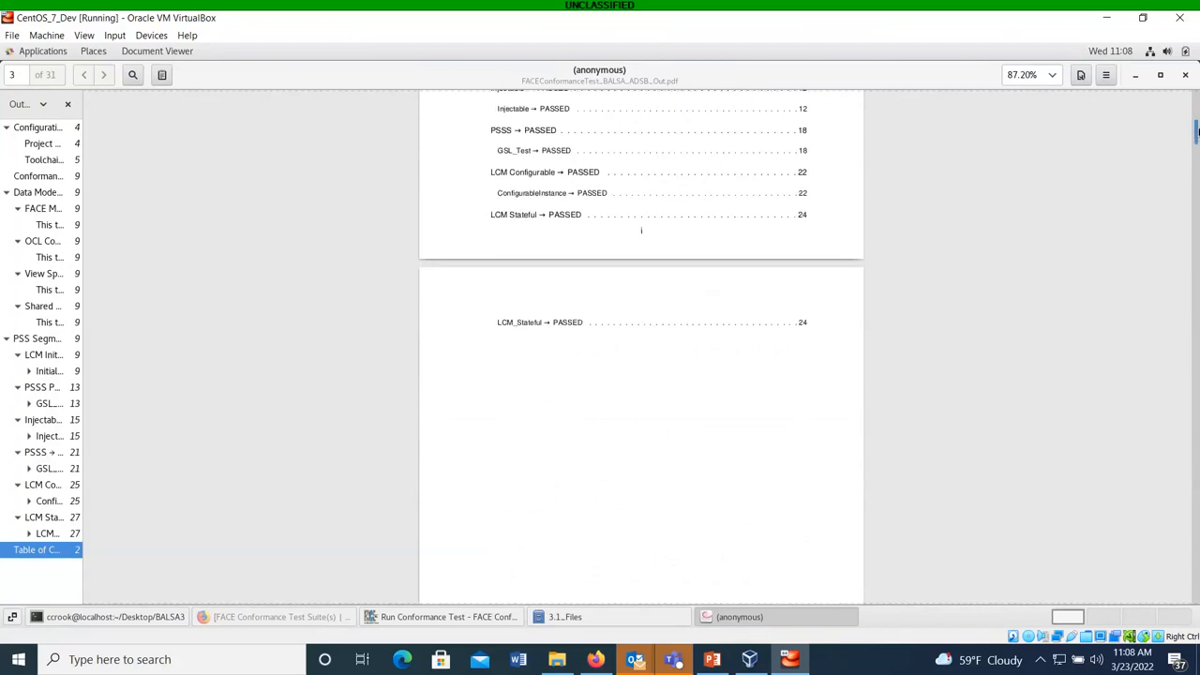
pyautogui.scroll(-3)
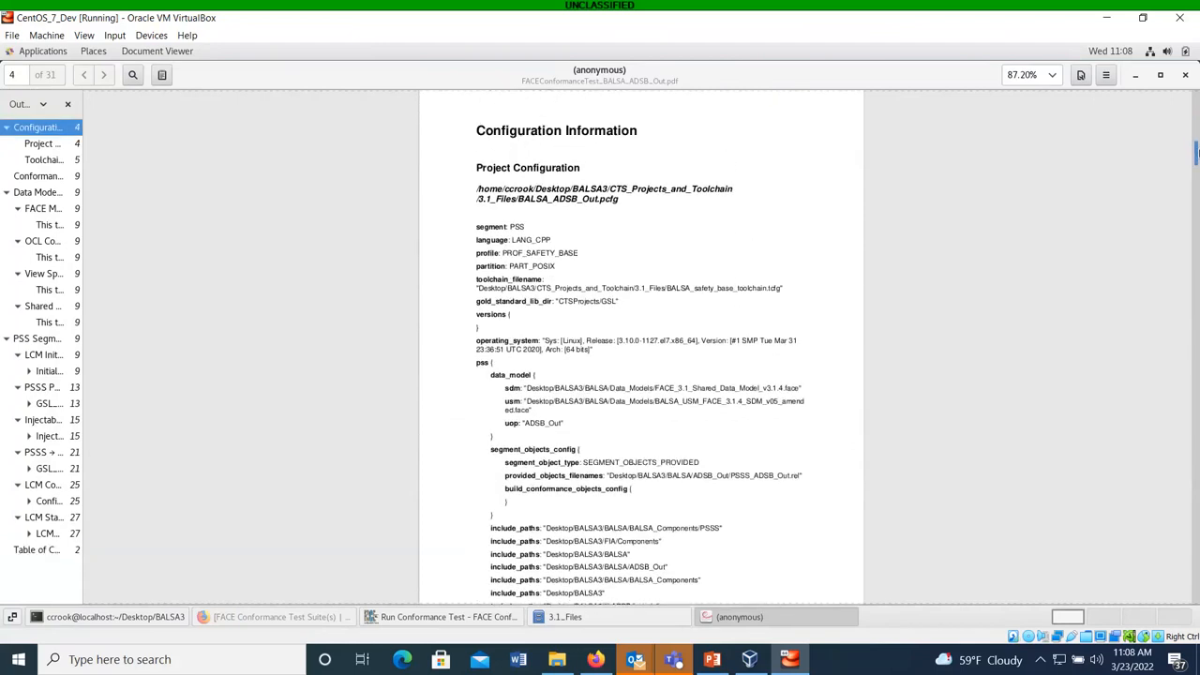
pyautogui.scroll(-3)
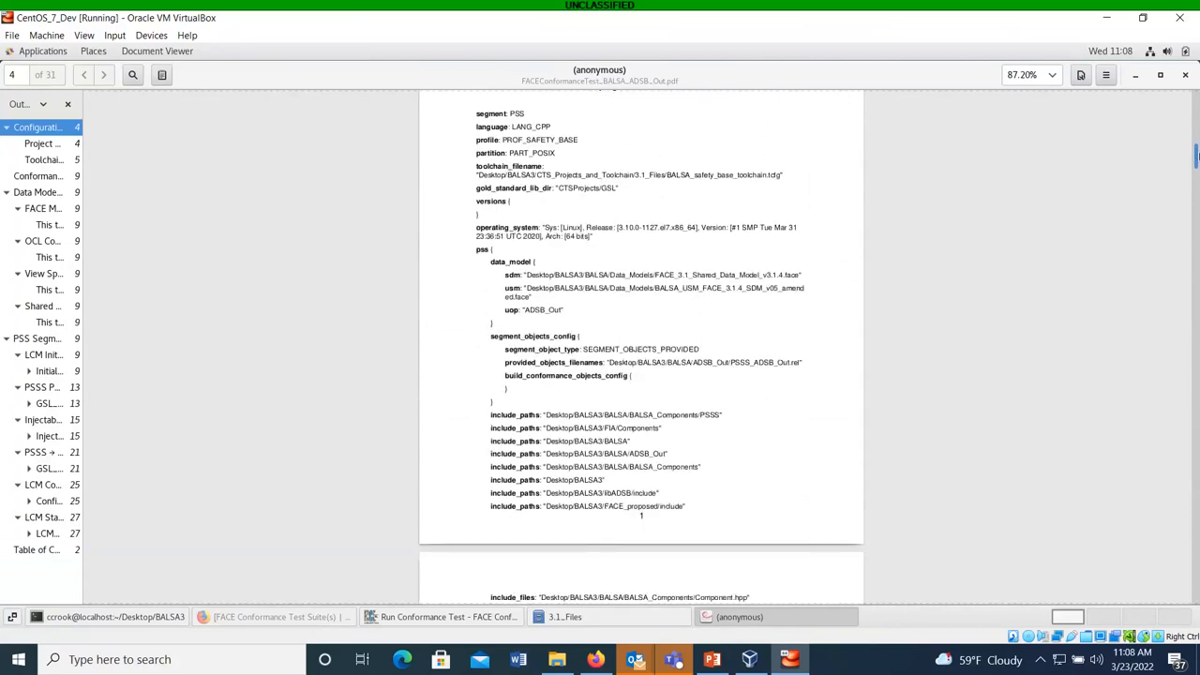
pyautogui.scroll(-3)
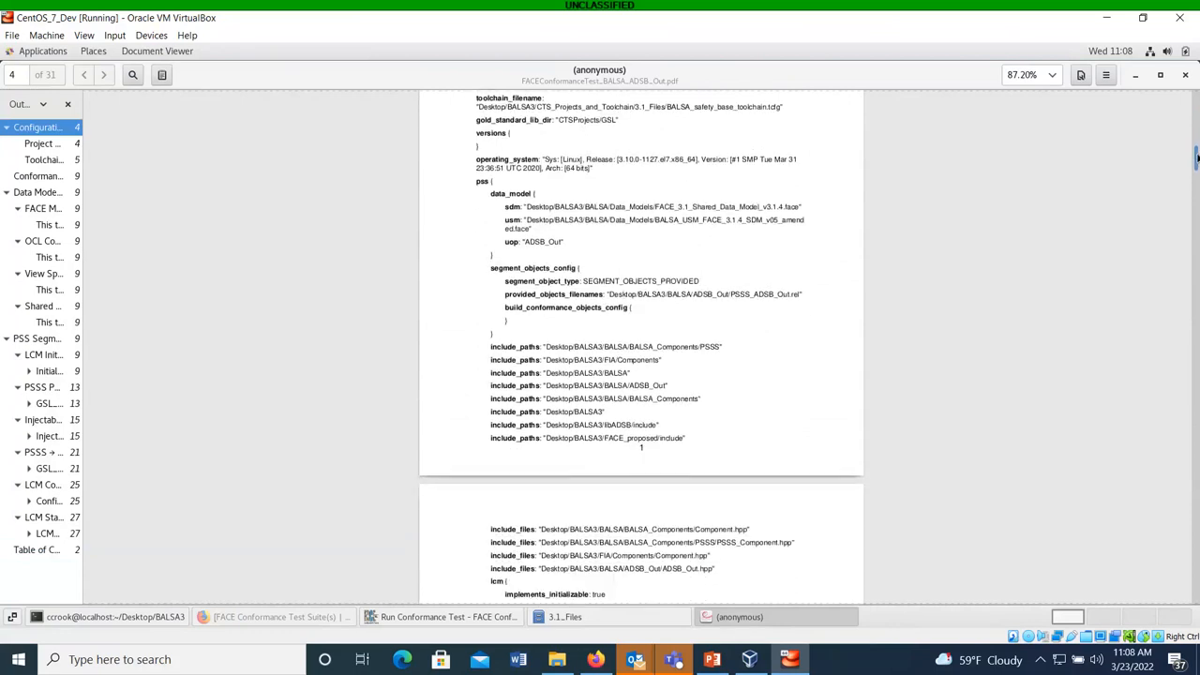
# Read the linker, archiver and toolchain_template settings down to page 8.
pyautogui.scroll(-3)
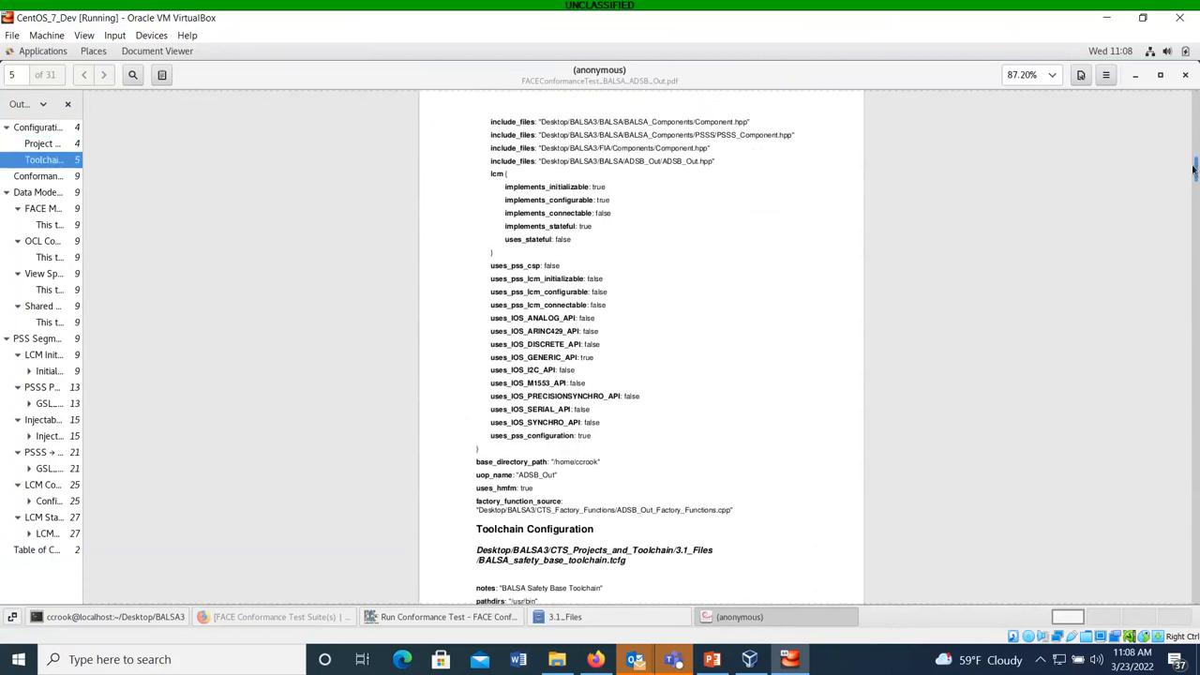
pyautogui.scroll(-3)
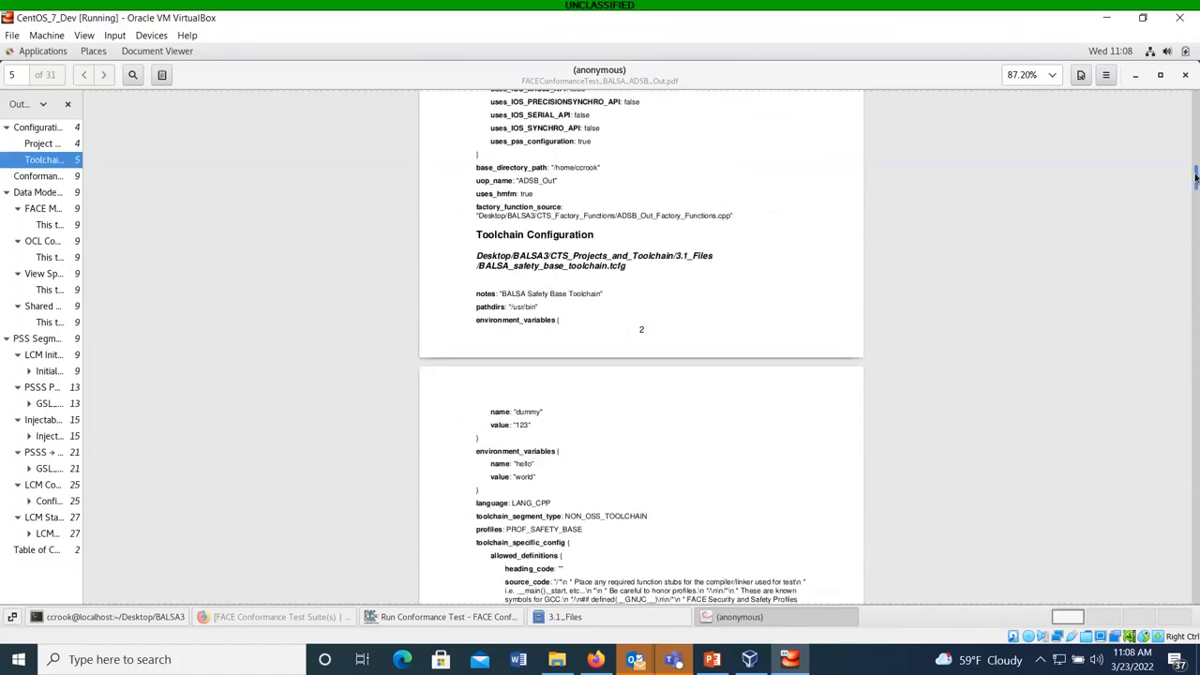
pyautogui.scroll(-3)
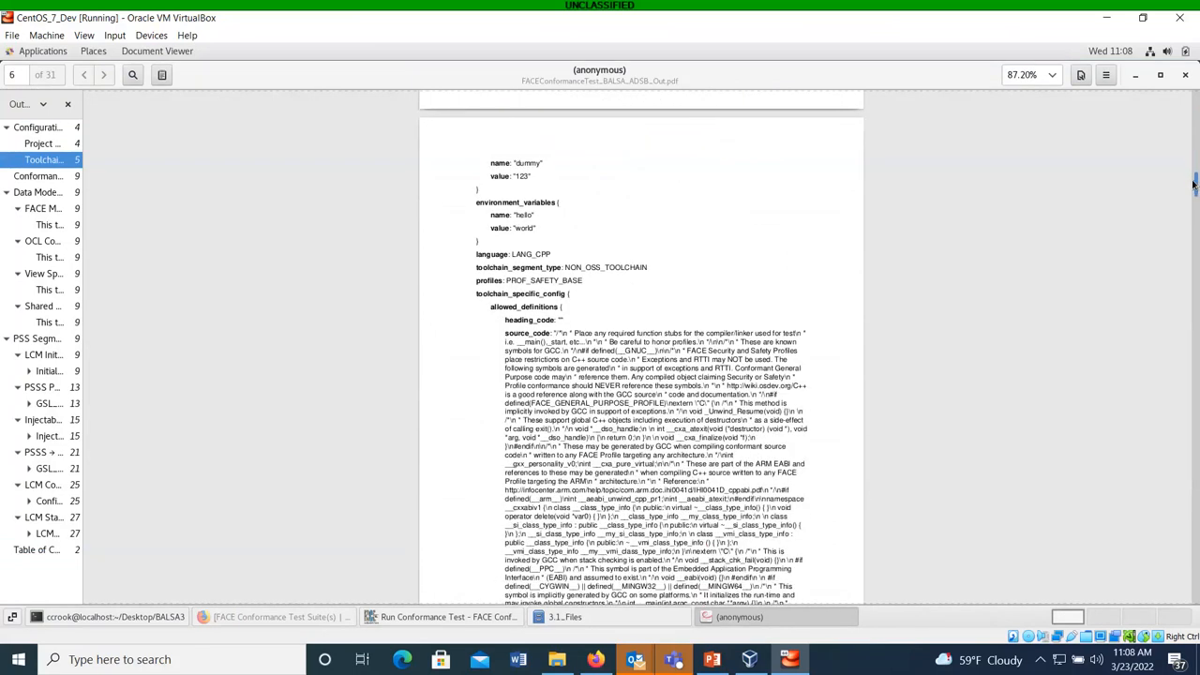
pyautogui.scroll(-3)
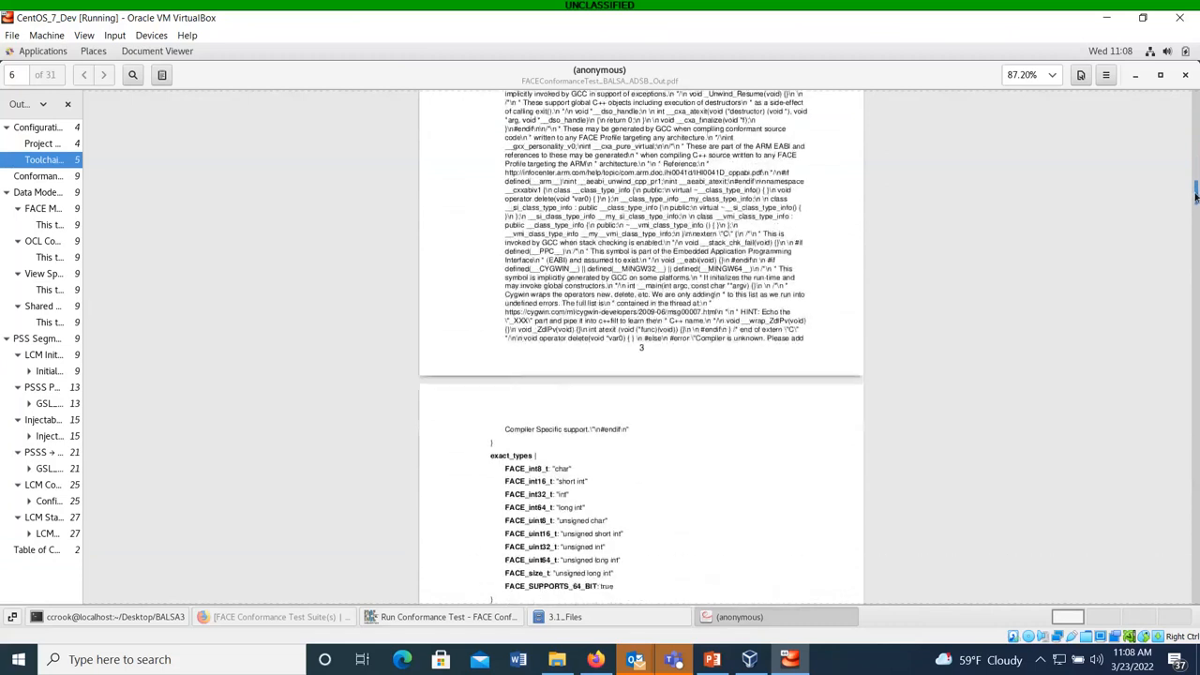
pyautogui.scroll(-3)
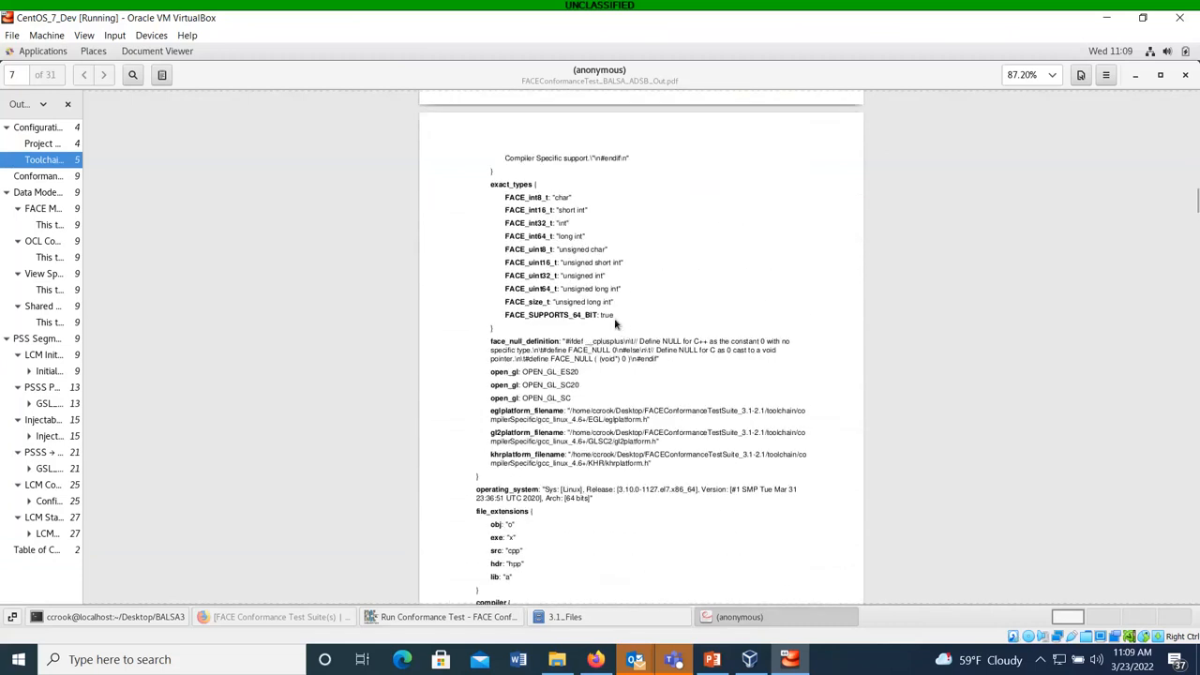
pyautogui.moveTo(492, 184); pyautogui.dragTo(616, 319)
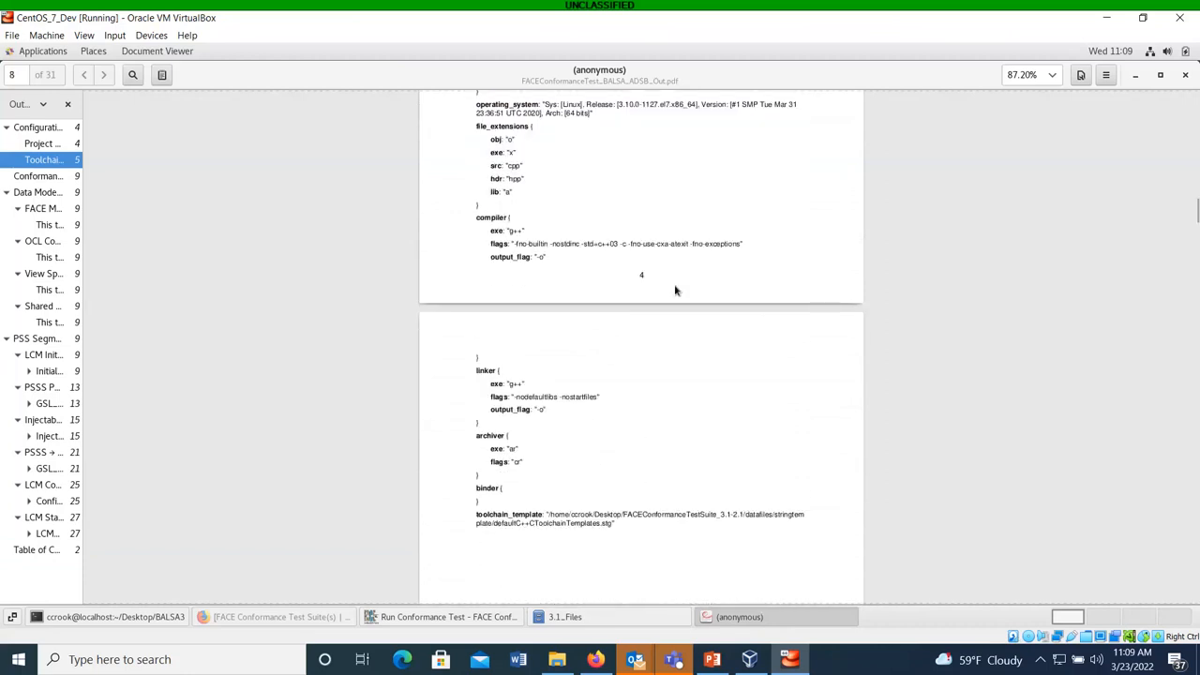
pyautogui.moveTo(990, 394)
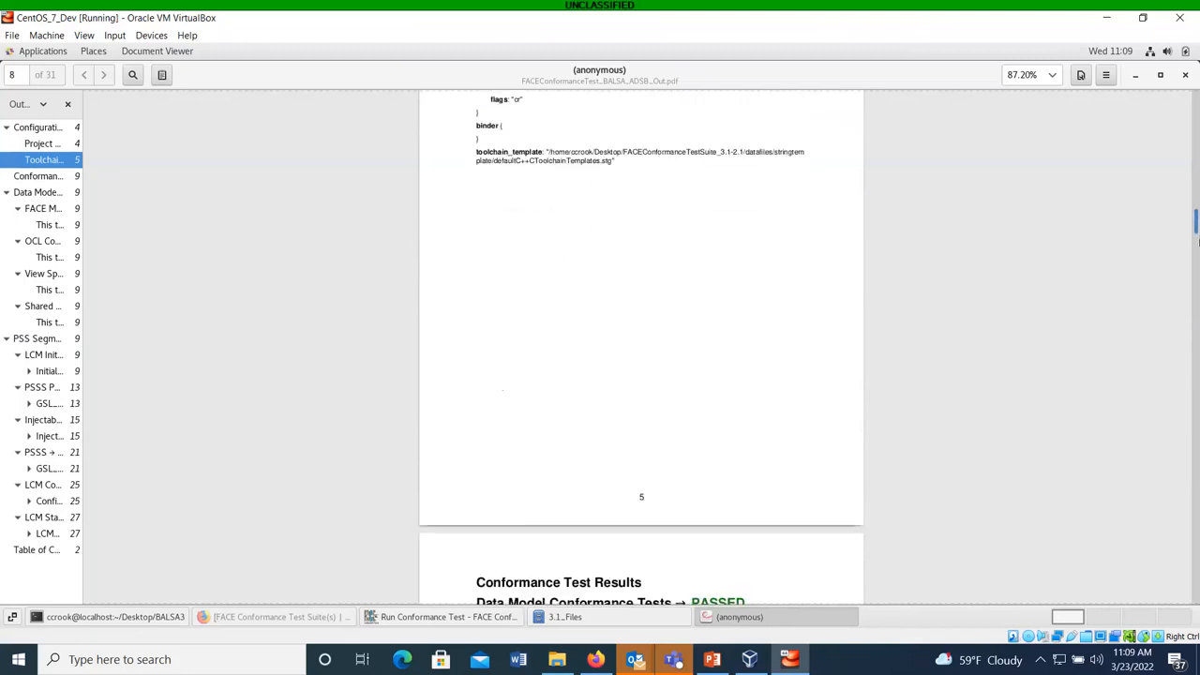
# Zoom to about 105% and read the Data Model and PSS Segment PASSED results down to the Injectable section on page 15.
pyautogui.scroll(-3)
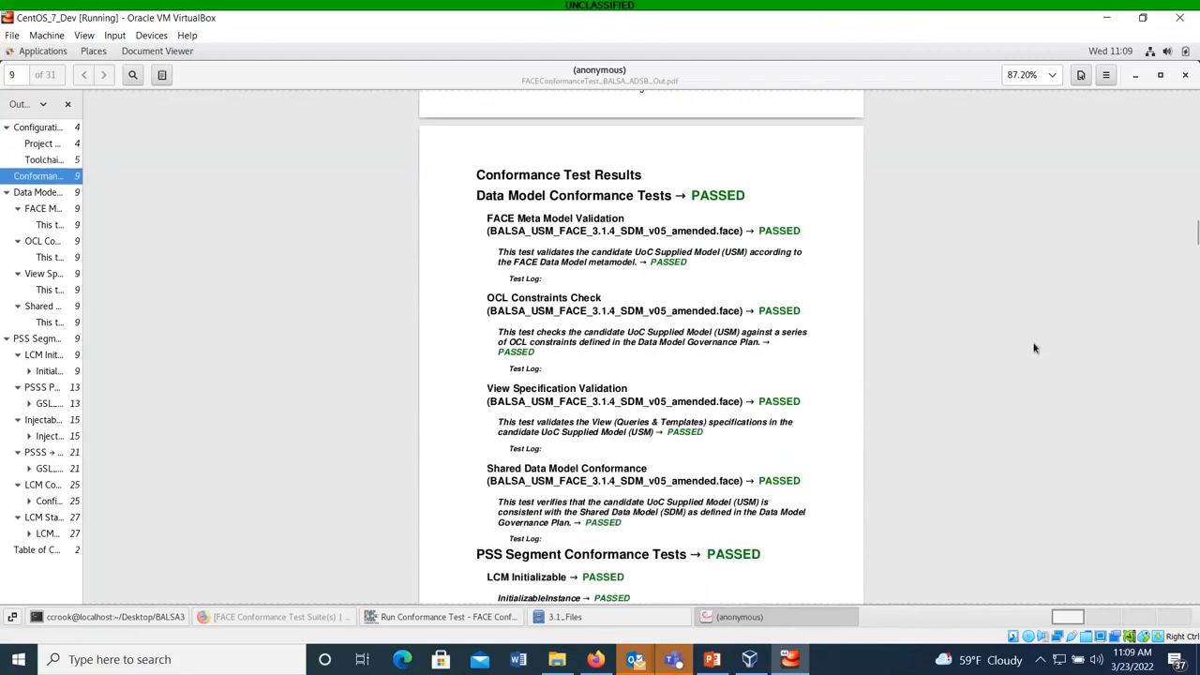
pyautogui.click(1050, 75)
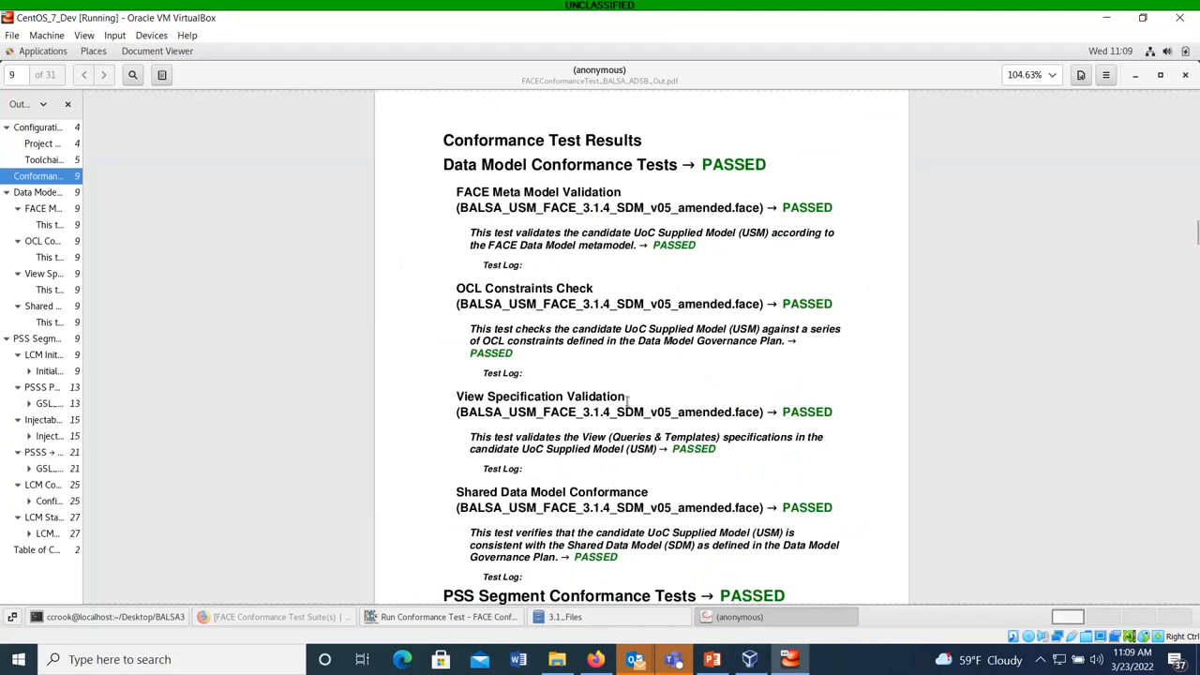
pyautogui.moveTo(1050, 492)
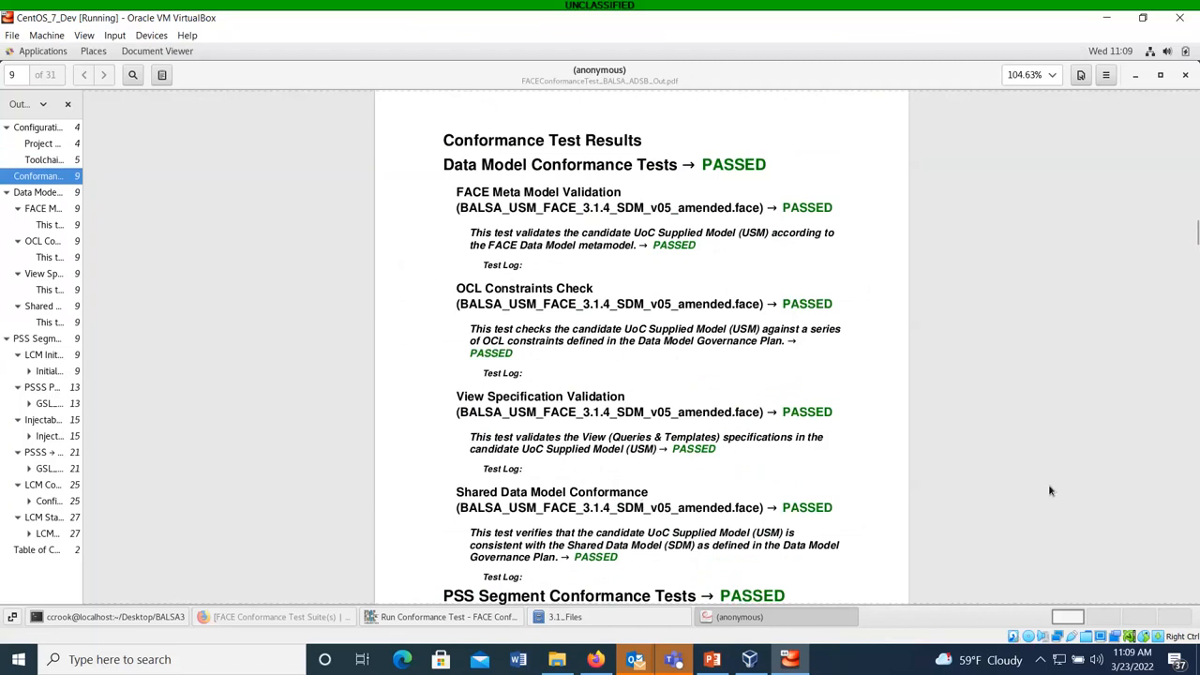
pyautogui.moveTo(1191, 253)
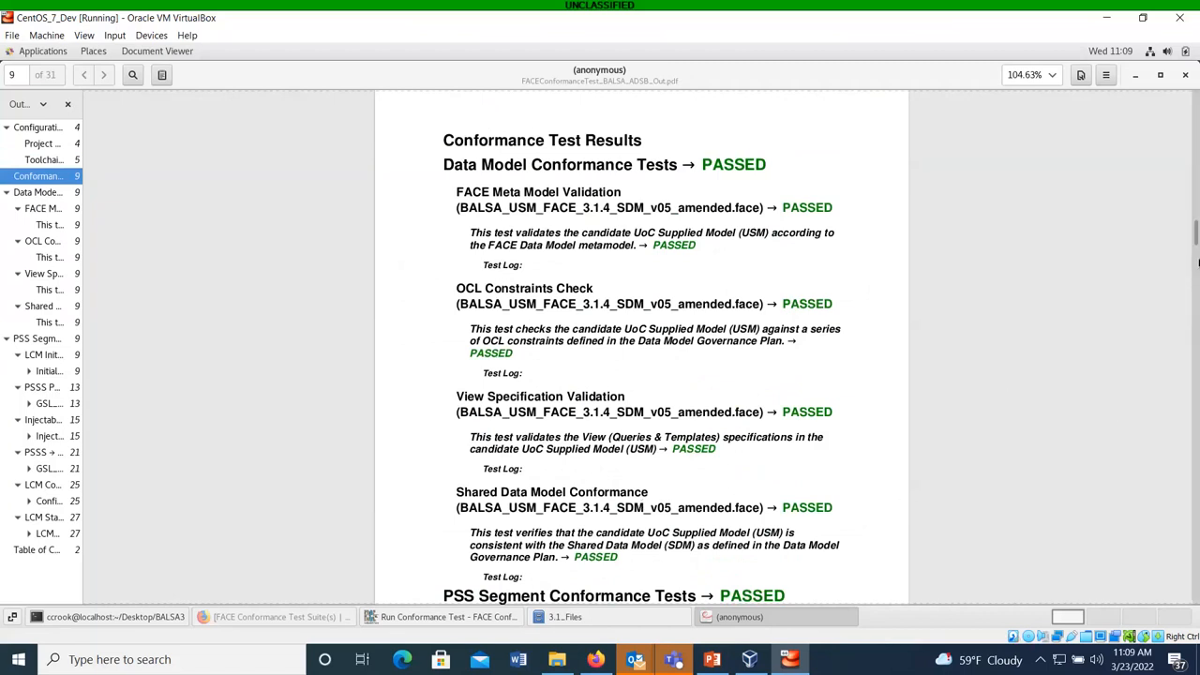
pyautogui.scroll(-3)
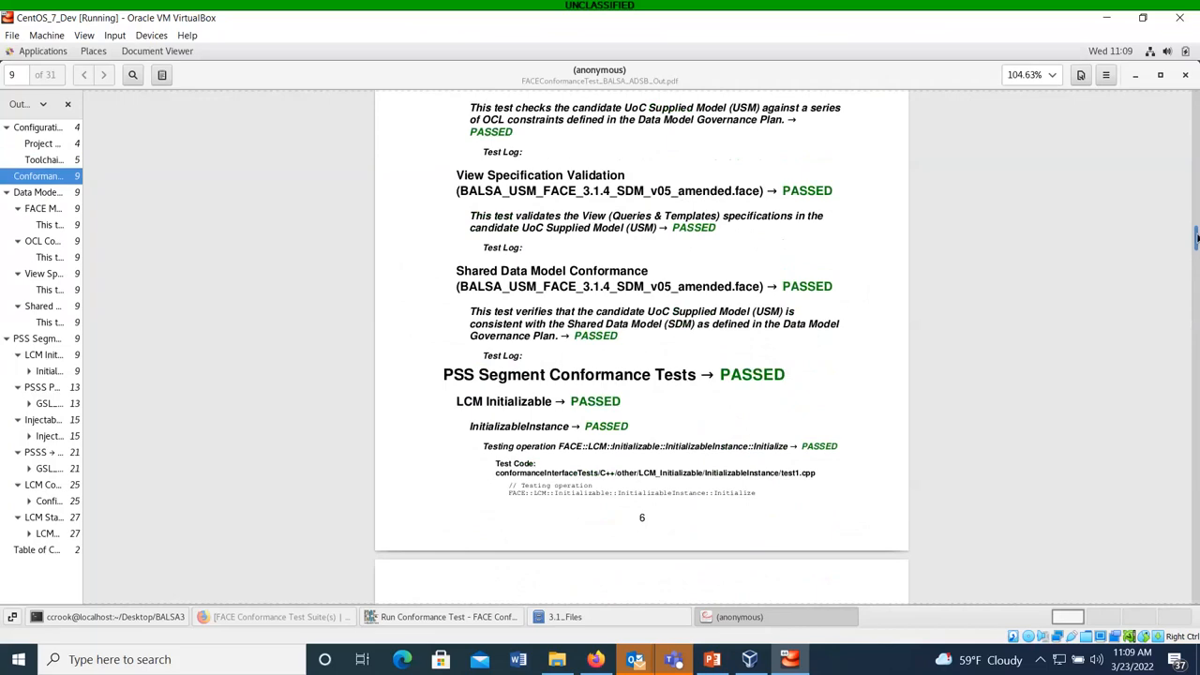
pyautogui.scroll(-3)
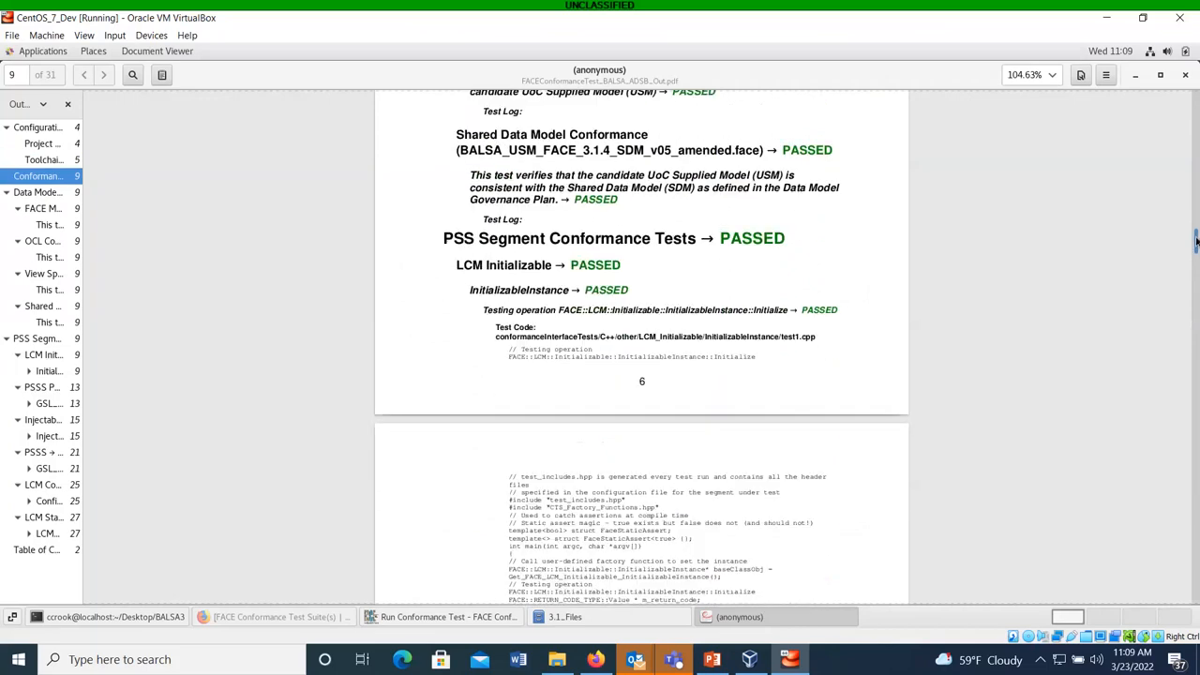
pyautogui.scroll(-3)
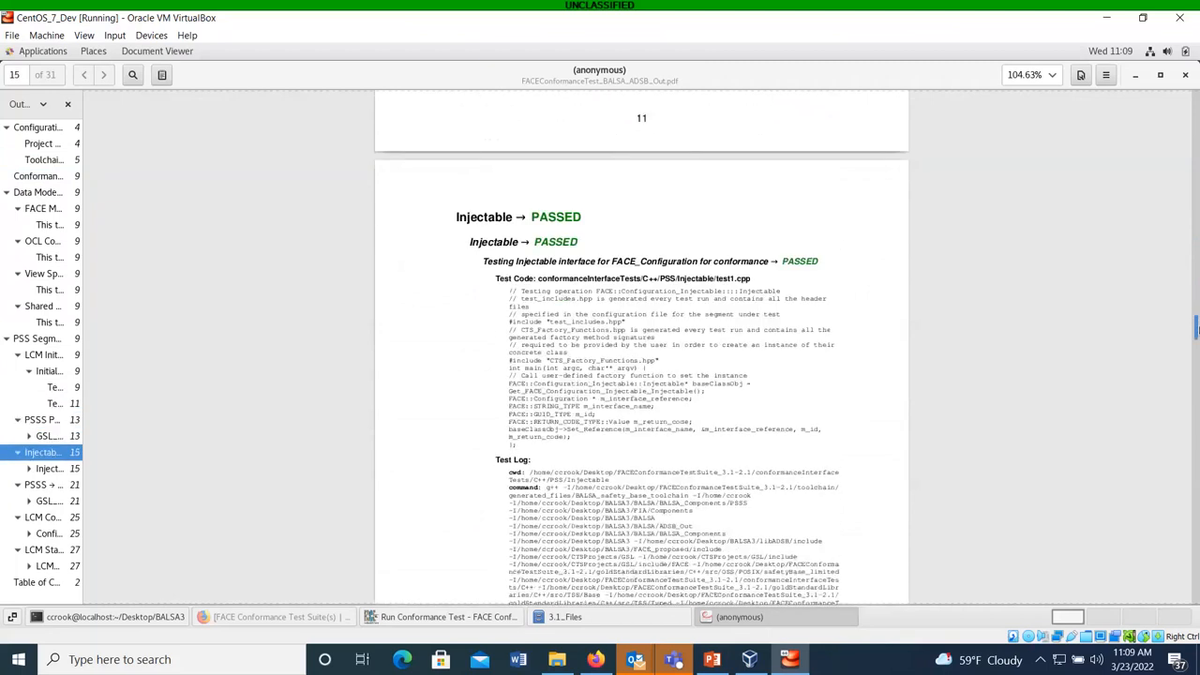
# Page through the Injectable and PSSS results to the PASSED Link Limited GSLs test on page 22.
pyautogui.scroll(-3)
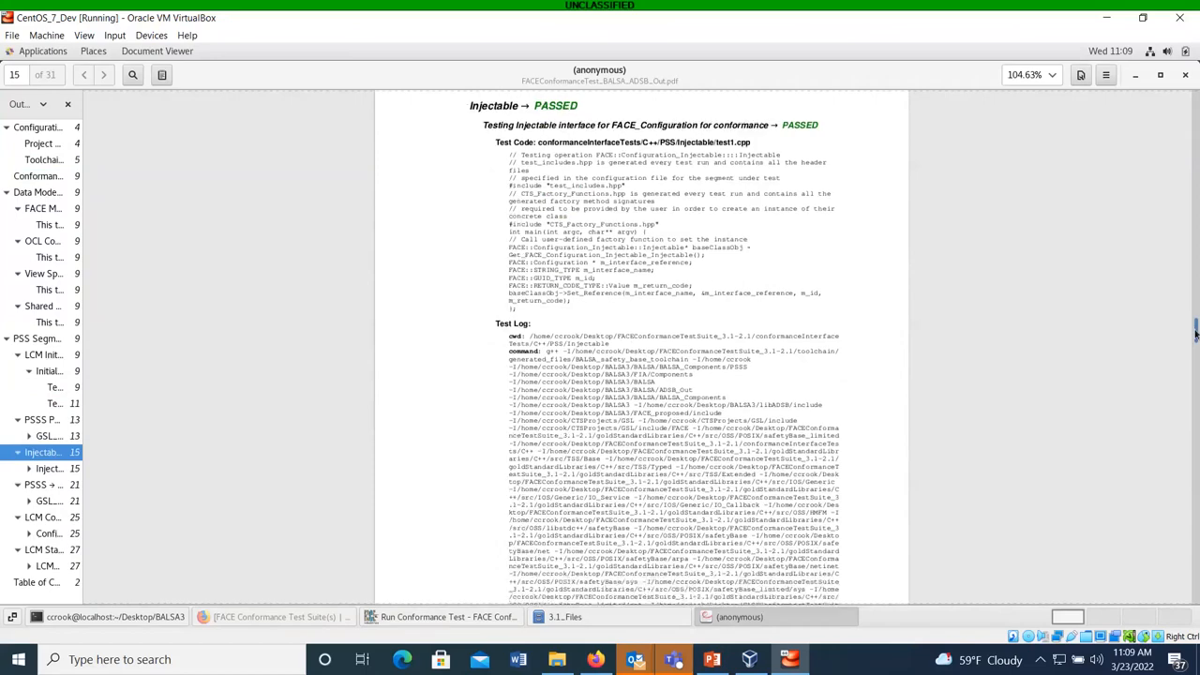
pyautogui.scroll(-3)
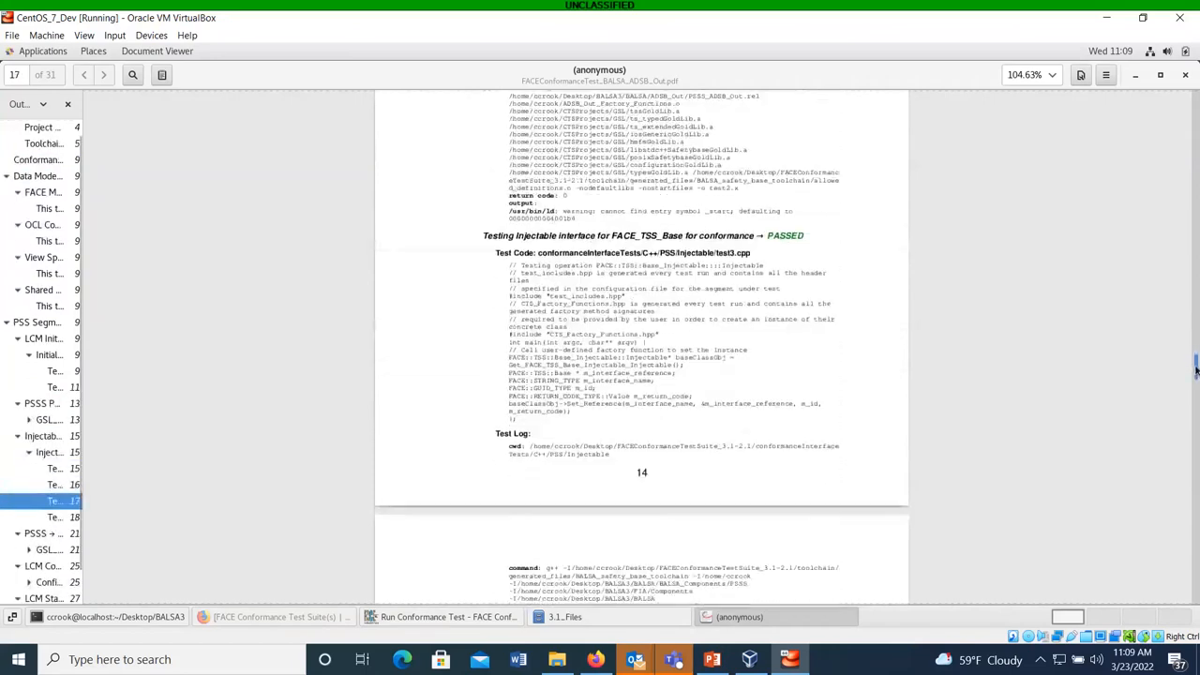
pyautogui.scroll(-3)
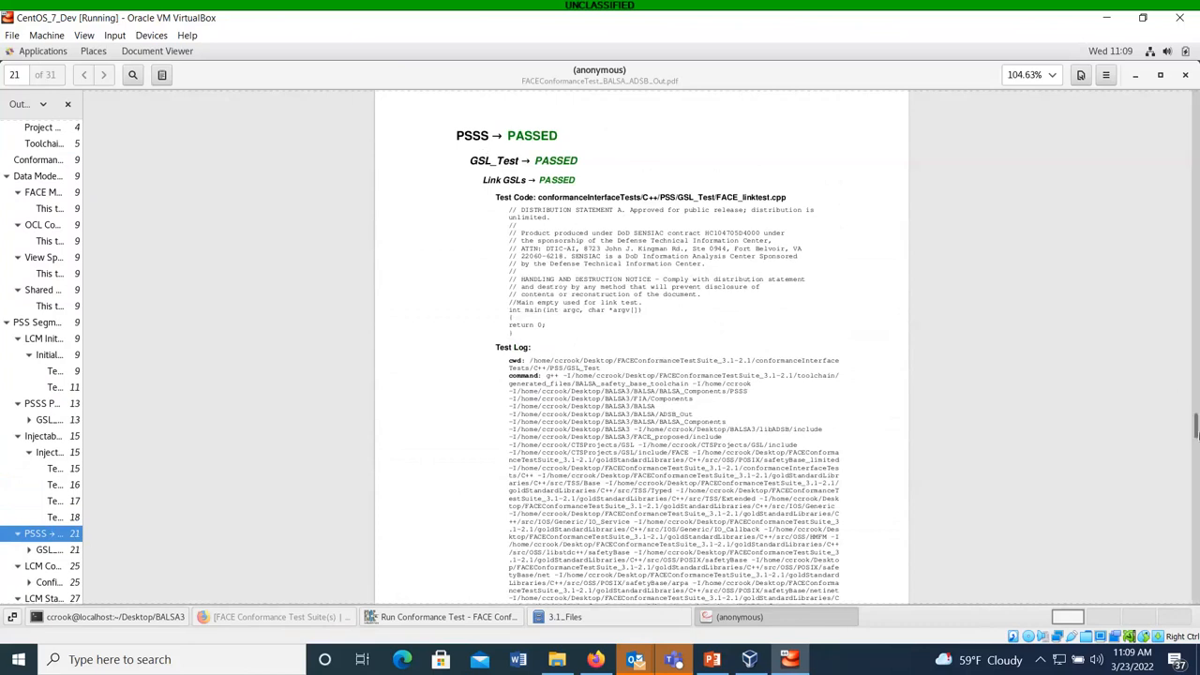
pyautogui.scroll(-3)
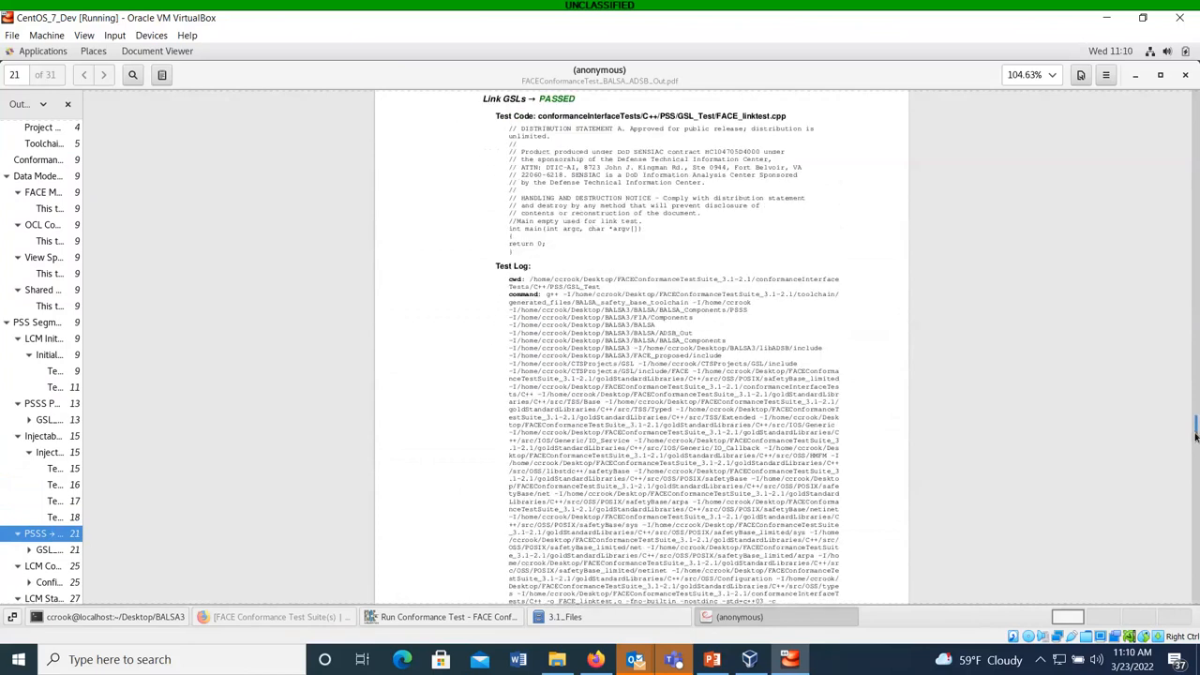
pyautogui.scroll(-3)
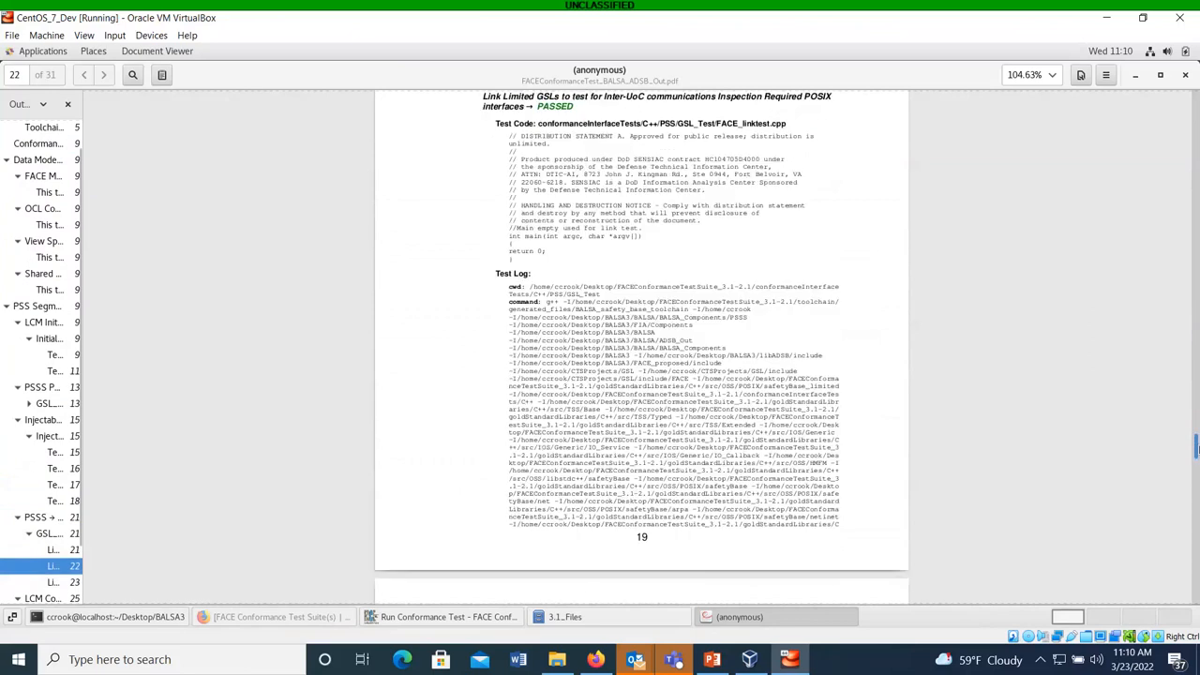
pyautogui.scroll(-3)
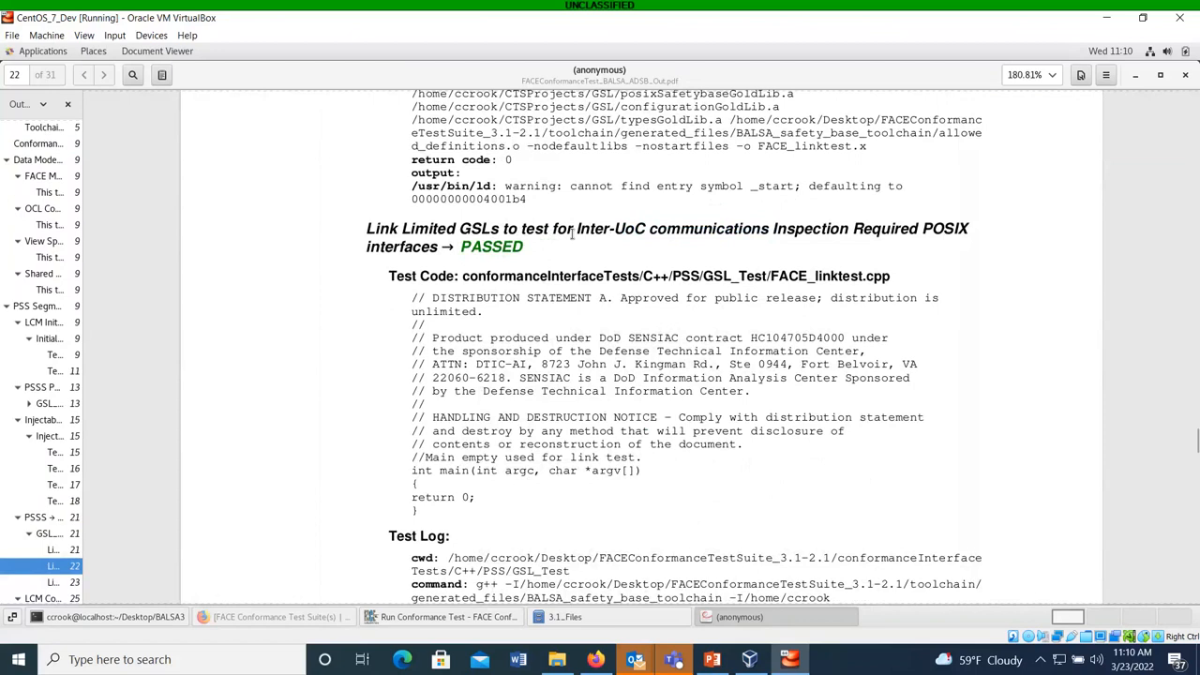
pyautogui.moveTo(722, 358)
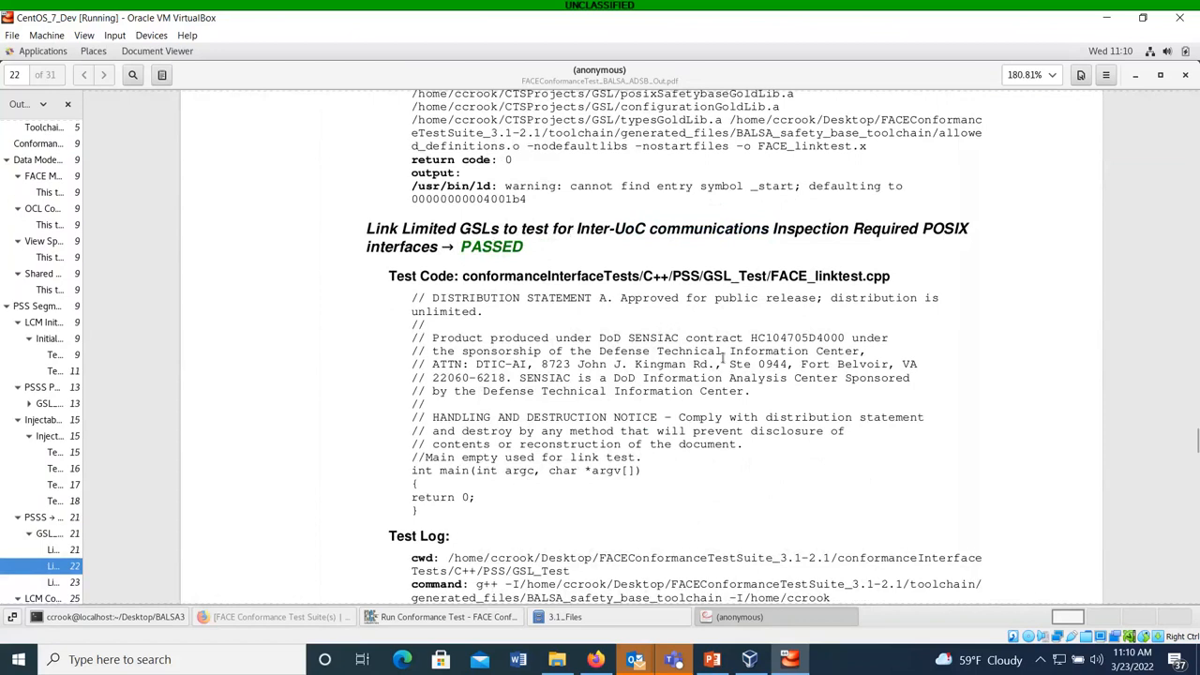
pyautogui.moveTo(611, 409)
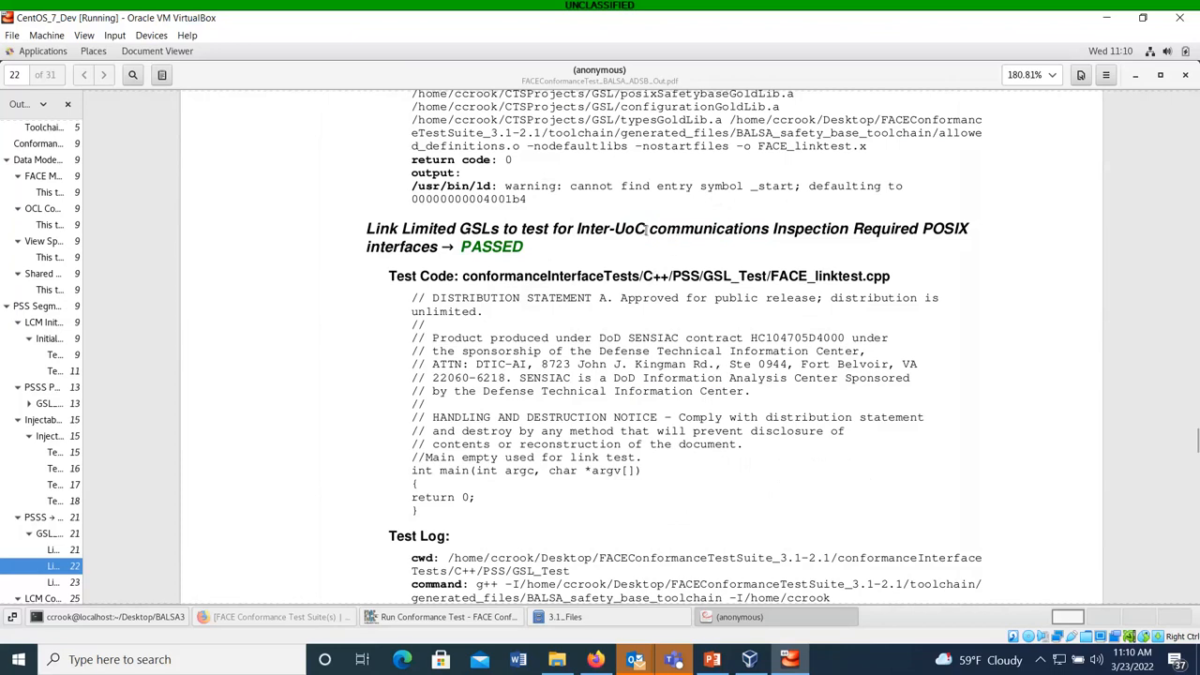
# Select the PASSED verdict of the Link Limited GSLs test and read through its log.
pyautogui.doubleClick(492, 248)
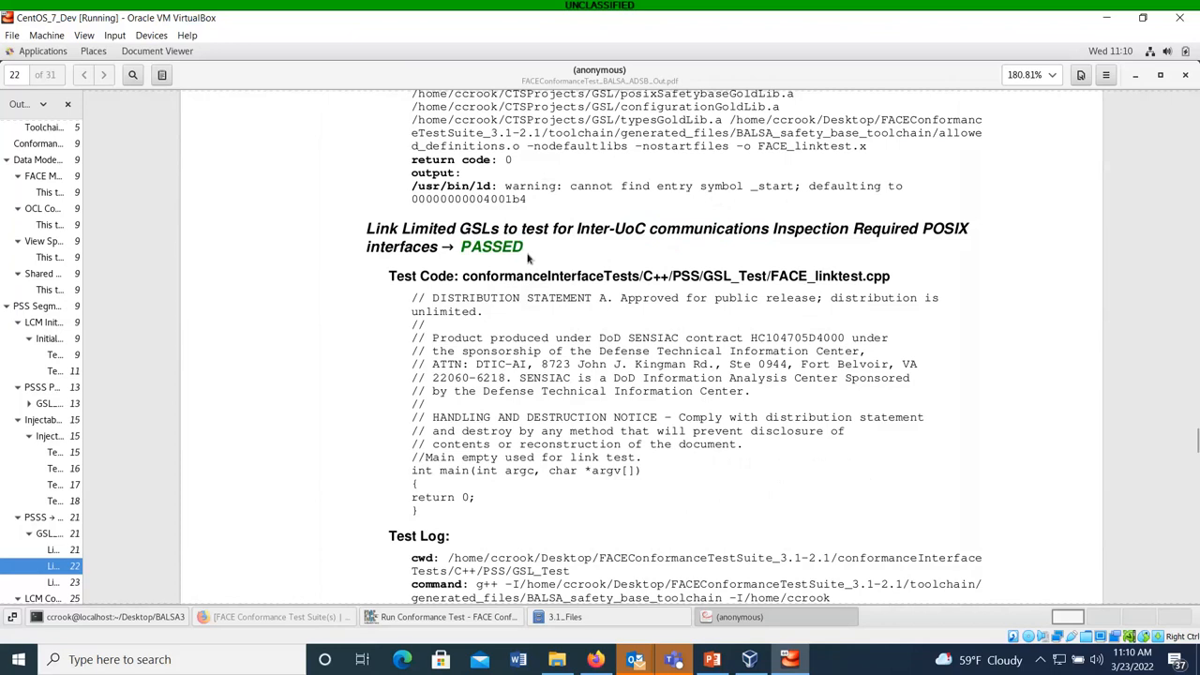
pyautogui.doubleClick(491, 247)
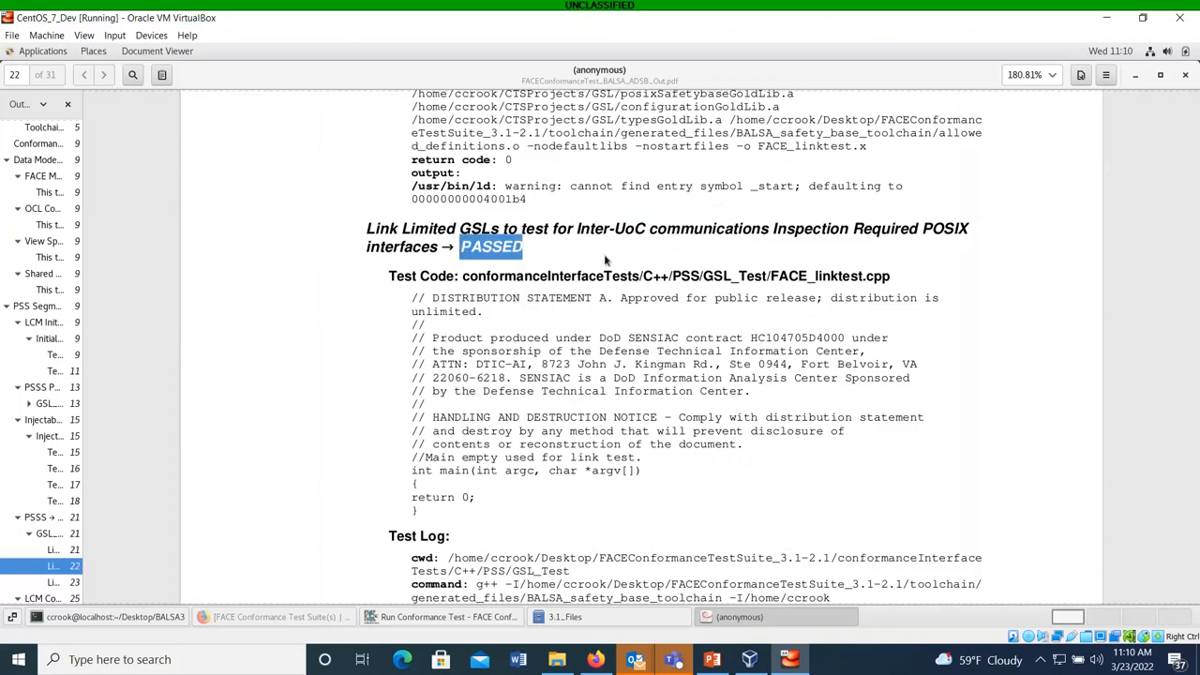
pyautogui.moveTo(897, 263)
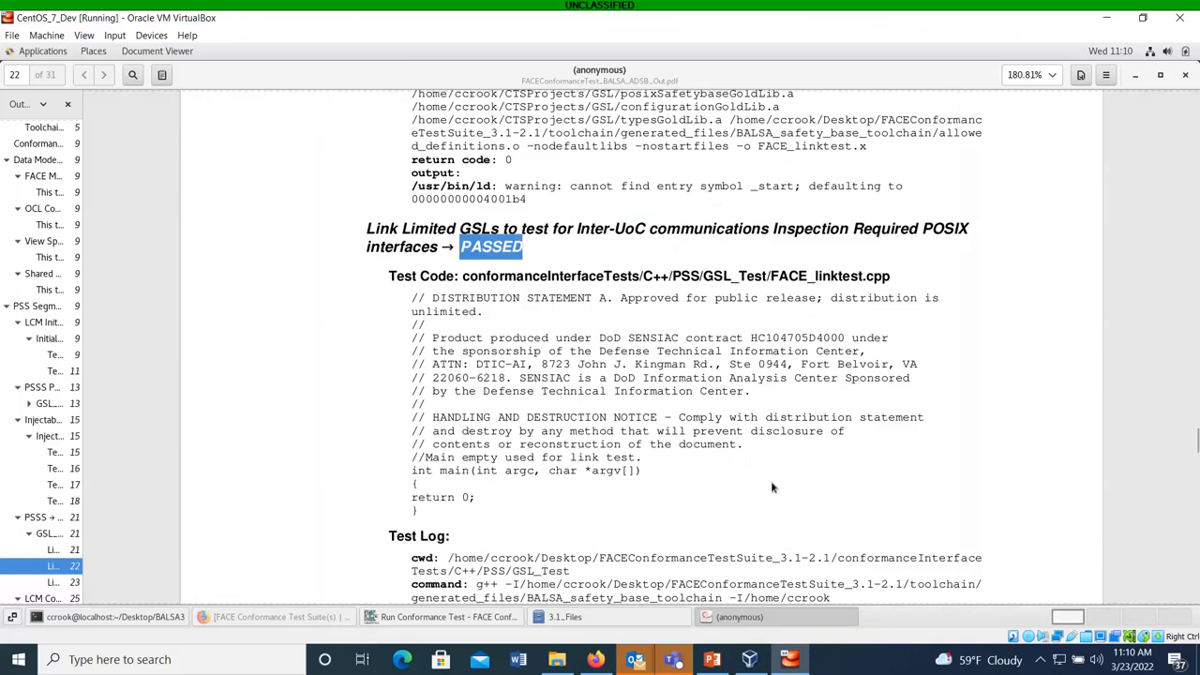
pyautogui.scroll(-3)
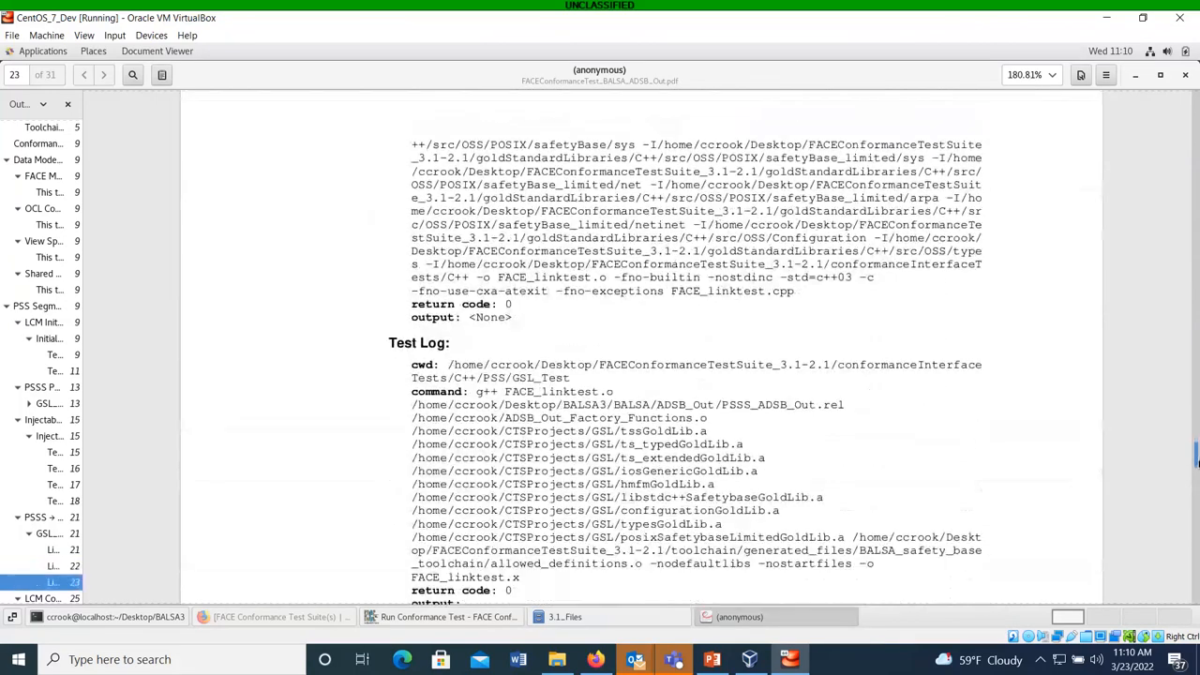
pyautogui.scroll(-3)
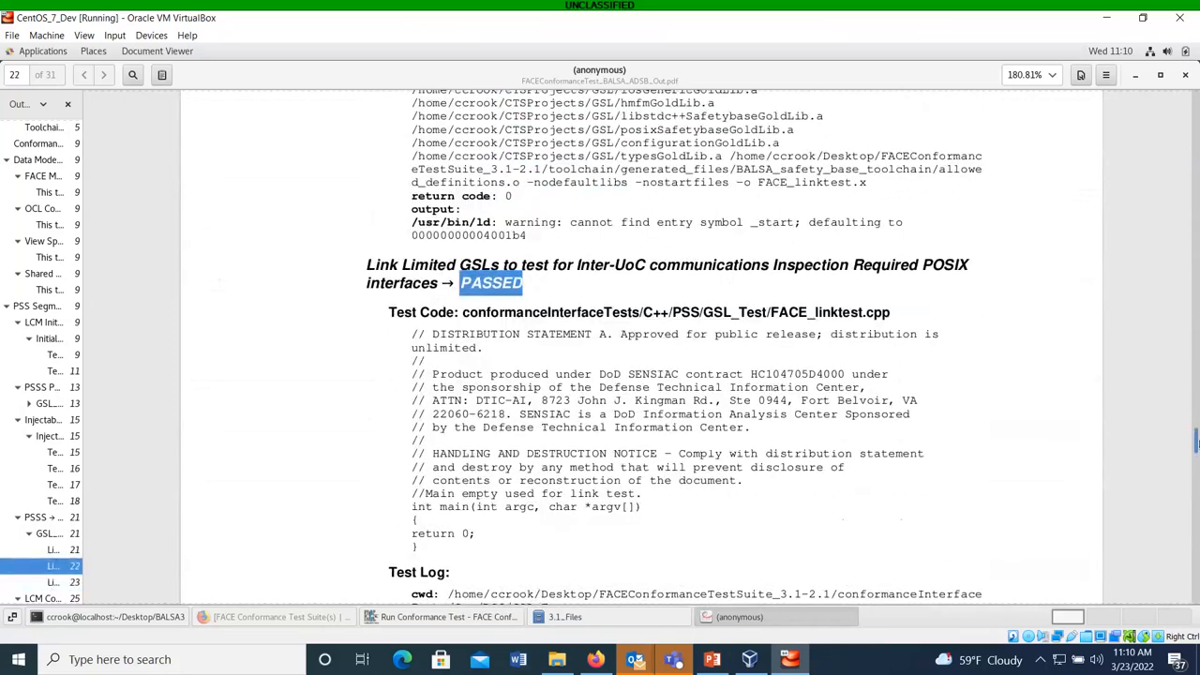
pyautogui.scroll(-3)
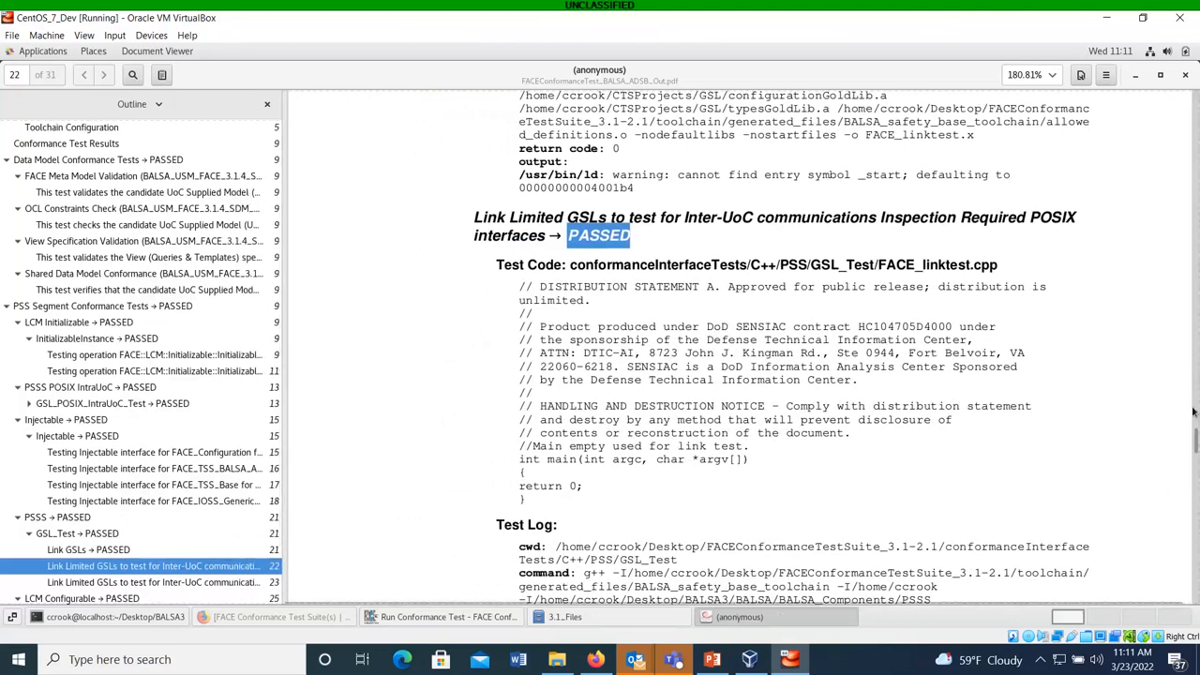
# Continue from the PASSED LCM Configurable results on page 25 into the LCM Stateful log on page 26.
pyautogui.scroll(-3)
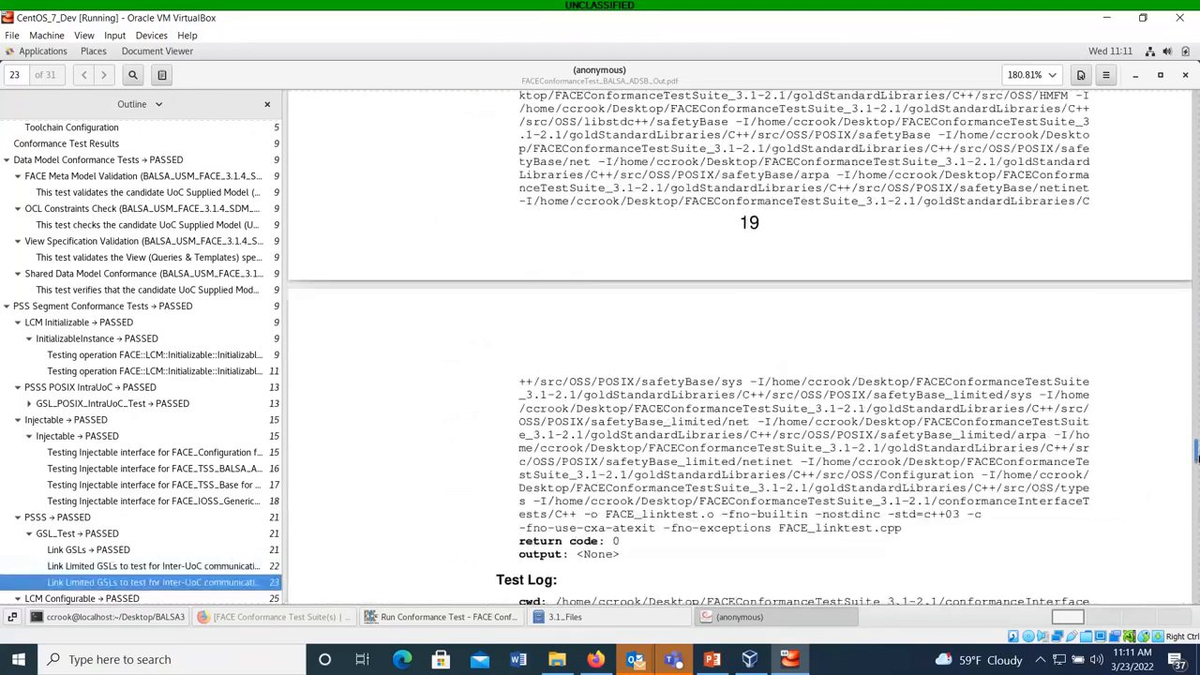
pyautogui.scroll(-3)
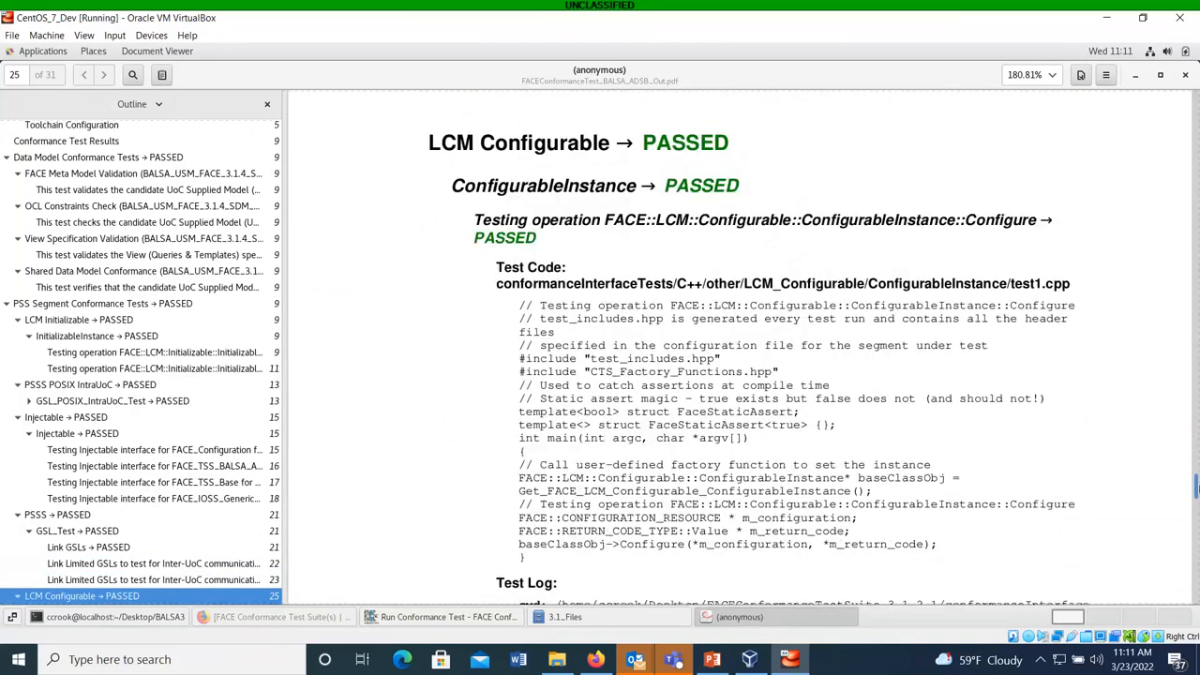
pyautogui.scroll(-3)
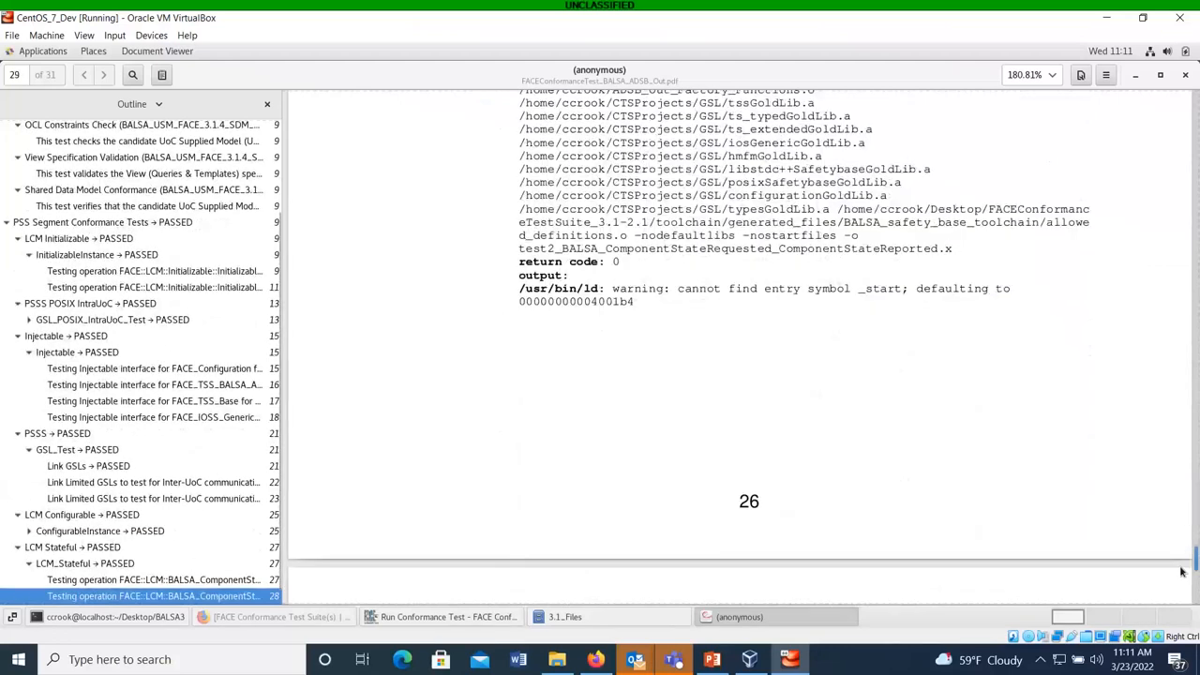